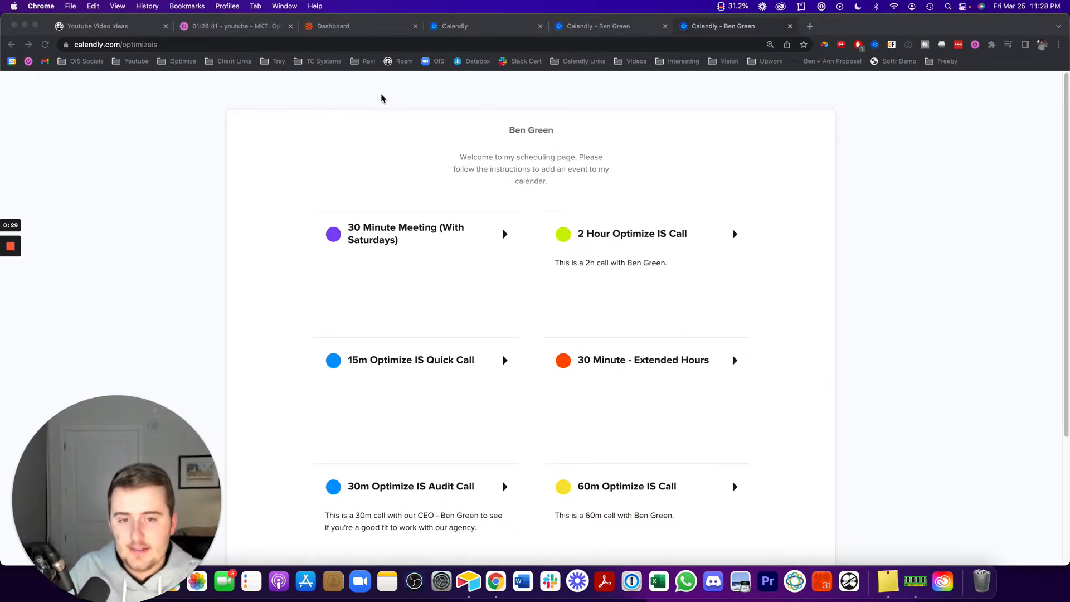
# Step: Scroll the booking form and fill in the biggest obstacle answer with its question text
pyautogui.scroll(-3)
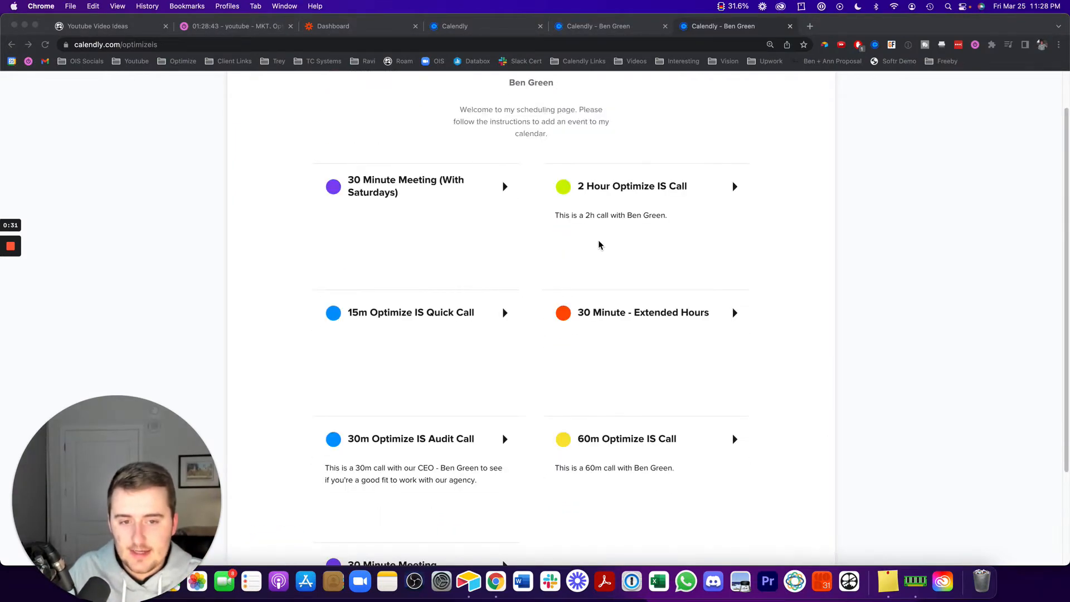
pyautogui.moveTo(439, 228)
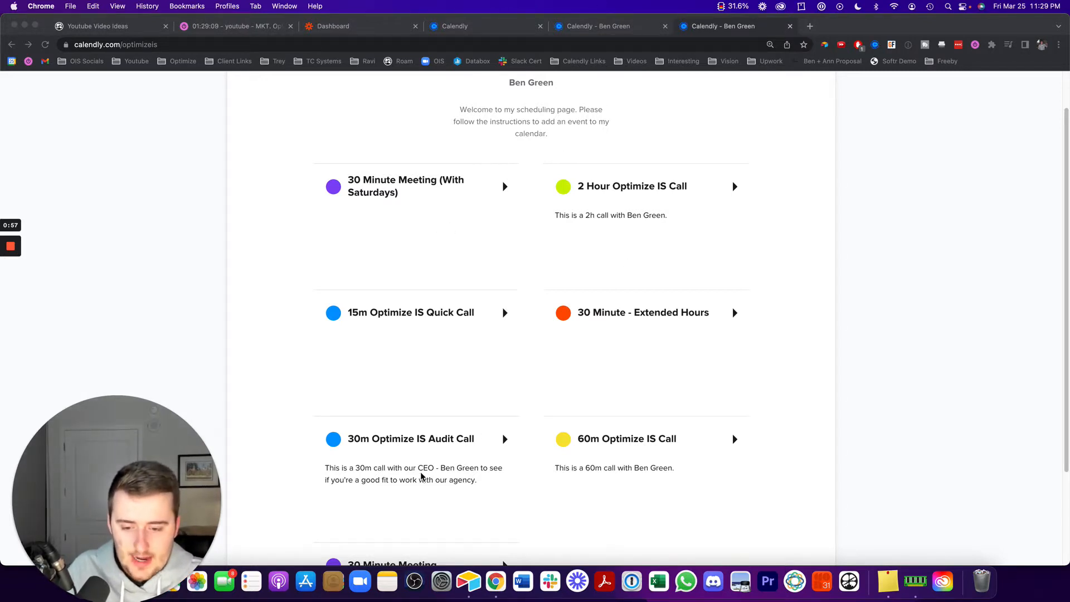
pyautogui.moveTo(353, 402)
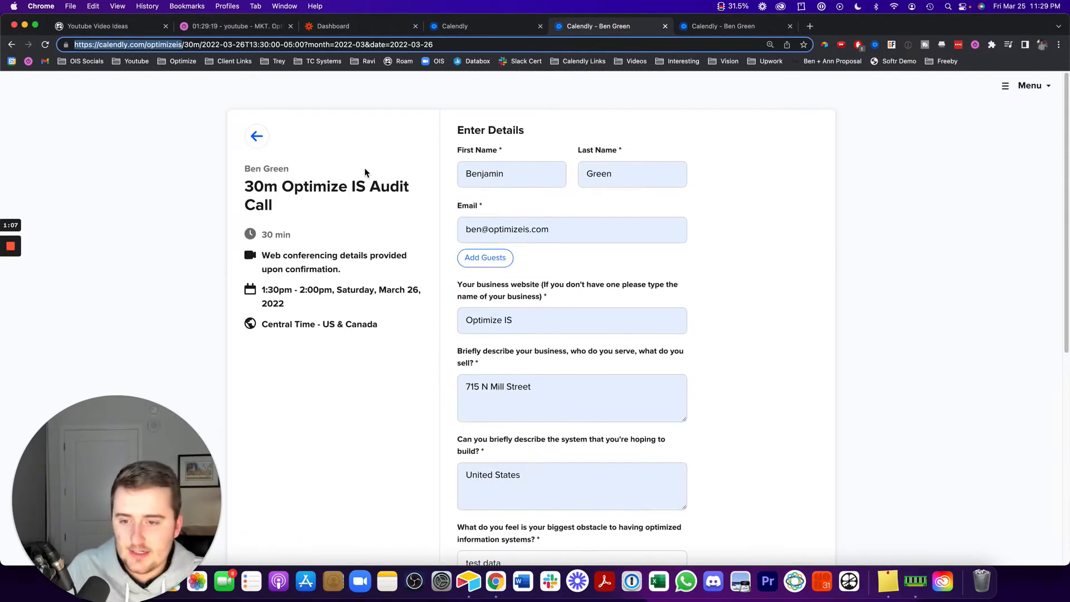
pyautogui.moveTo(392, 179)
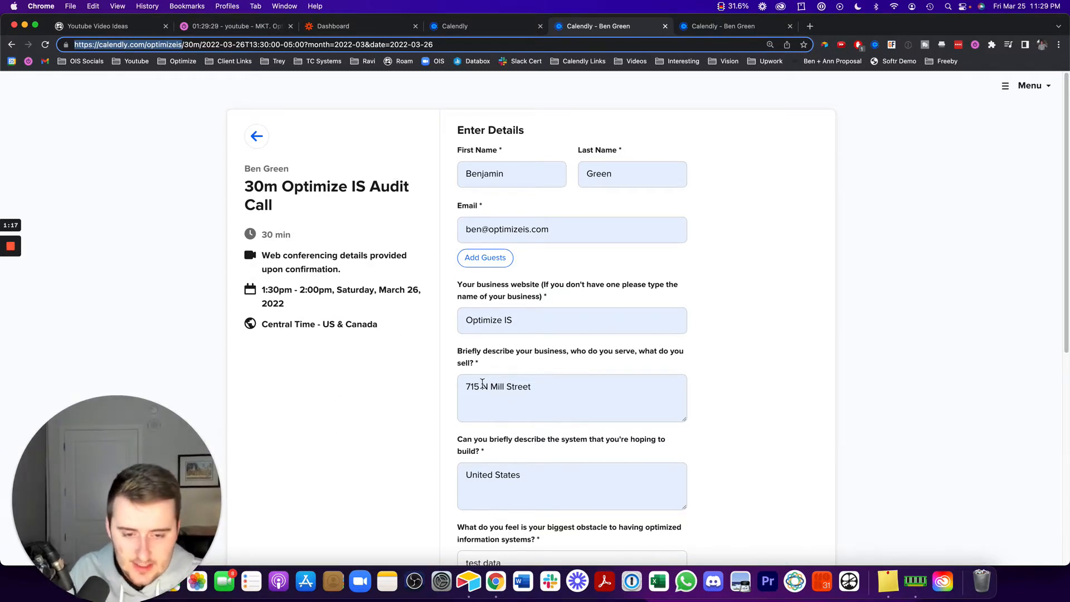
pyautogui.scroll(-3)
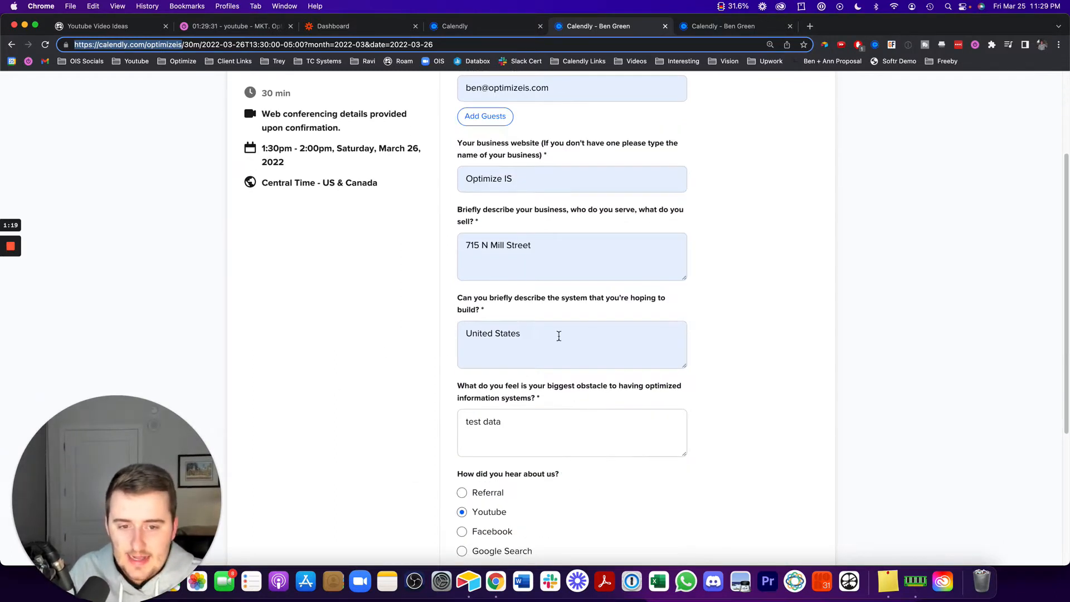
pyautogui.scroll(-3)
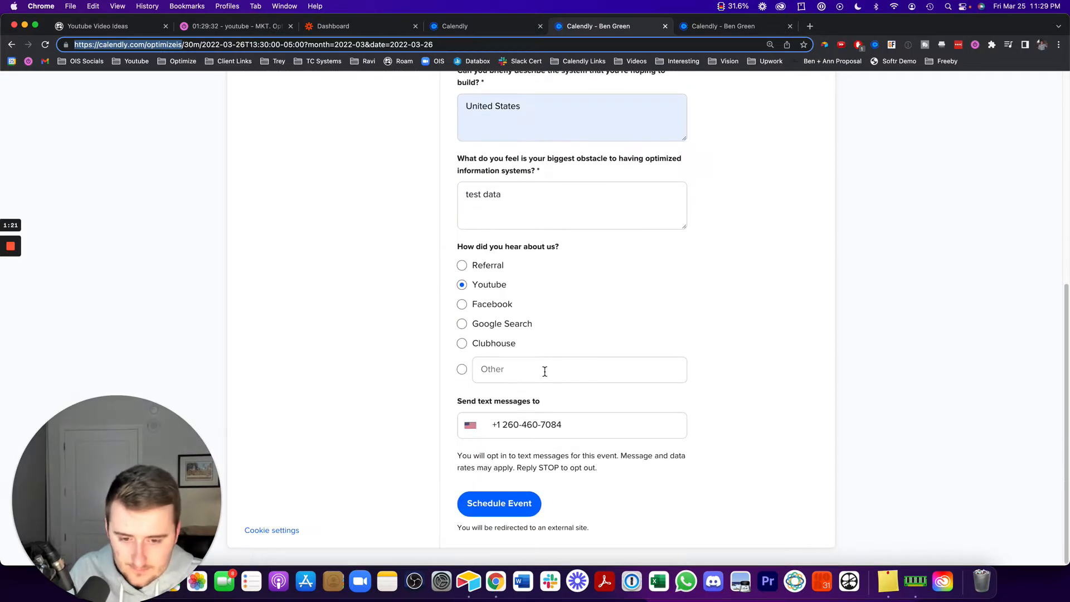
pyautogui.moveTo(535, 412)
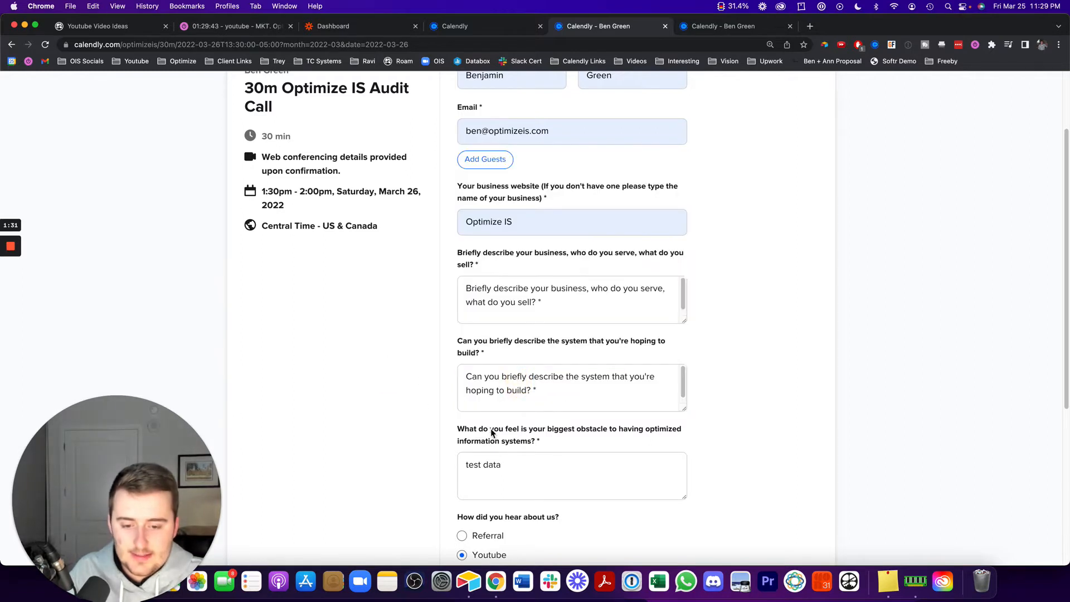
pyautogui.click(571, 476)
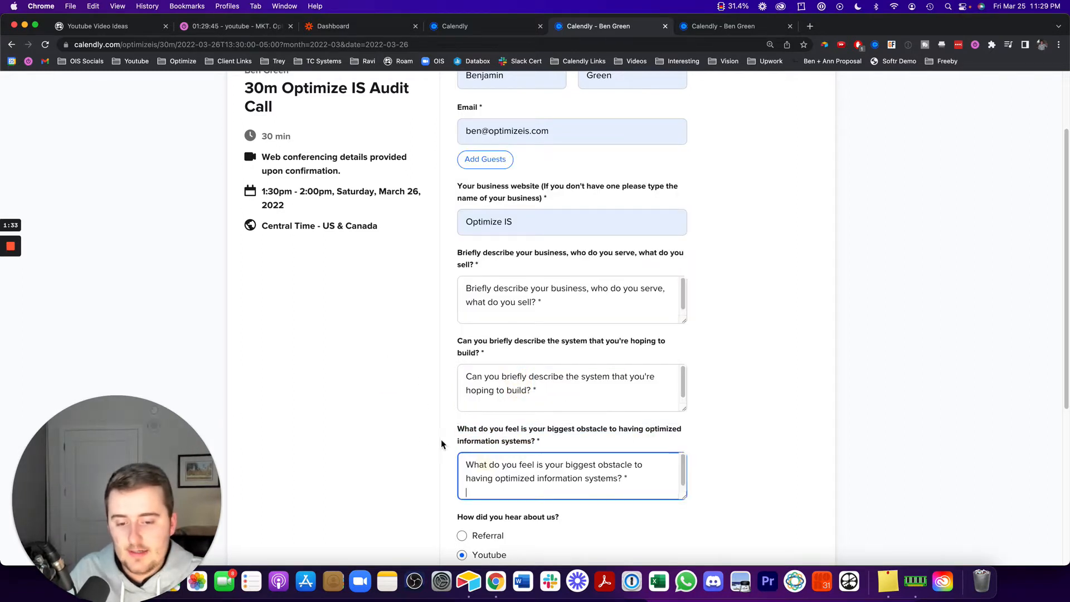
# Step: Scroll to the bottom and submit the 30m Optimize IS Audit Call booking
pyautogui.scroll(-3)
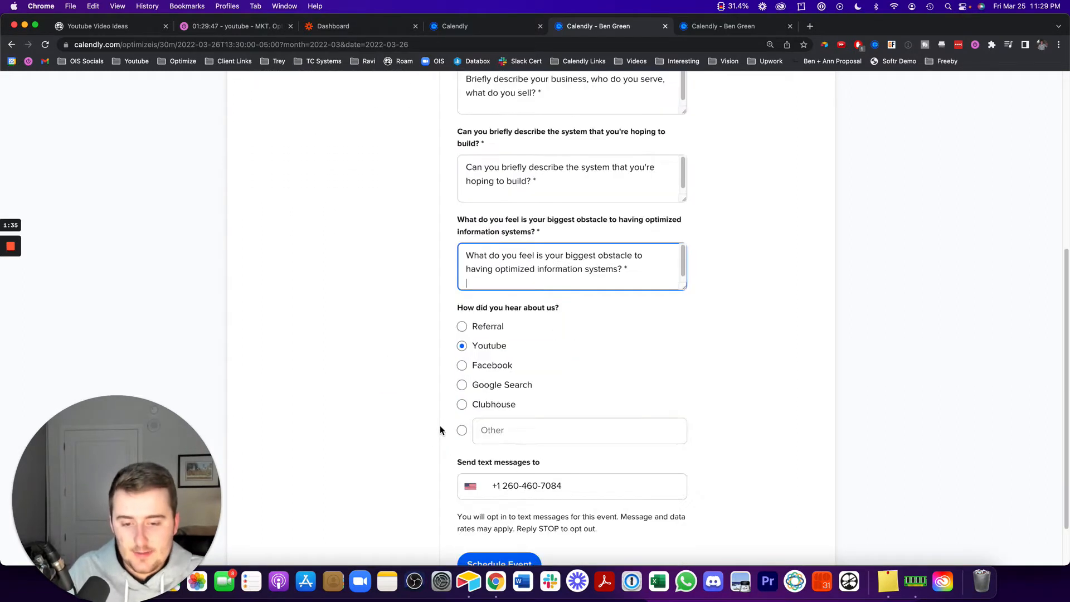
pyautogui.scroll(-3)
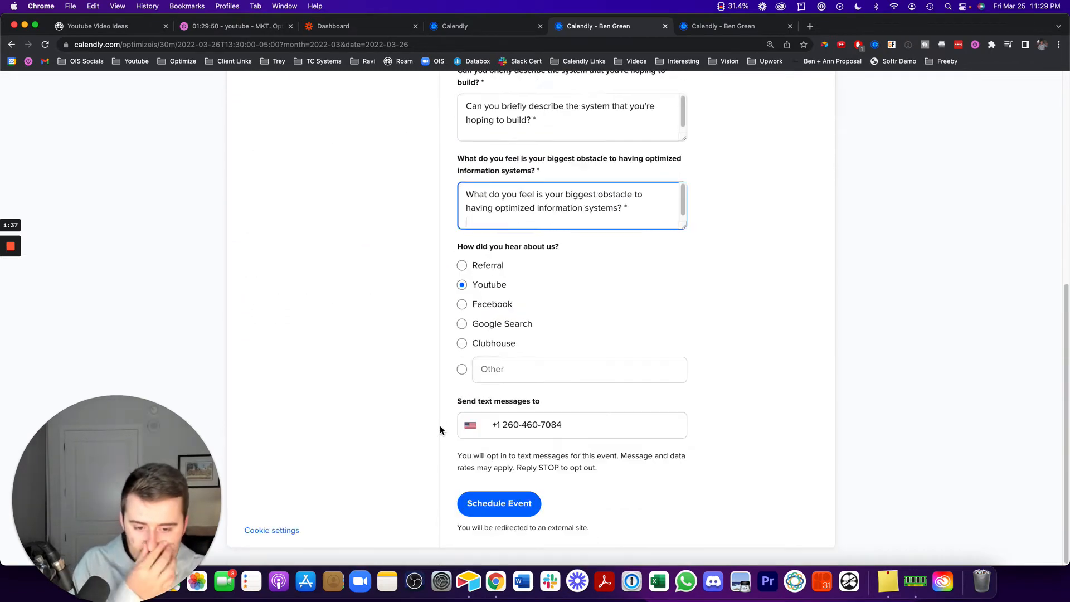
pyautogui.click(499, 503)
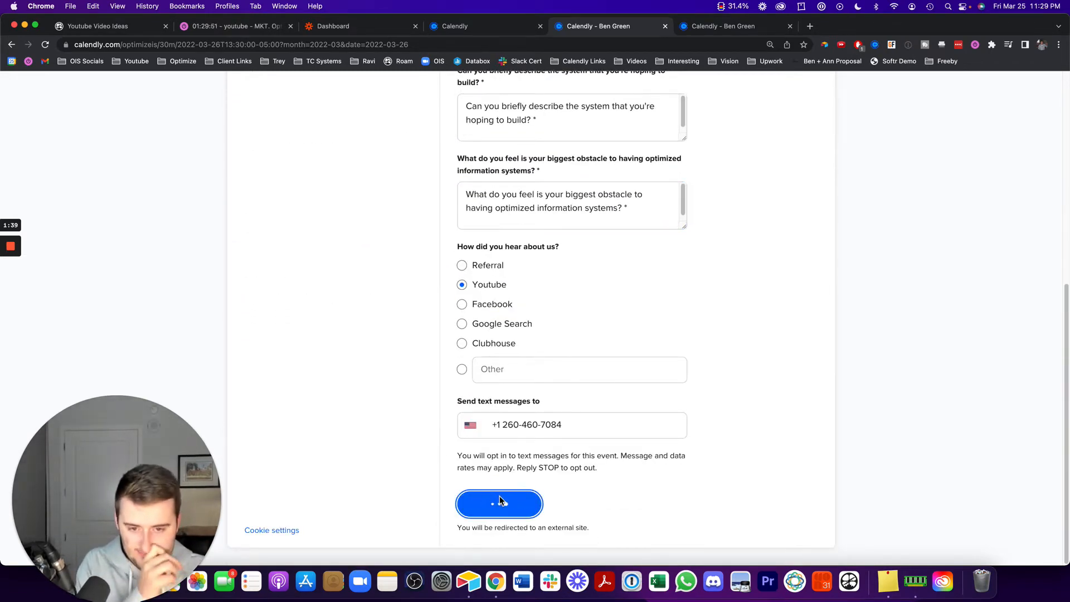
pyautogui.click(499, 504)
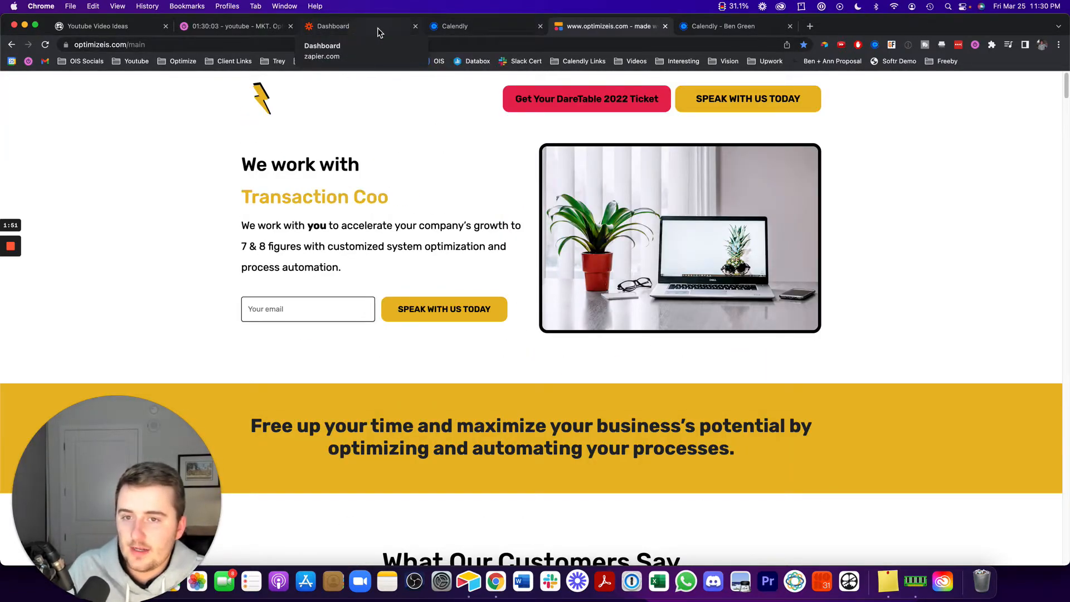
# Step: Switch to a different Zapier account, view My Apps, and start a new Zap
pyautogui.click(333, 26)
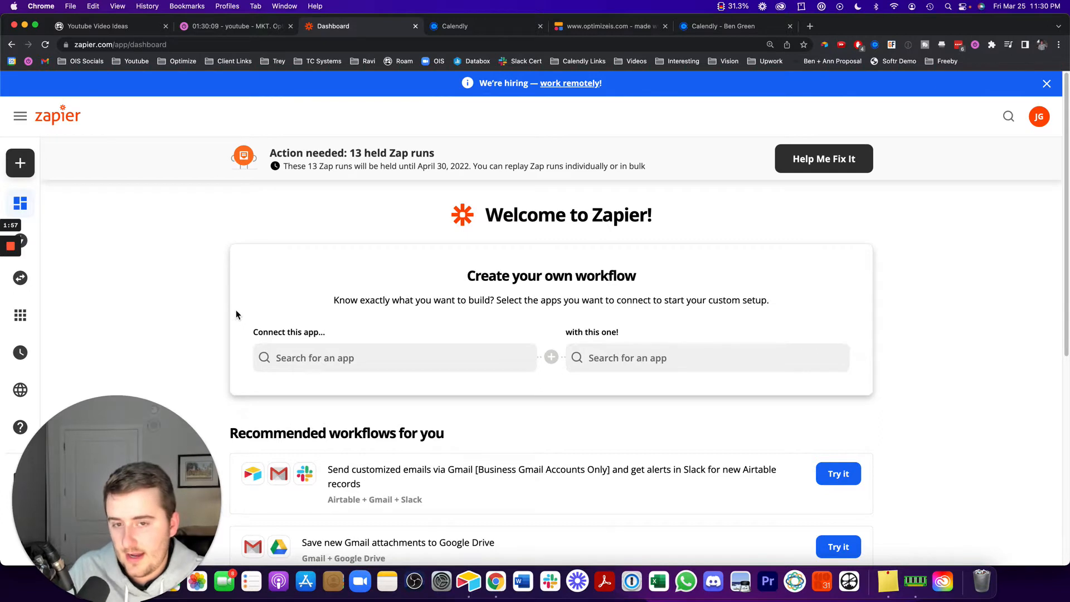
pyautogui.moveTo(137, 301)
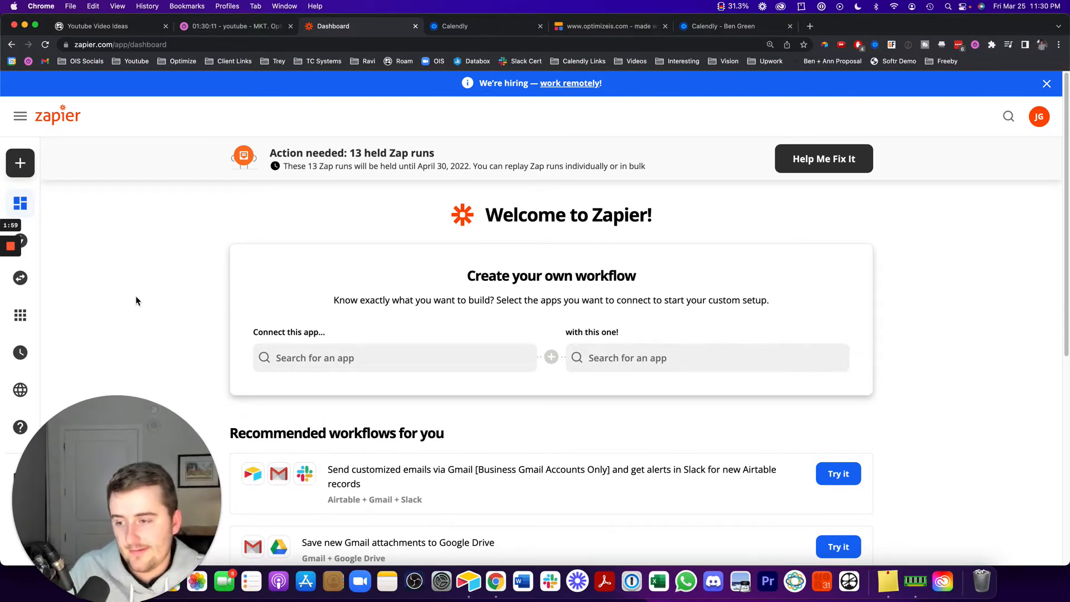
pyautogui.click(1046, 83)
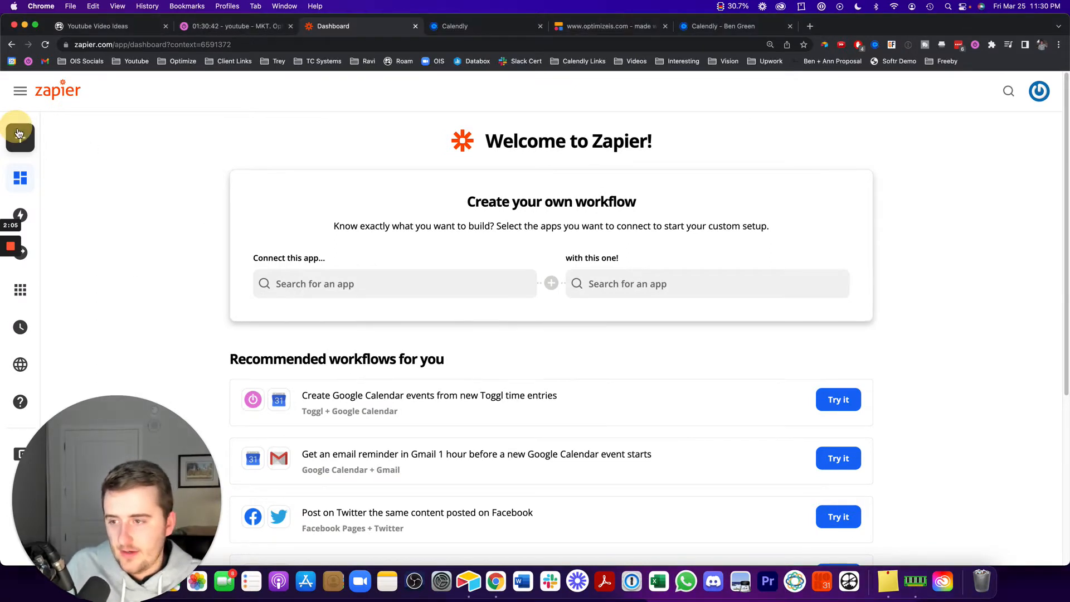
pyautogui.click(20, 91)
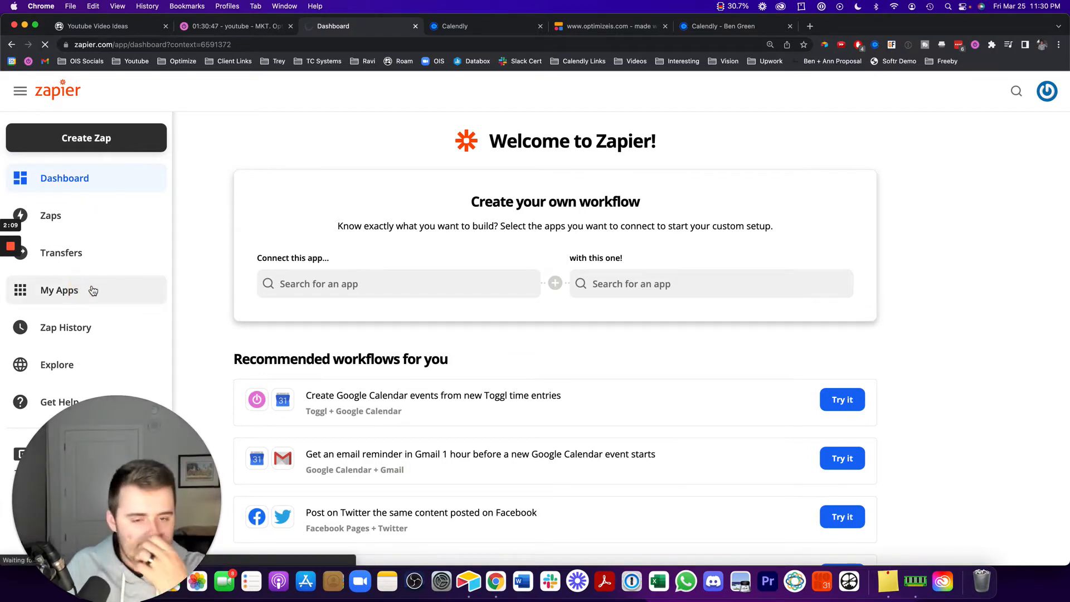
pyautogui.click(59, 290)
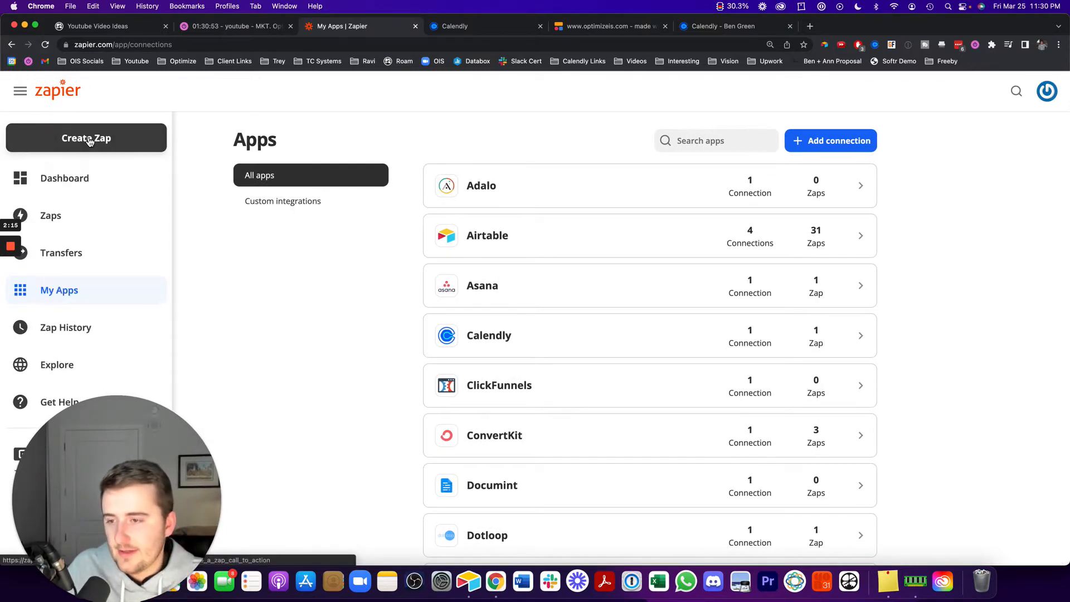
pyautogui.click(86, 137)
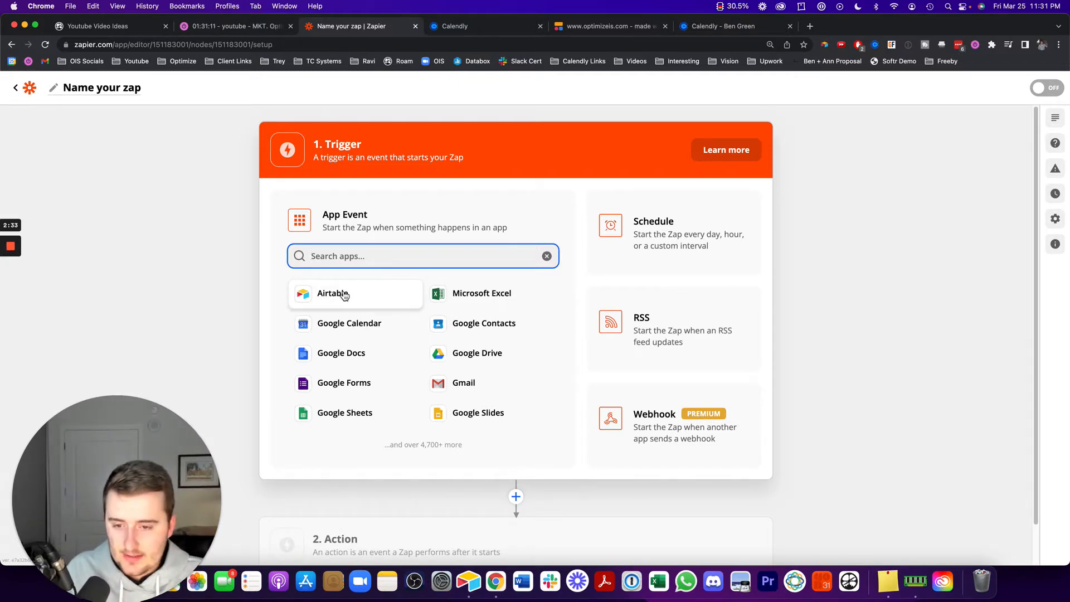
# Step: Set Calendly as the trigger app using the connected Calendly account
pyautogui.write('cal')
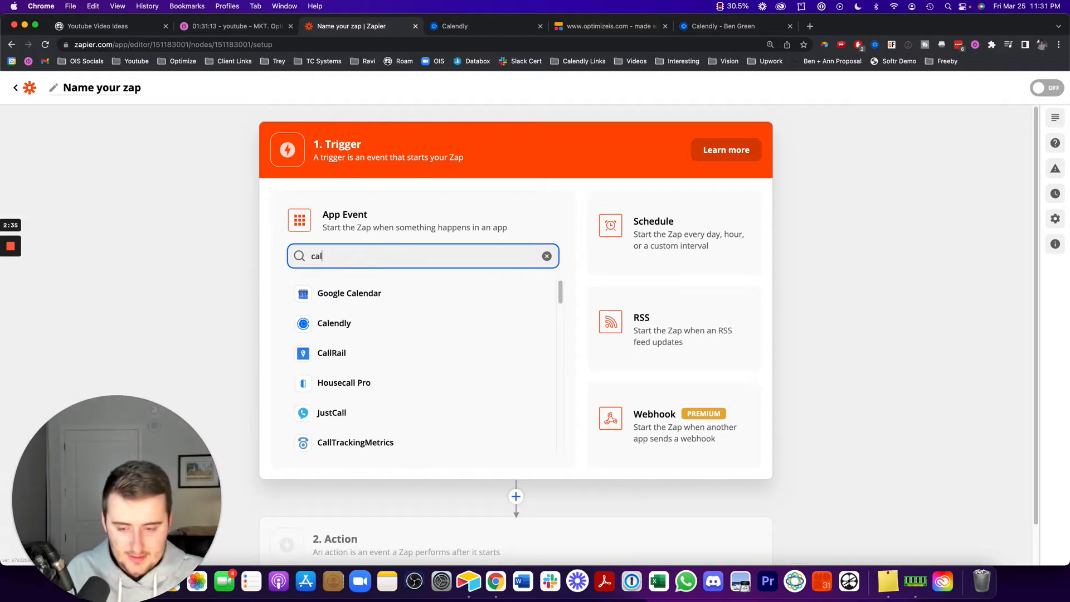
pyautogui.click(334, 323)
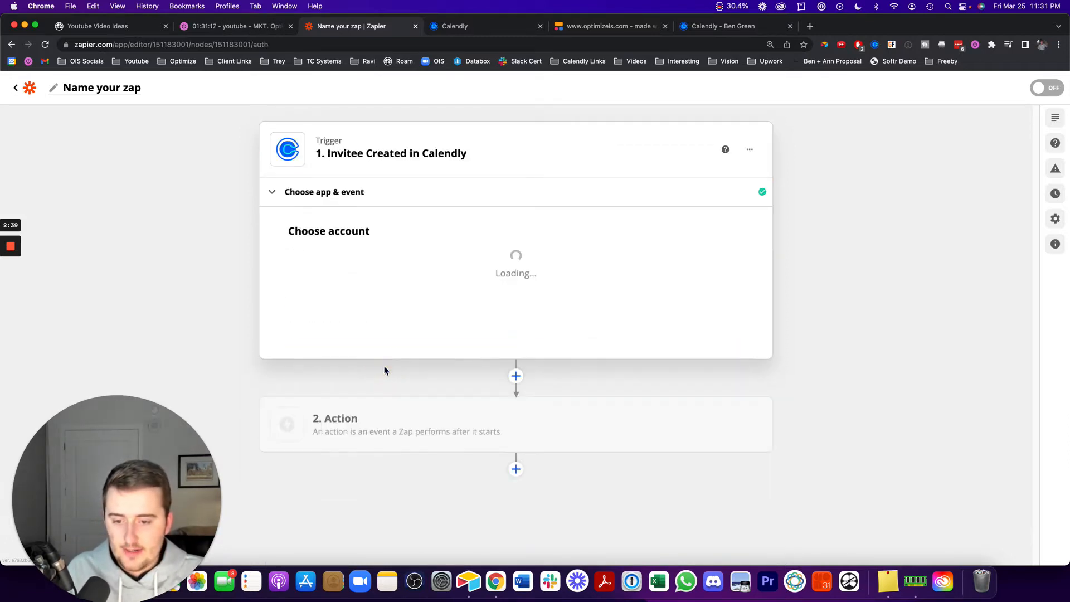
pyautogui.click(515, 275)
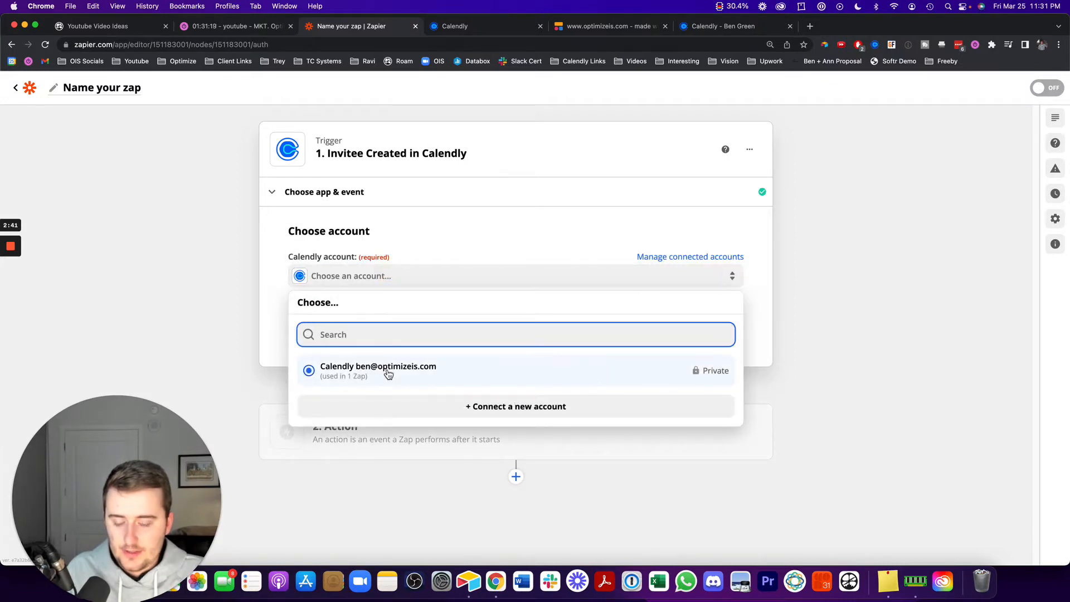
pyautogui.click(378, 371)
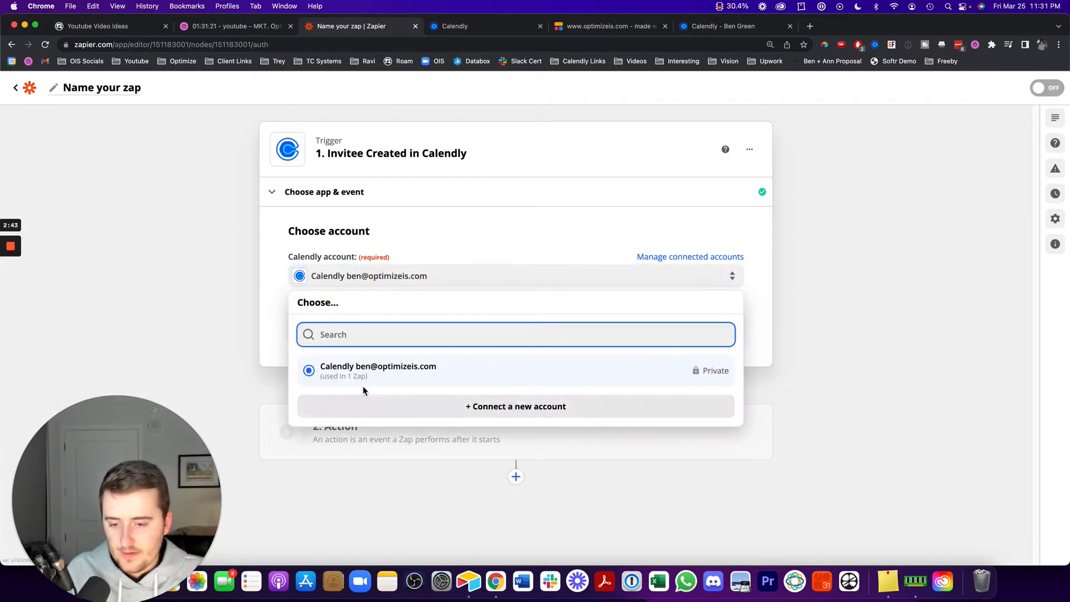
pyautogui.moveTo(461, 413)
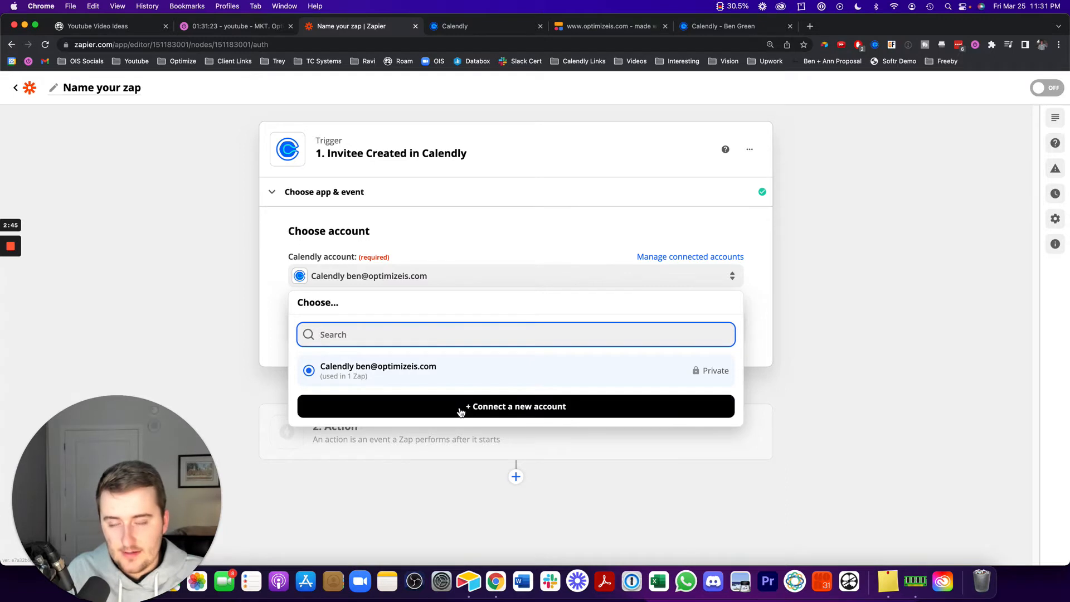
pyautogui.click(378, 370)
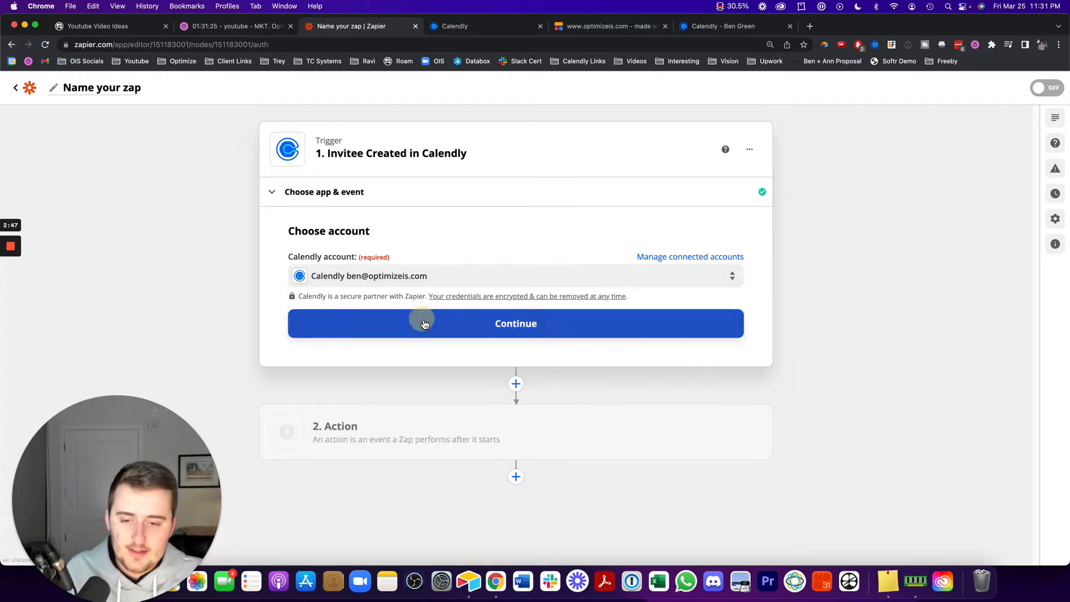
pyautogui.click(515, 323)
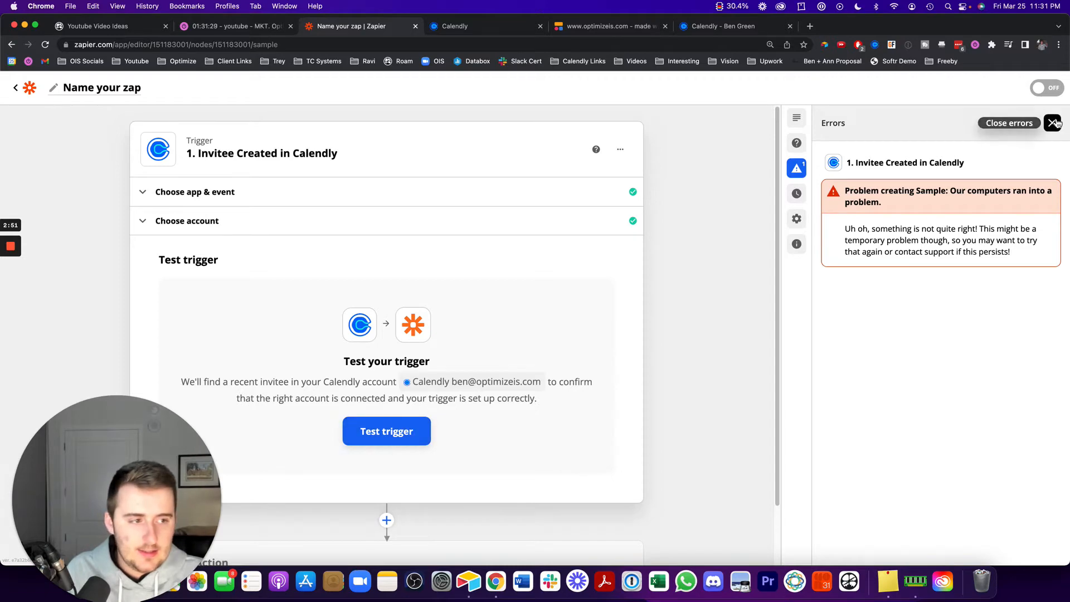
# Step: Test the Invitee Created trigger, review the 30m sample invitee, and continue
pyautogui.click(386, 431)
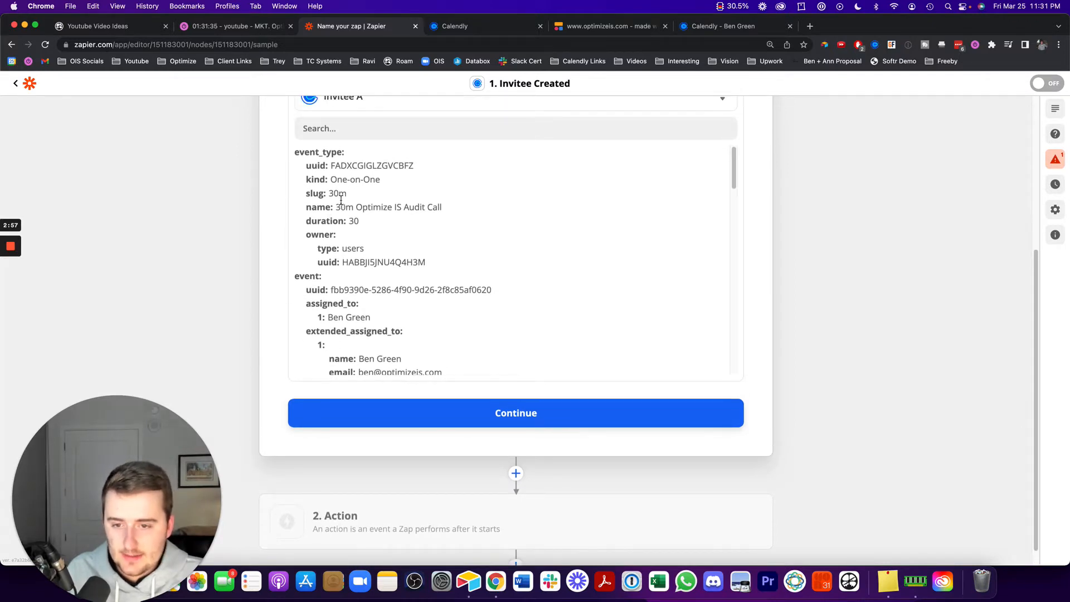
pyautogui.doubleClick(339, 194)
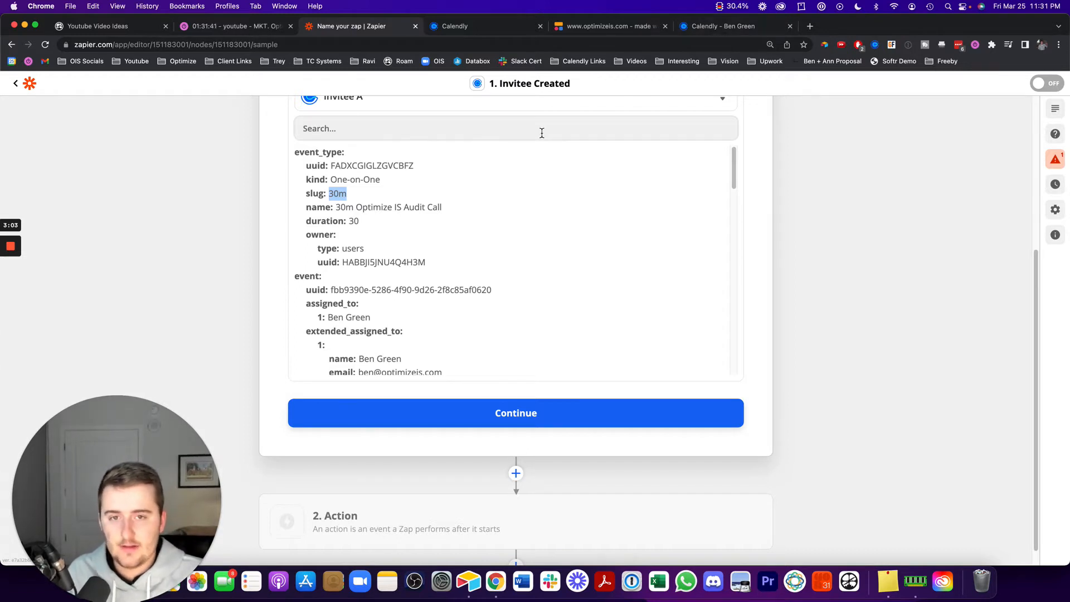
pyautogui.click(730, 26)
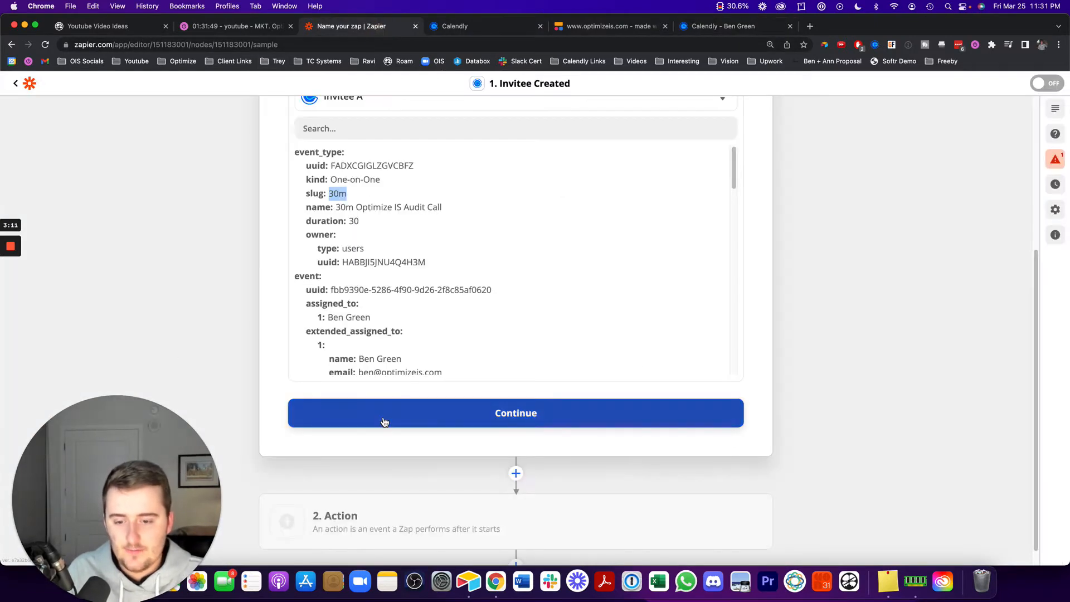
pyautogui.click(515, 413)
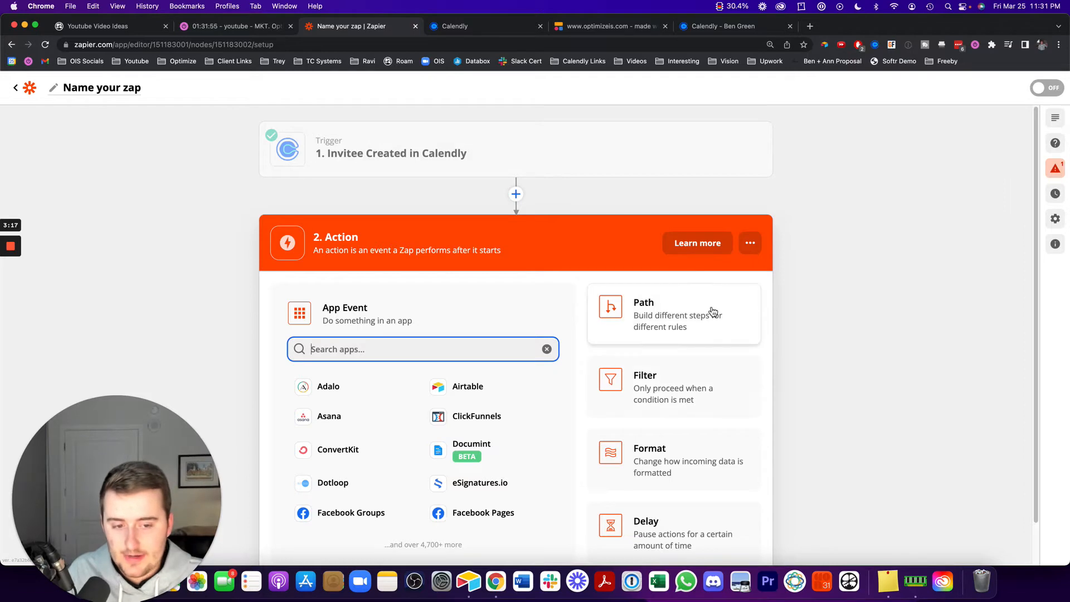
# Step: Add a filter step: EventType Name (Text) contains 'Audit Call'
pyautogui.click(644, 386)
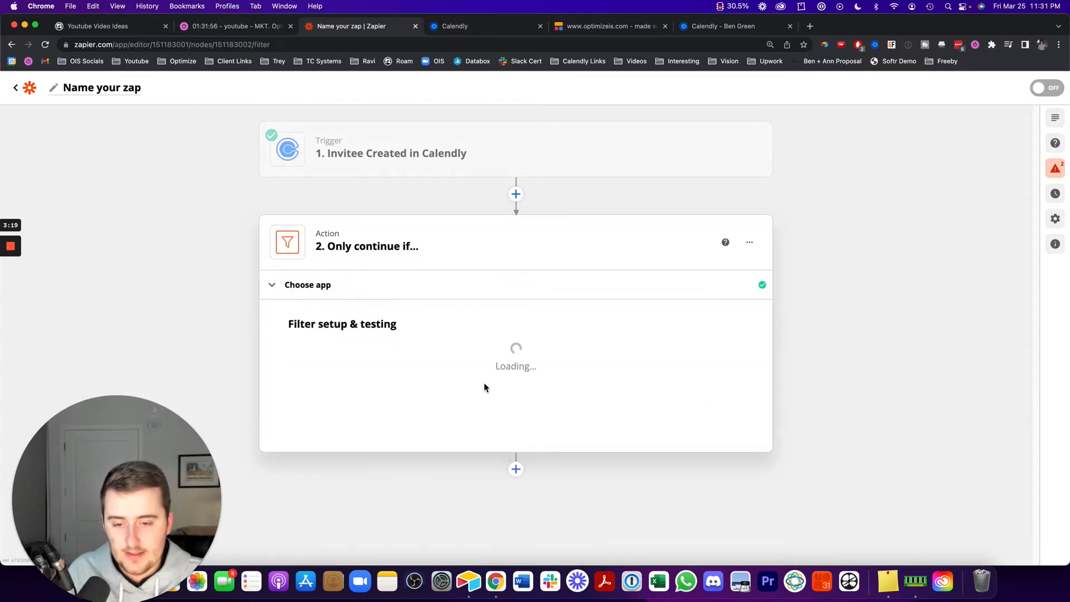
pyautogui.click(357, 369)
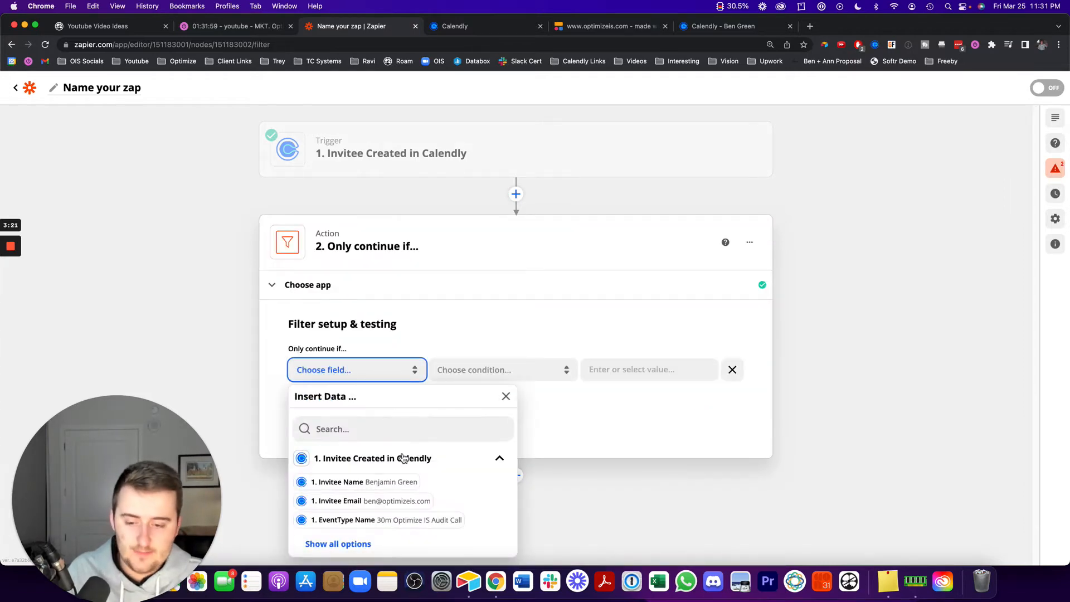
pyautogui.click(338, 543)
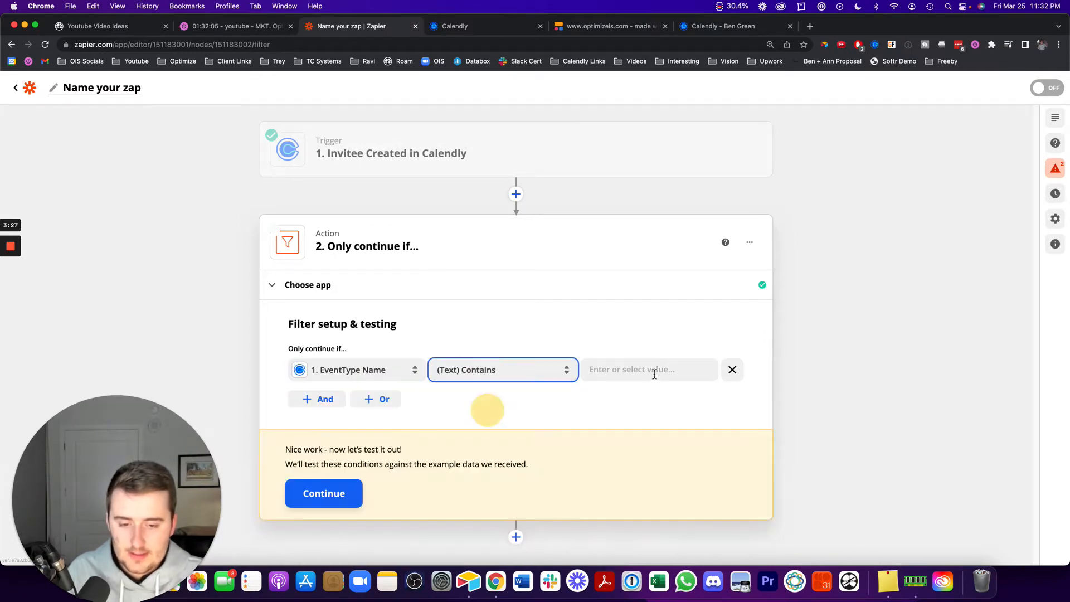
pyautogui.write('Audit Call')
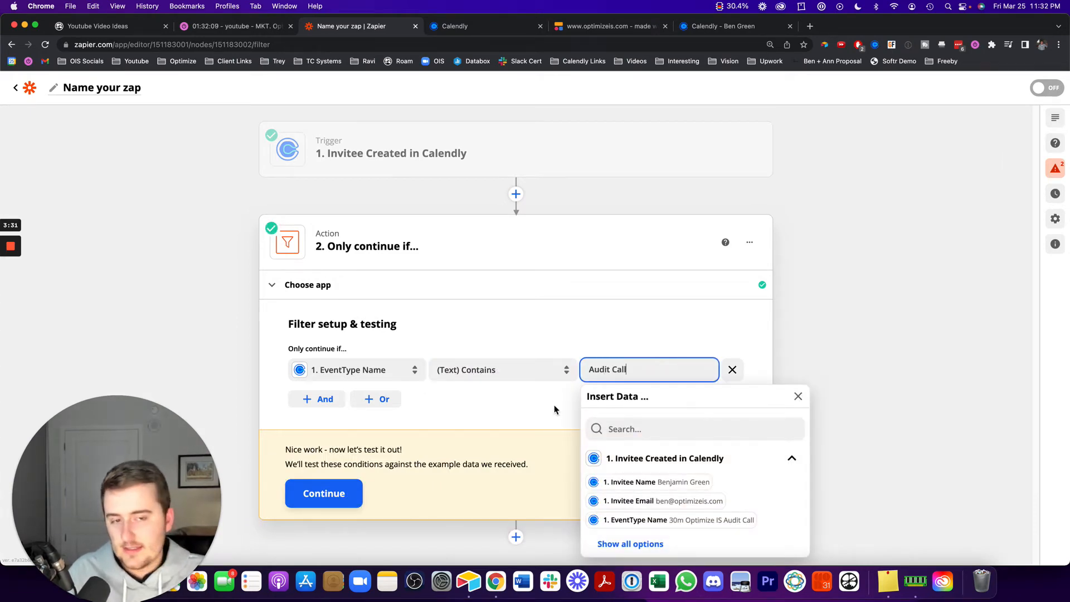
# Step: Check event names in Calendly, then close the tested filter and add another step
pyautogui.click(717, 26)
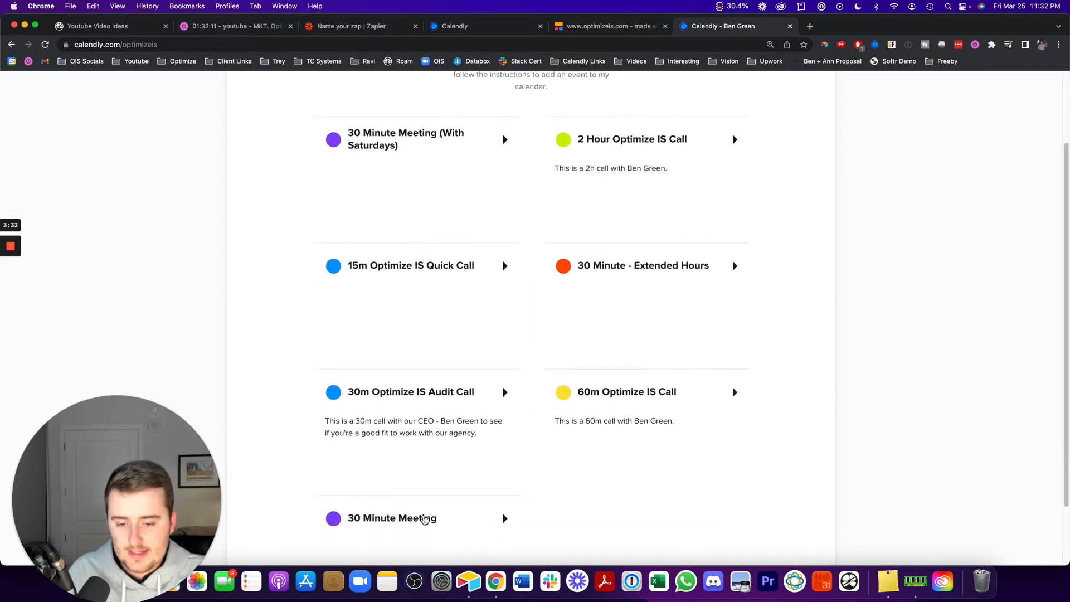
pyautogui.scroll(3)
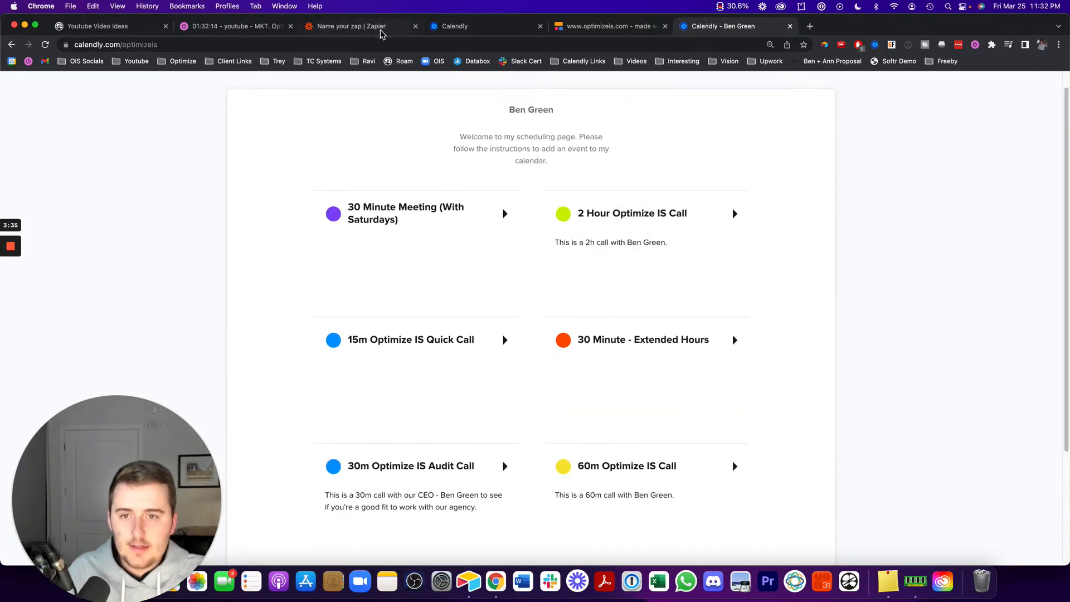
pyautogui.click(347, 26)
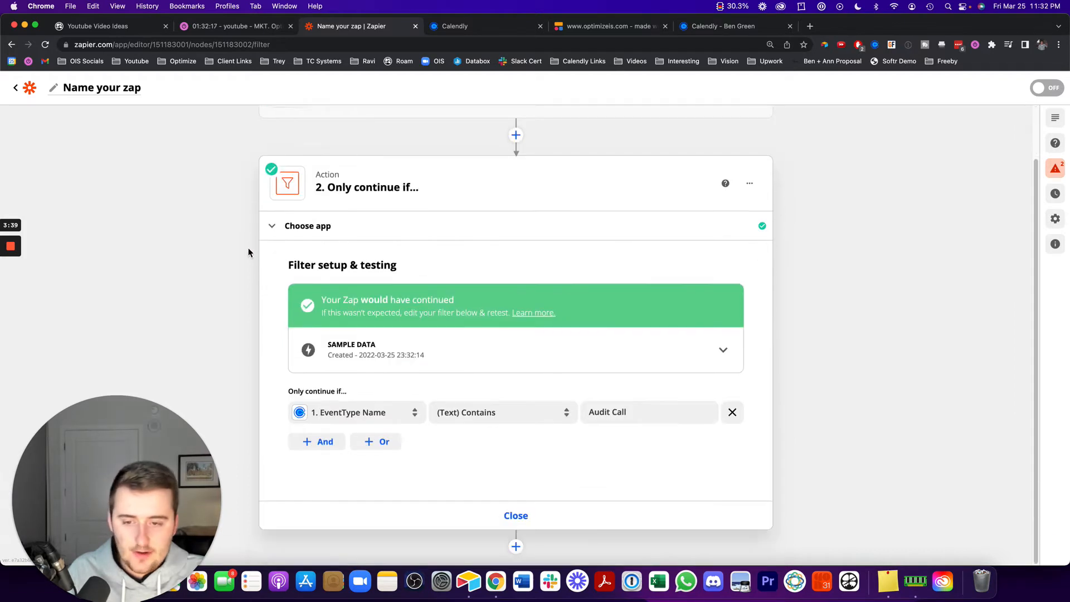
pyautogui.click(515, 515)
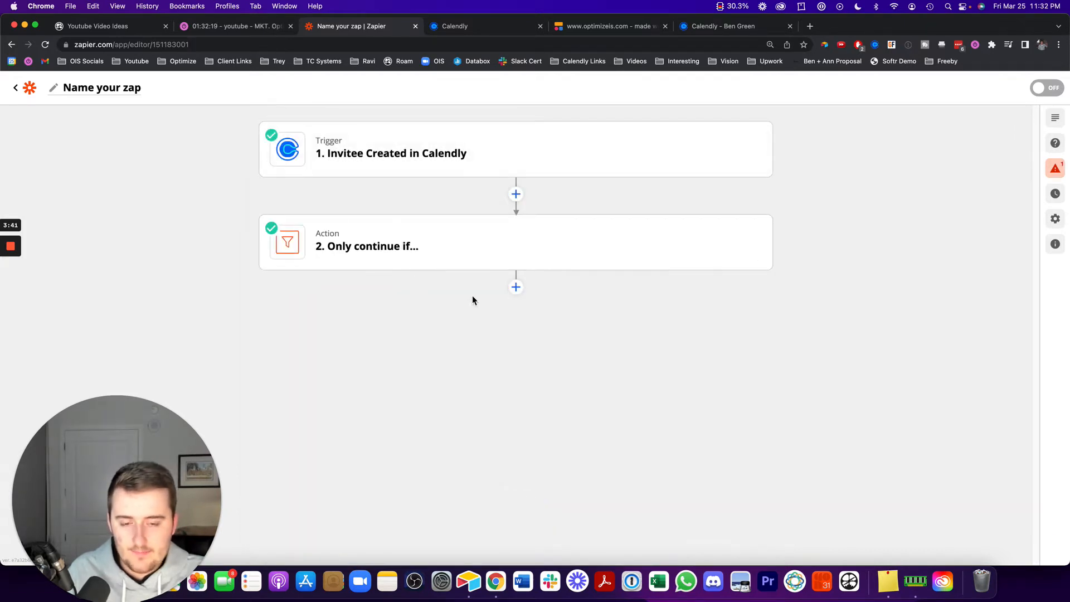
pyautogui.moveTo(515, 304)
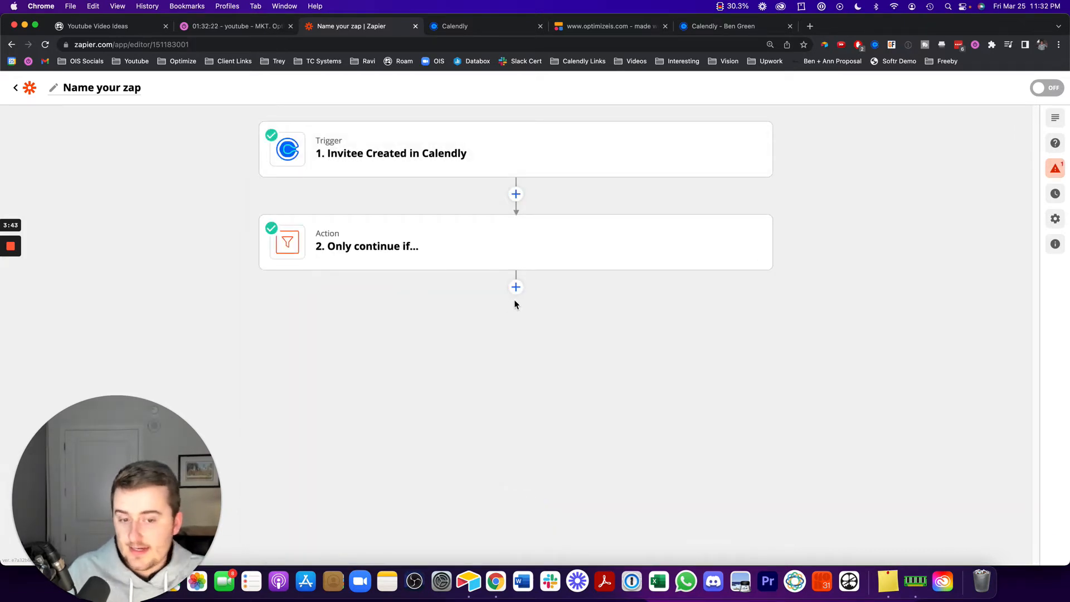
pyautogui.click(469, 582)
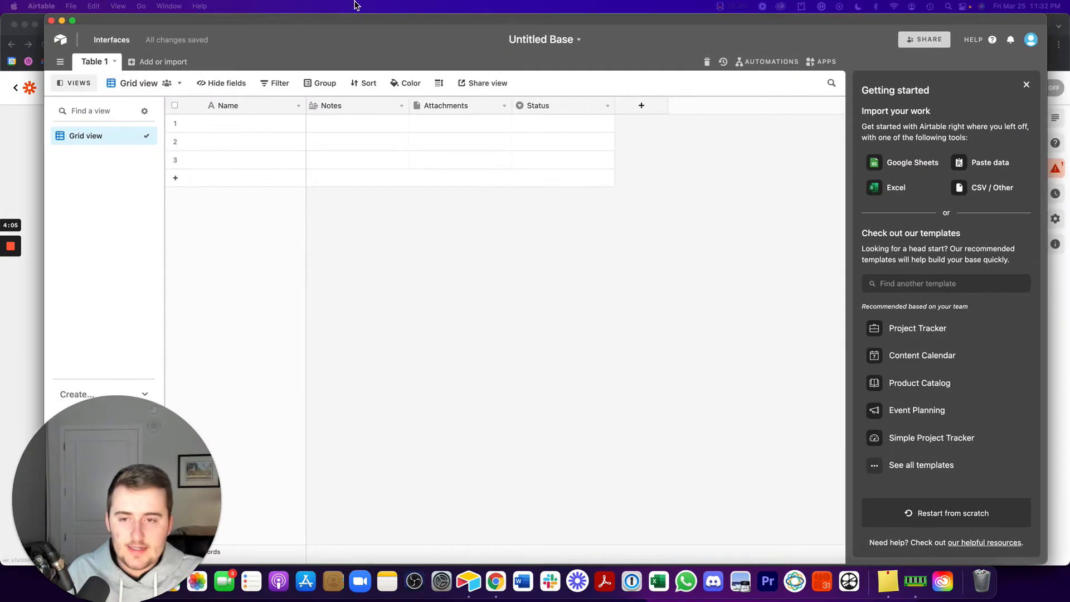
# Step: Rename the Notes field to Email and give it the Email field type
pyautogui.click(400, 105)
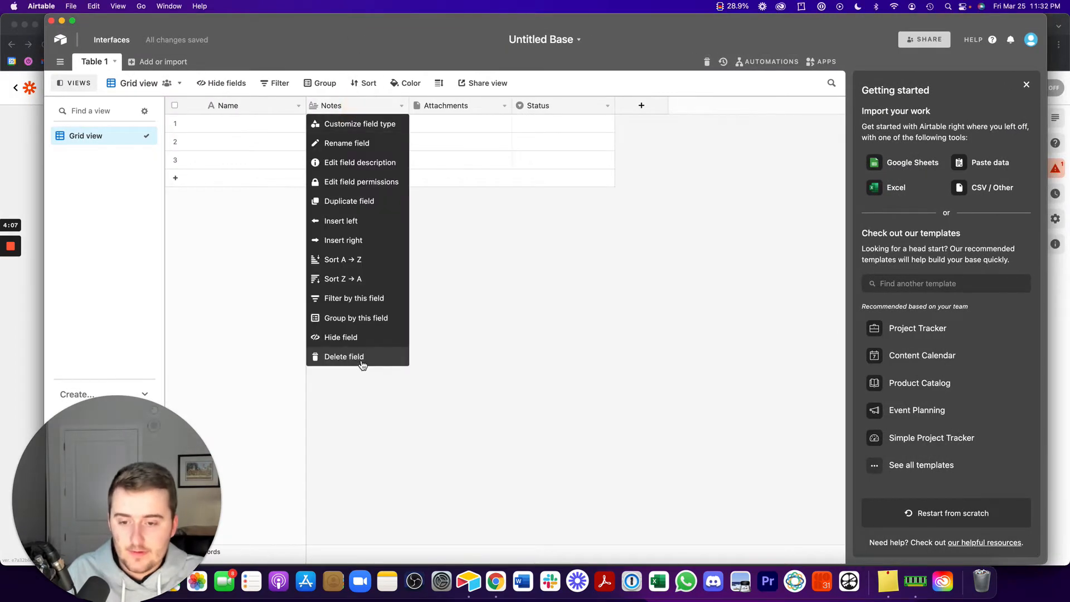
pyautogui.click(359, 123)
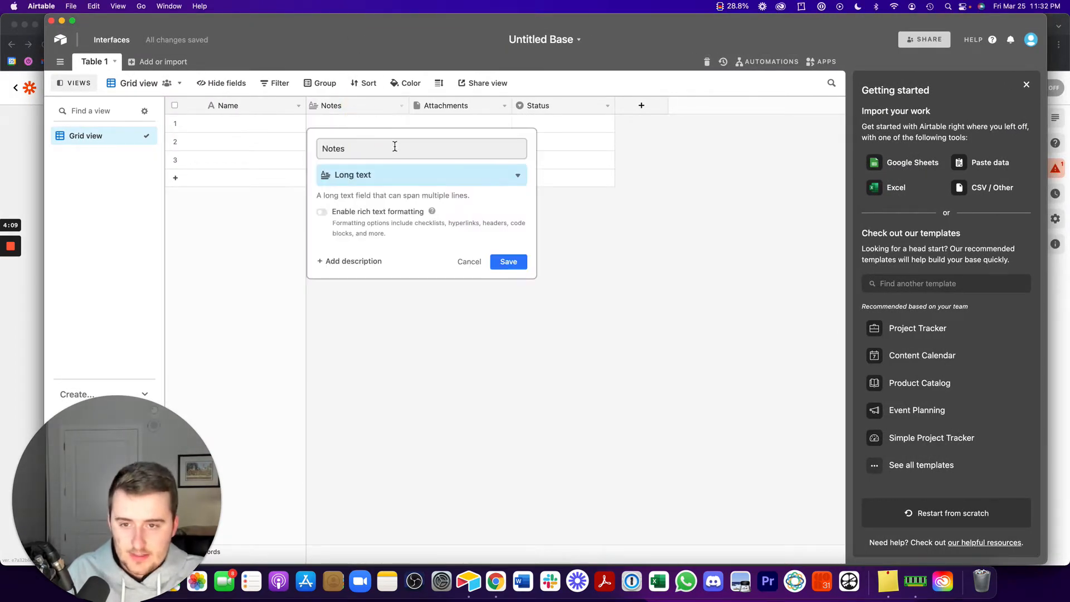
pyautogui.write('Email')
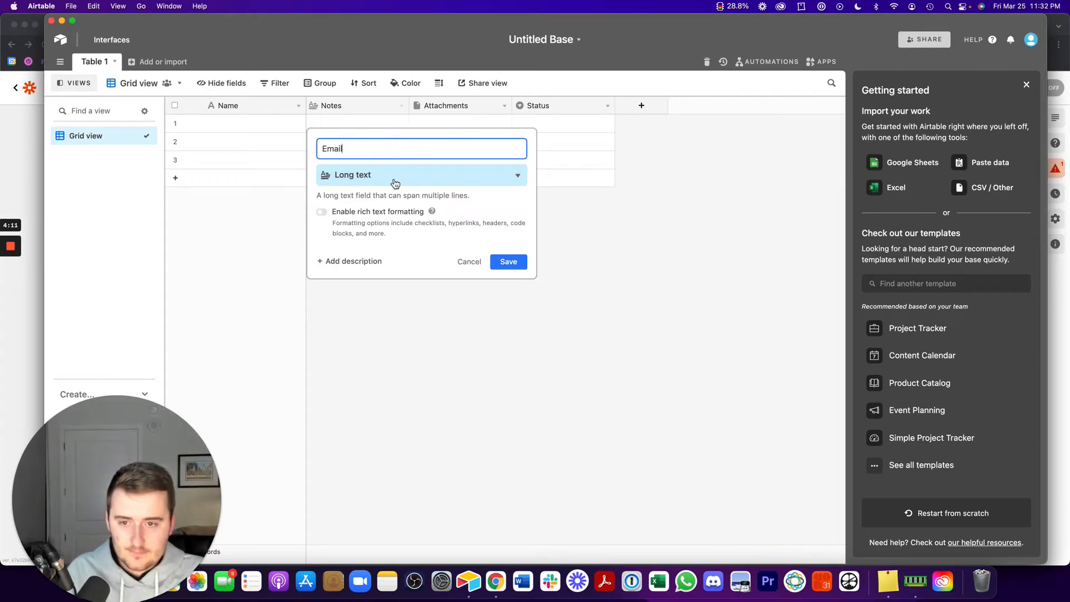
pyautogui.click(421, 175)
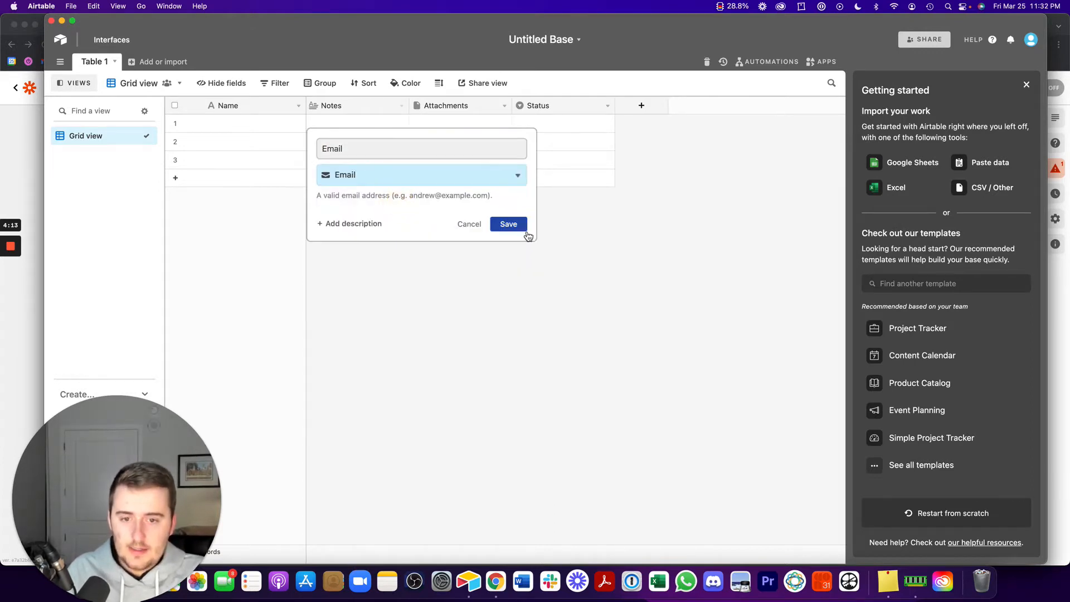
pyautogui.click(508, 224)
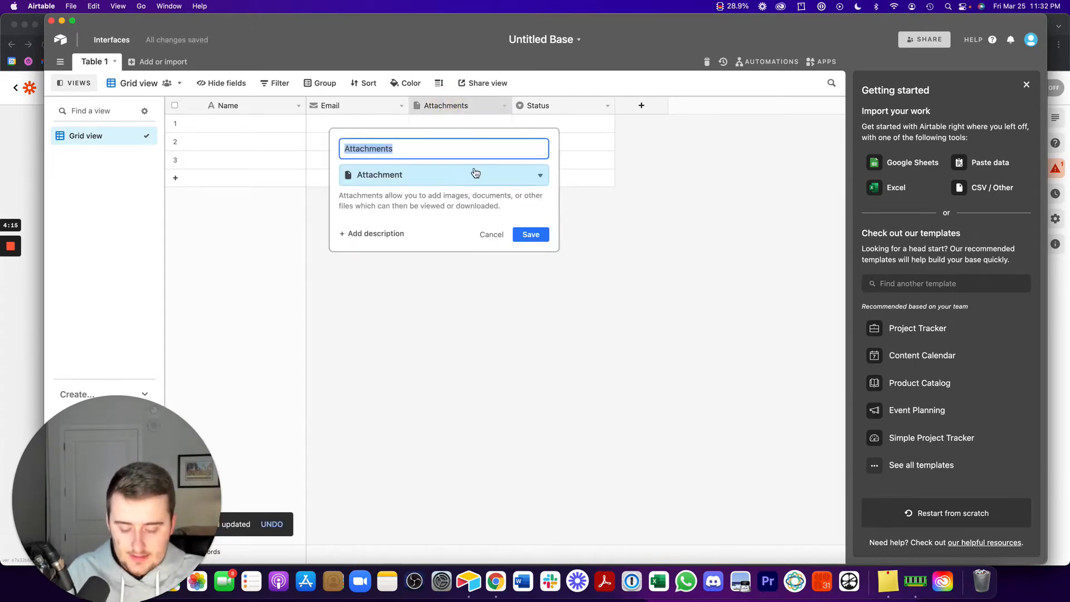
# Step: Rename Attachments to Biz name and Status to Full name as single line text
pyautogui.write('Biz')
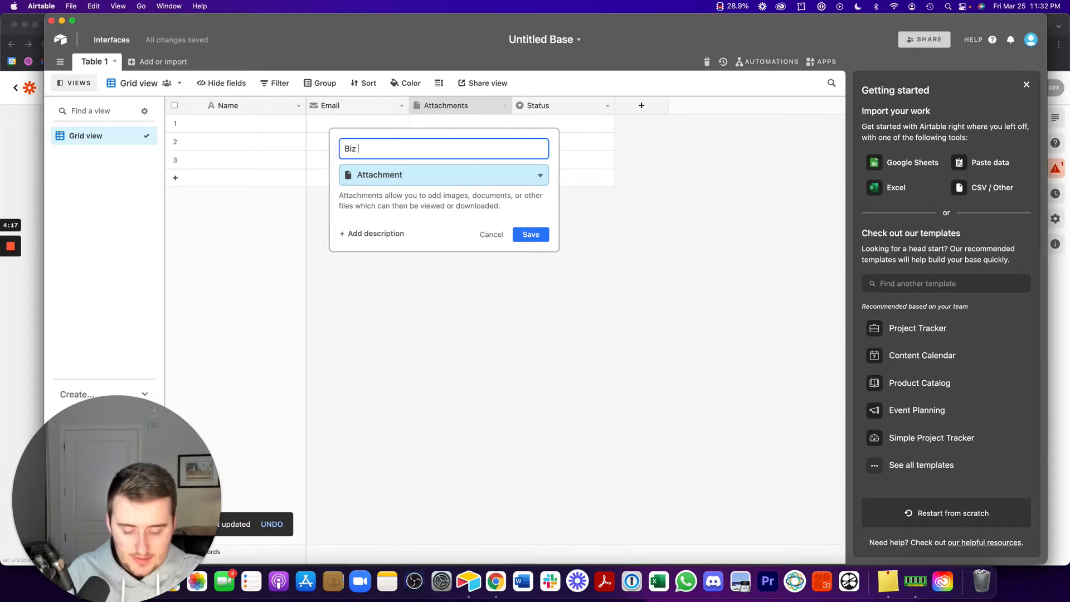
pyautogui.click(443, 175)
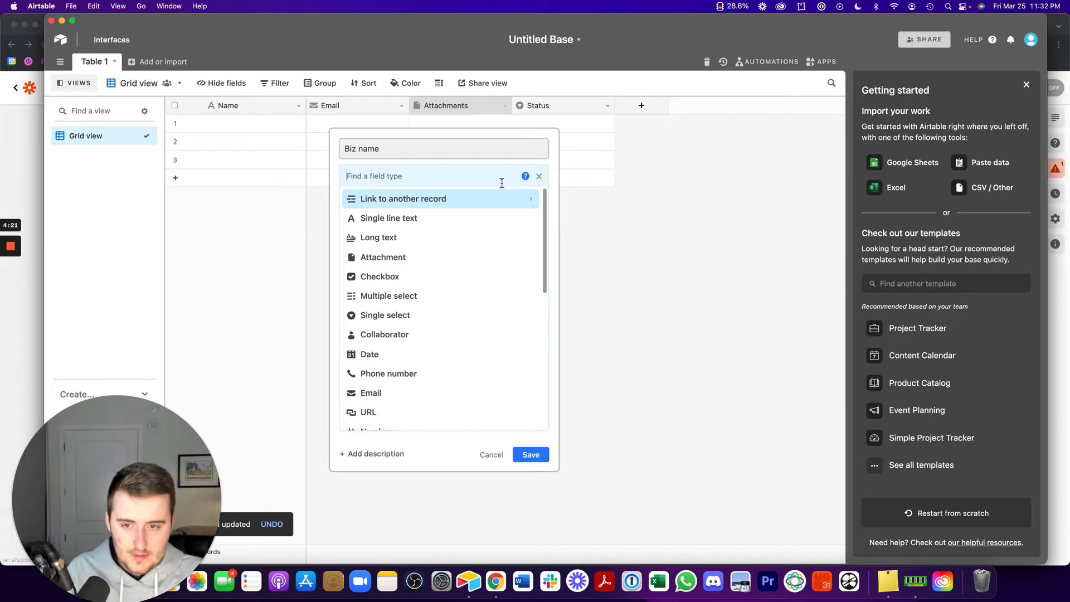
pyautogui.click(530, 455)
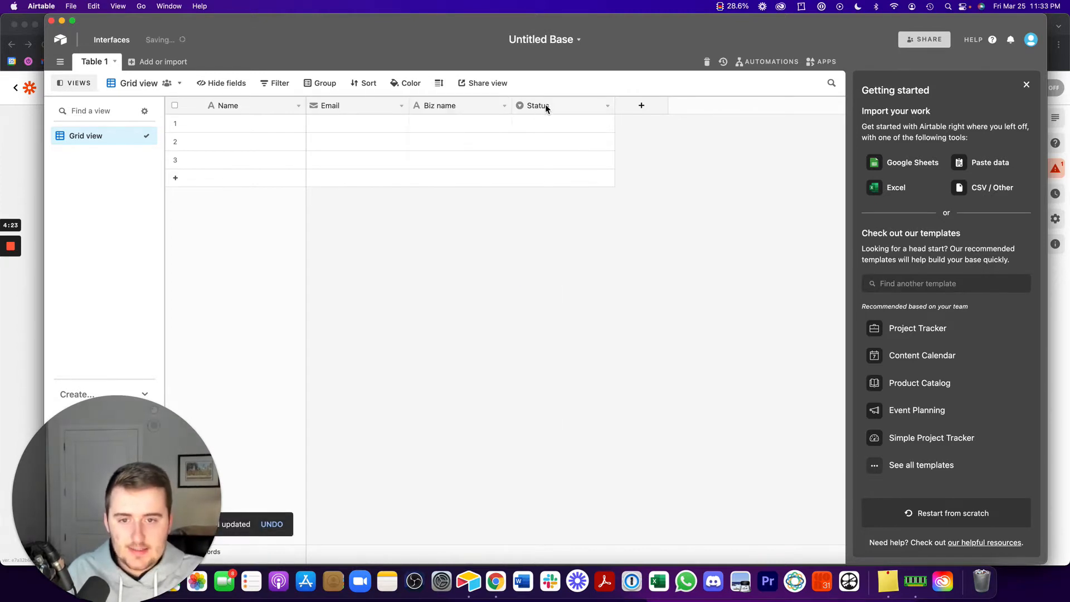
pyautogui.write('Full name')
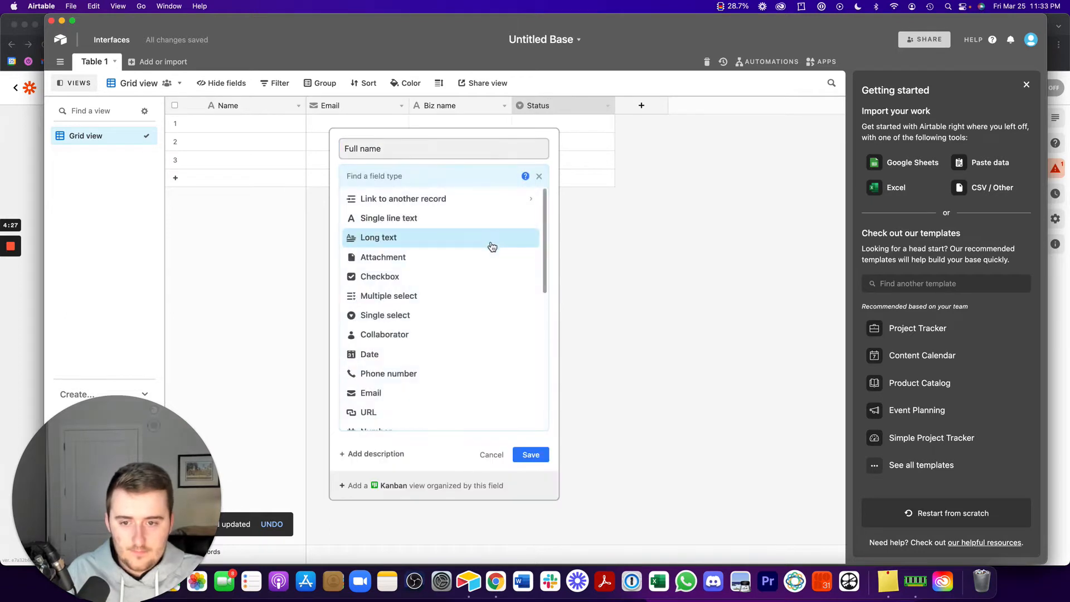
pyautogui.click(389, 218)
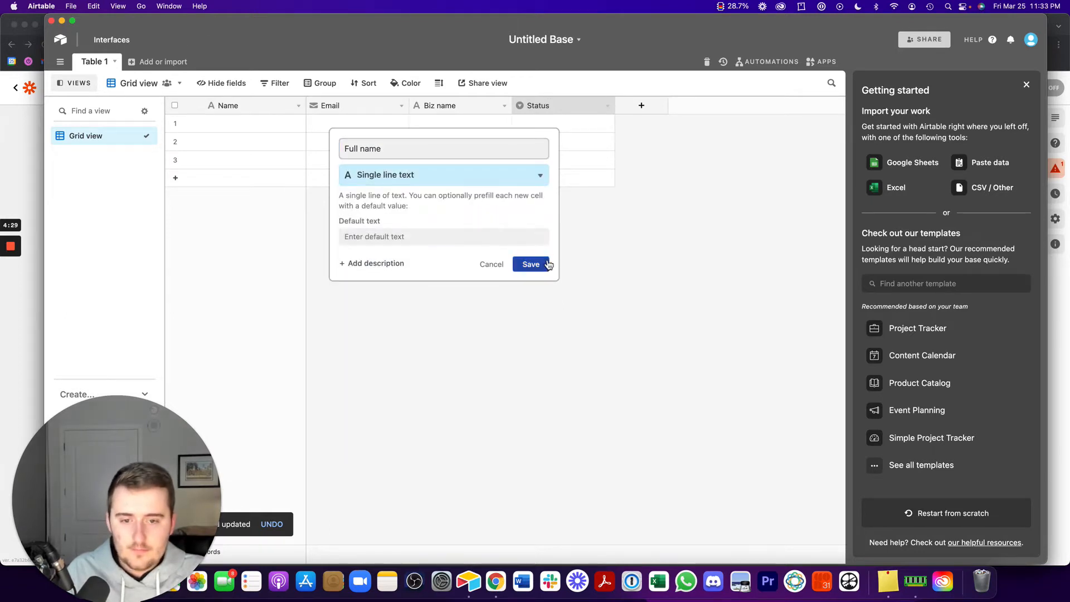
pyautogui.click(531, 264)
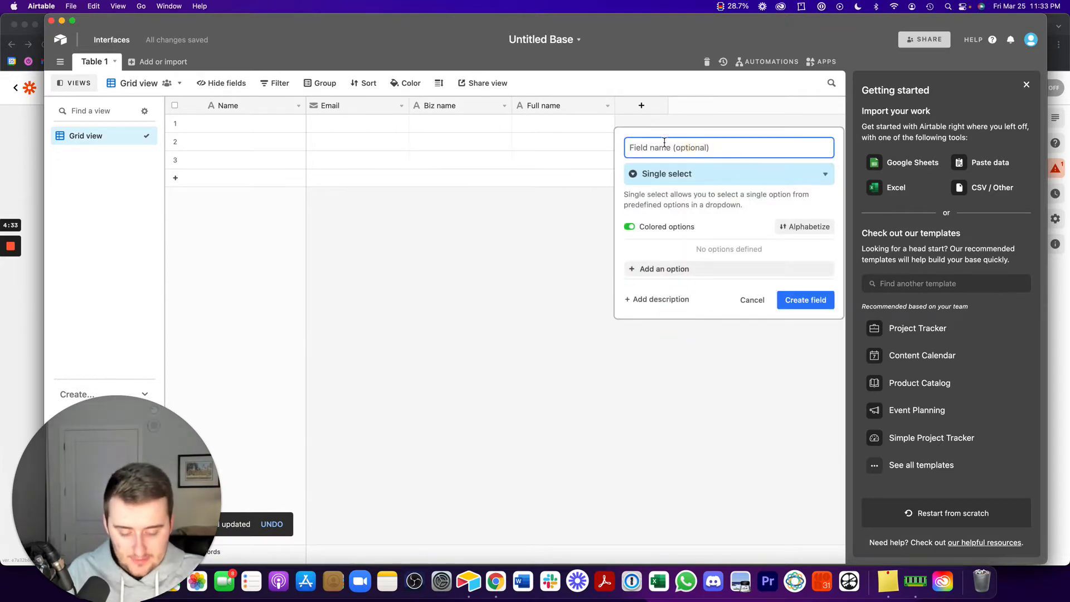
# Step: Create a Status single-select field with Pre-consultation, Awaiting Addtl Indo, Need Follow Up, Closed-Won options
pyautogui.write('Sat')
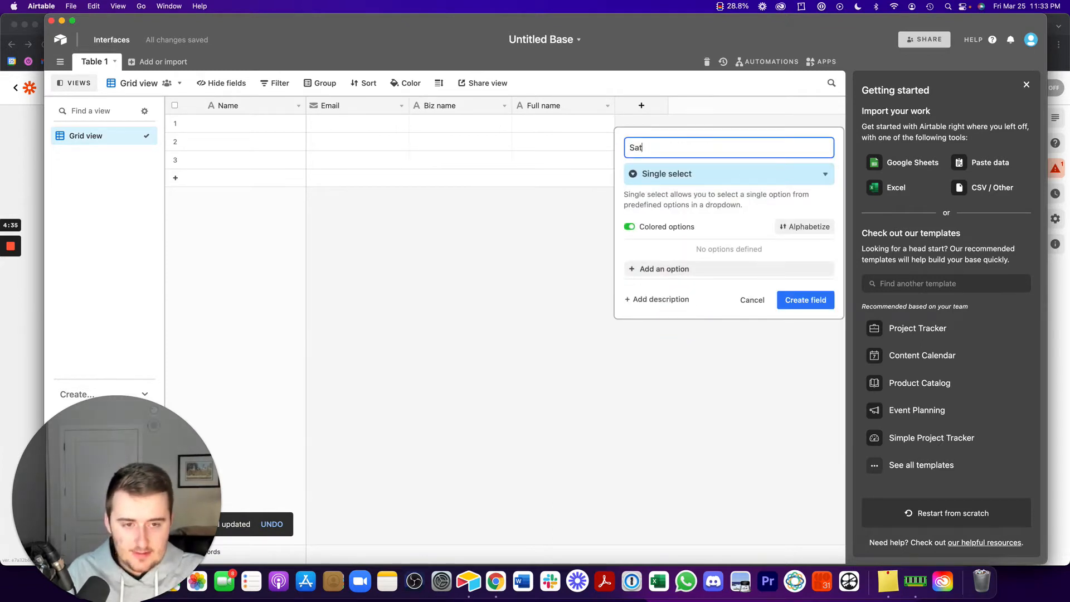
pyautogui.write('Status')
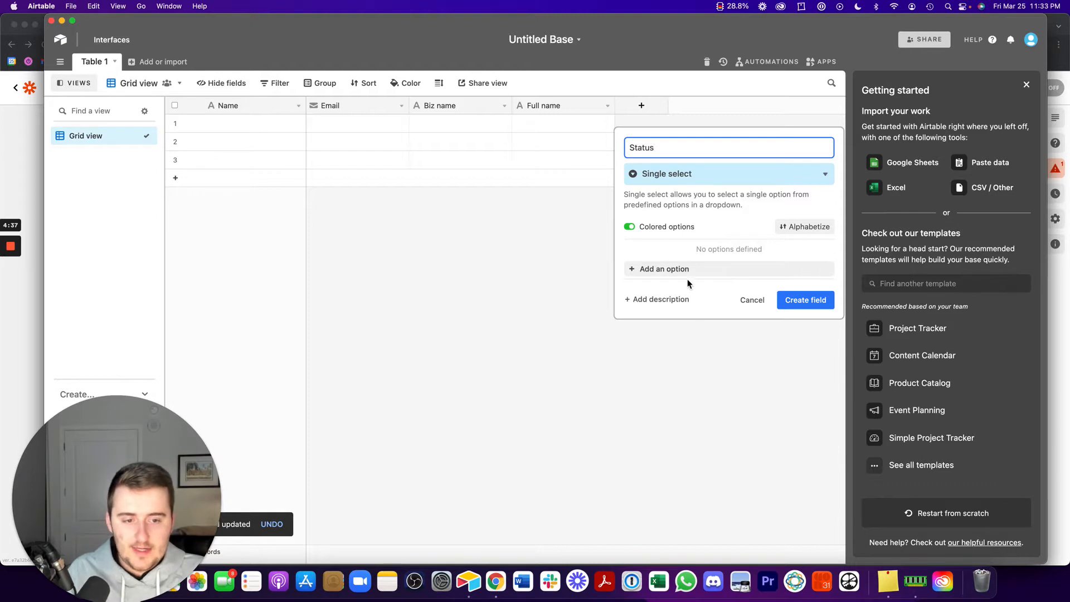
pyautogui.write('Pre-consultation')
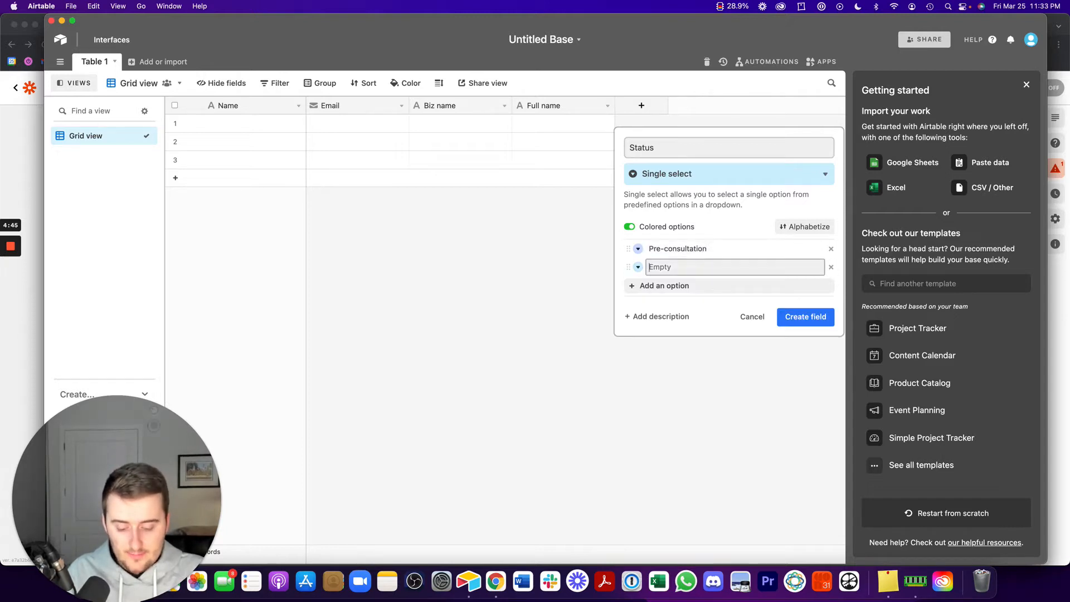
pyautogui.write('Awaiting Addtl Indo')
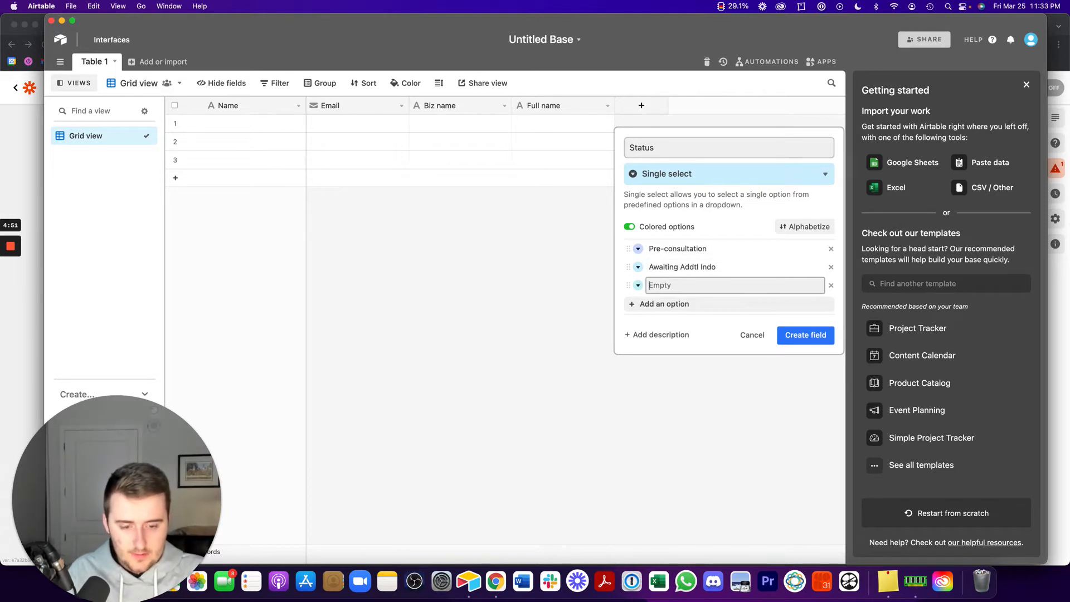
pyautogui.write('Need')
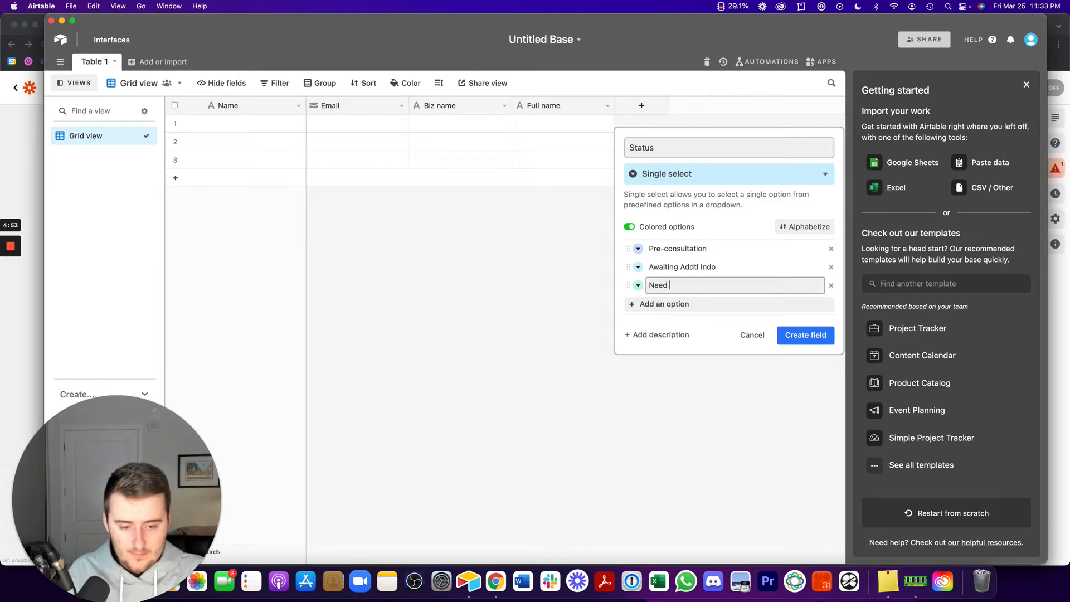
pyautogui.write('Follow Up')
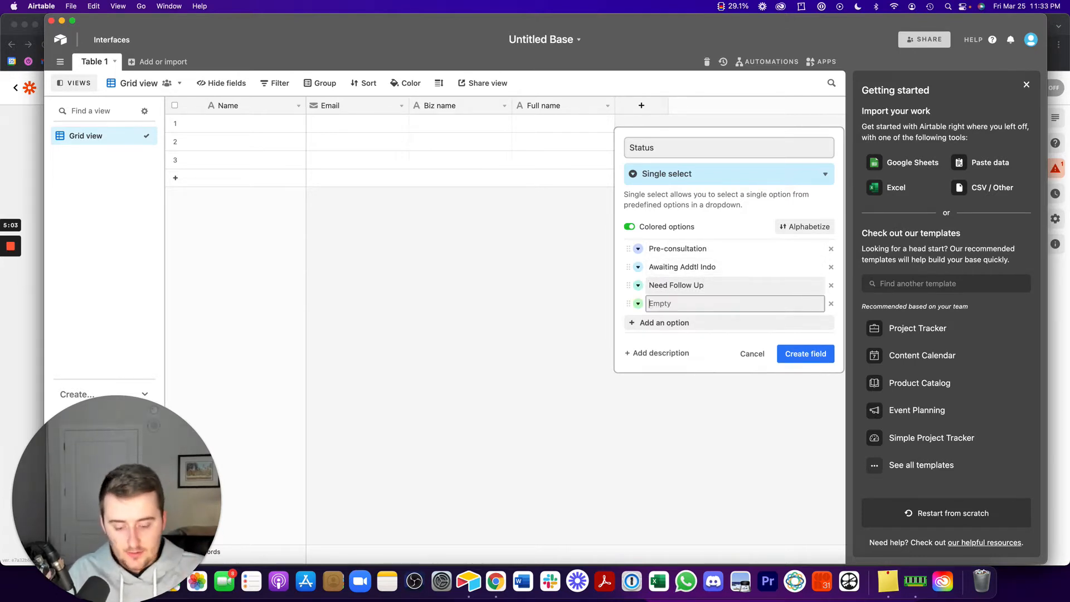
pyautogui.write('Cl')
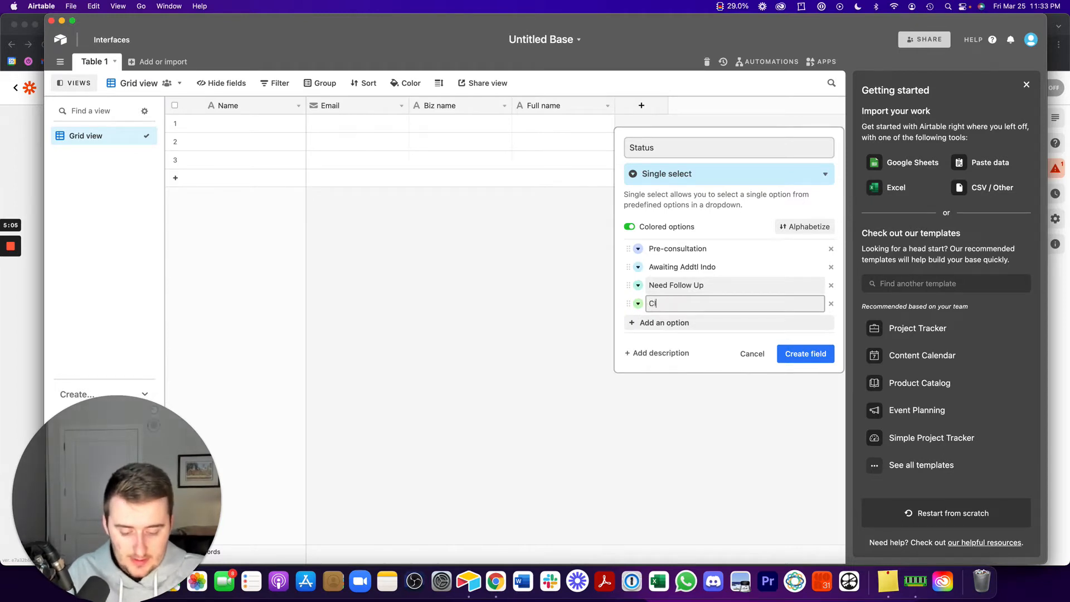
pyautogui.write('losed-Won')
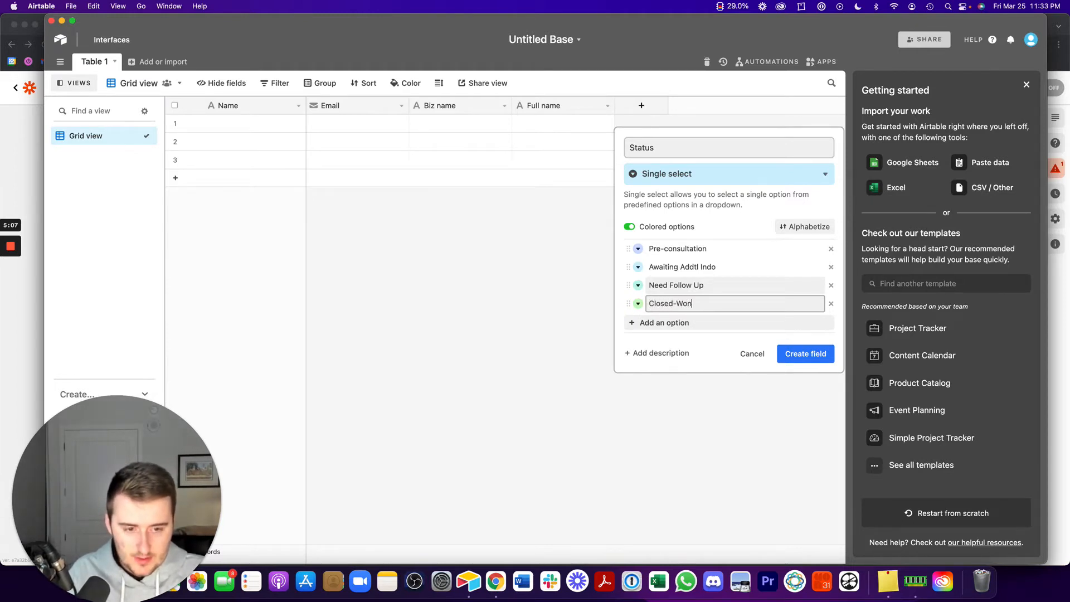
pyautogui.write('Closed-Los')
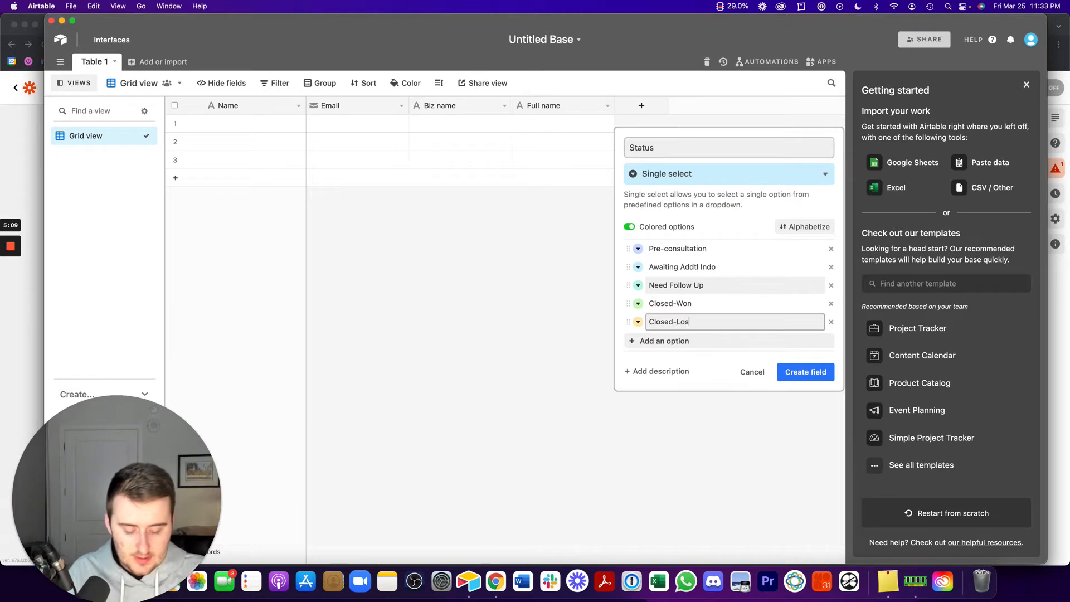
pyautogui.click(805, 371)
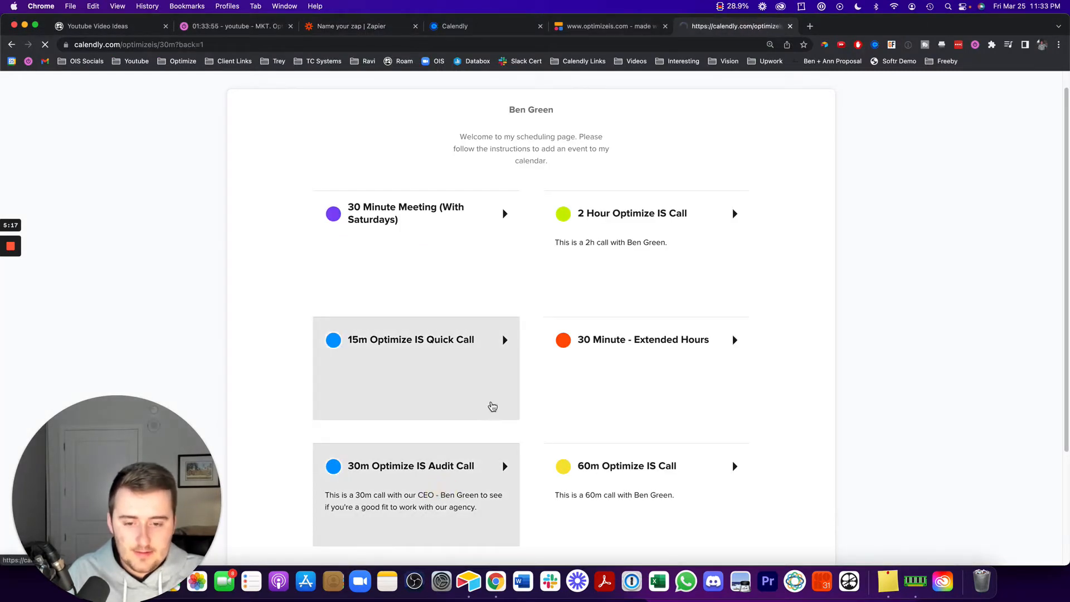
# Step: Open the 30m Optimize IS Audit Call page, pick March 26 at 2:00pm, and view the questions
pyautogui.click(411, 465)
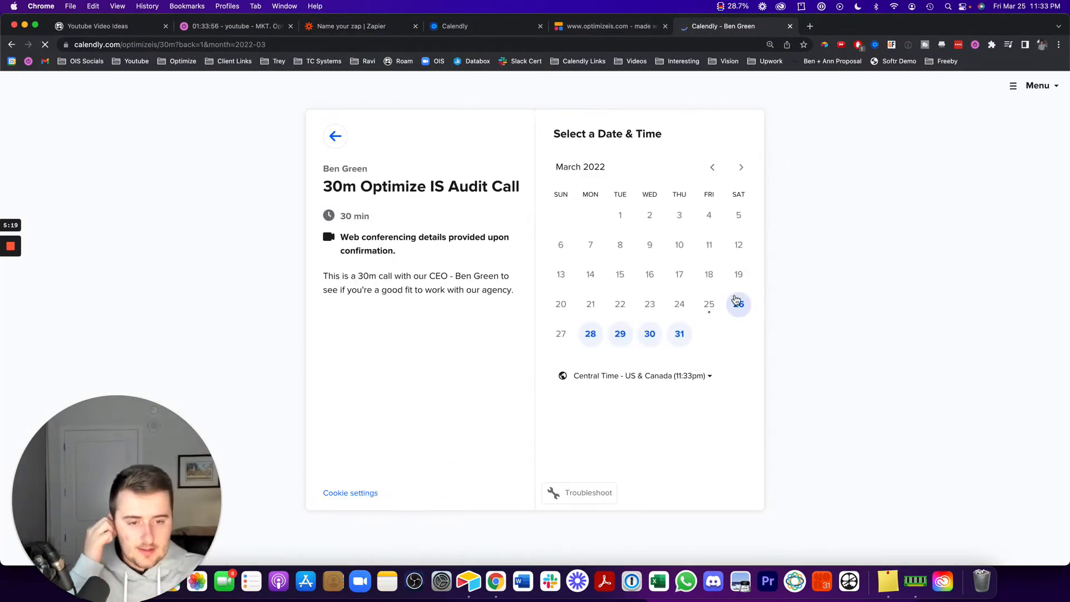
pyautogui.click(738, 304)
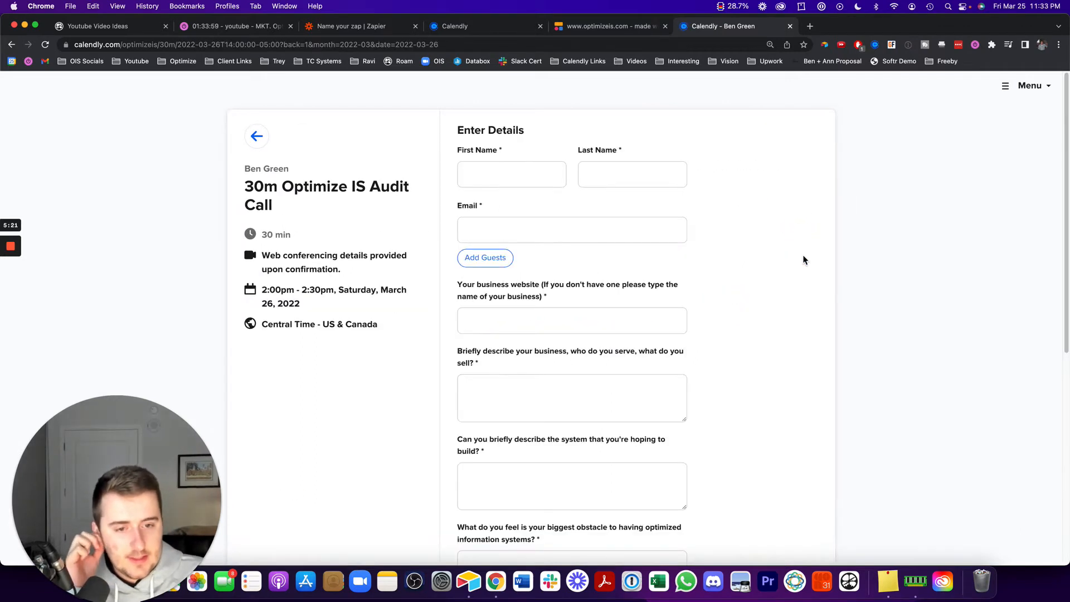
pyautogui.scroll(-3)
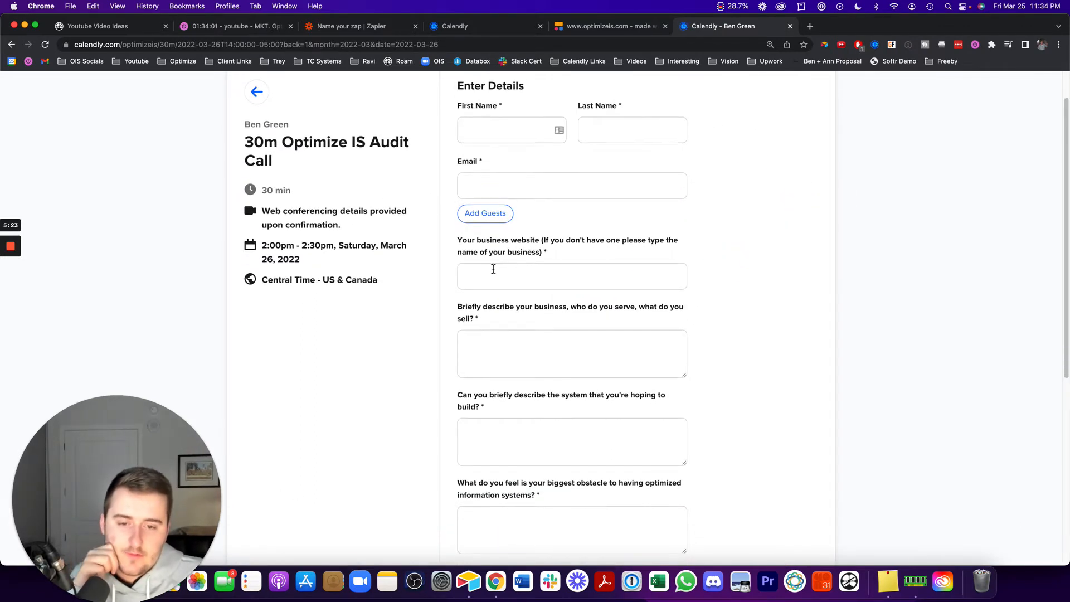
pyautogui.scroll(-3)
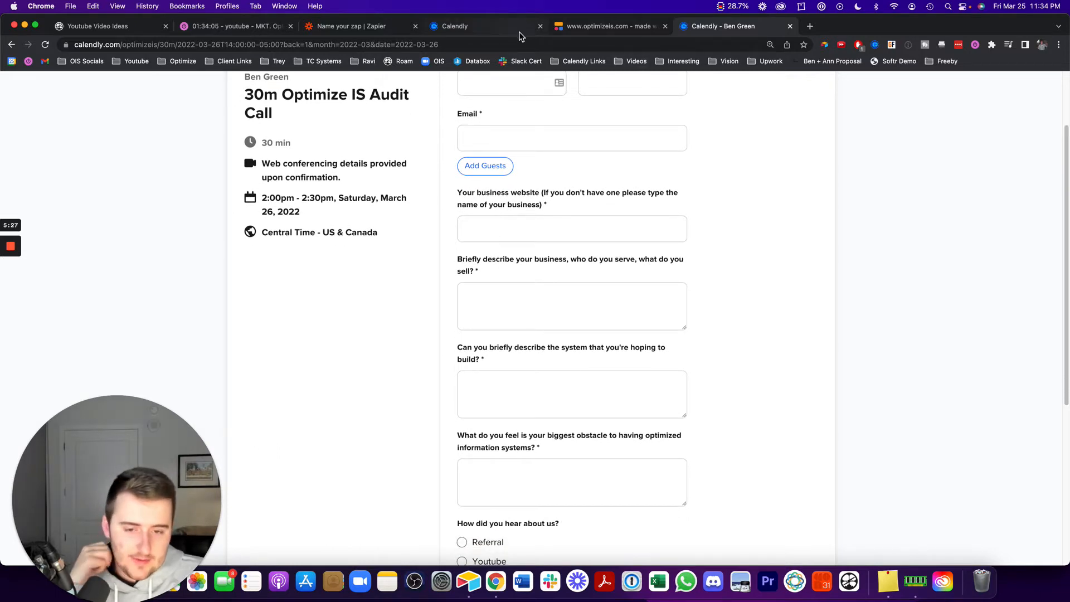
pyautogui.moveTo(559, 265)
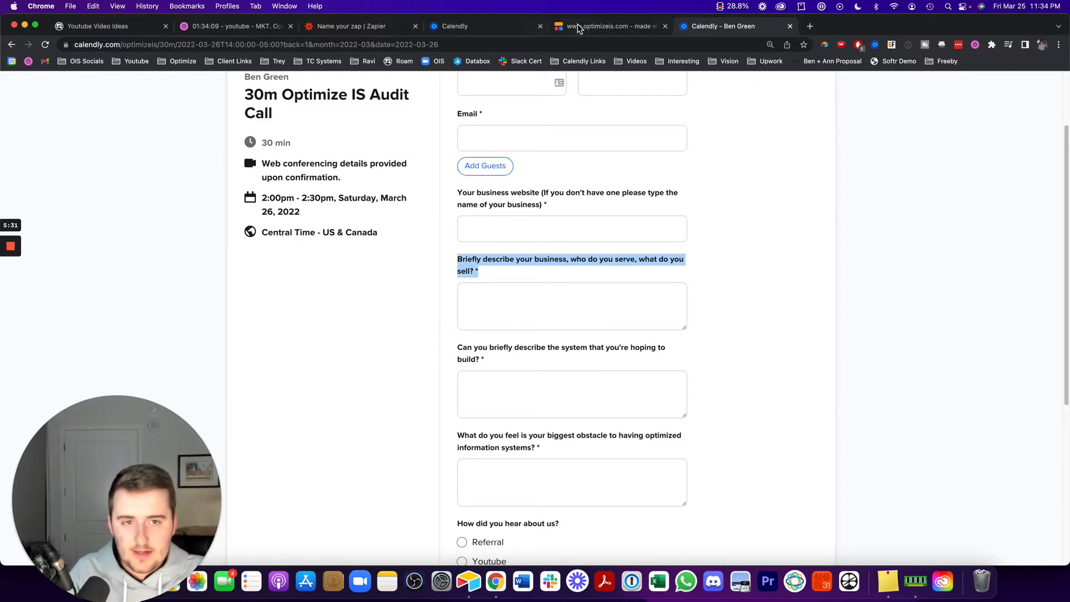
pyautogui.click(468, 582)
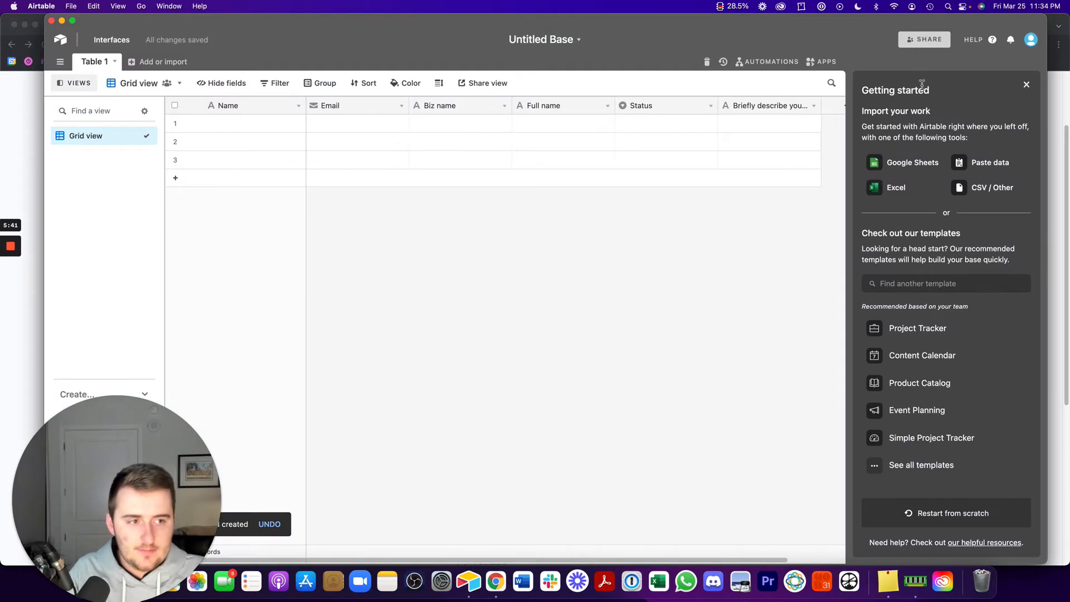
# Step: Add a field named after the 'Can you briefly describe the system' question, then make it Long text
pyautogui.click(847, 106)
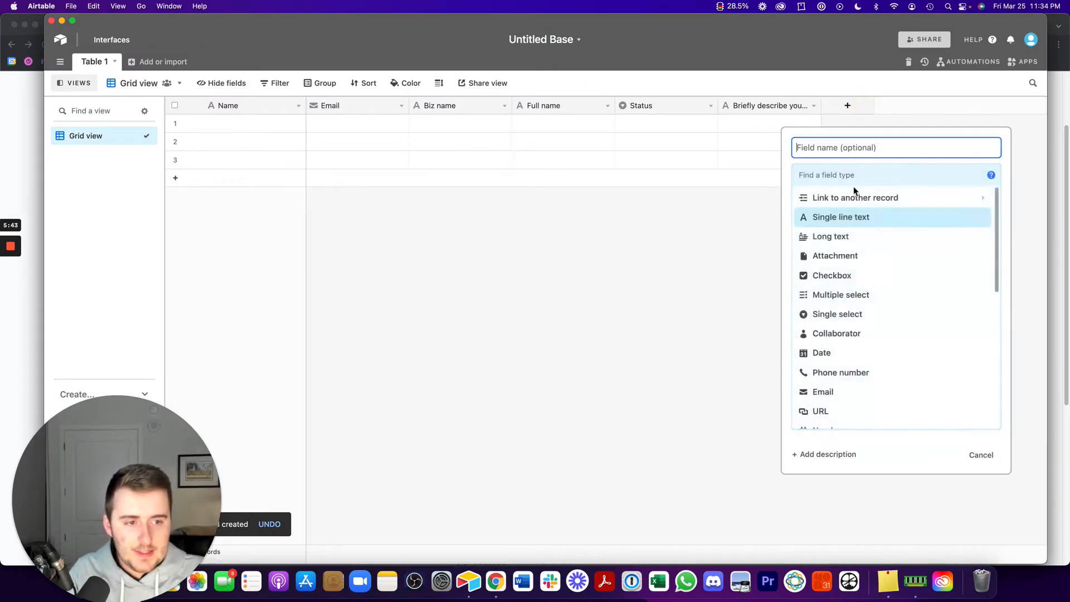
pyautogui.click(840, 217)
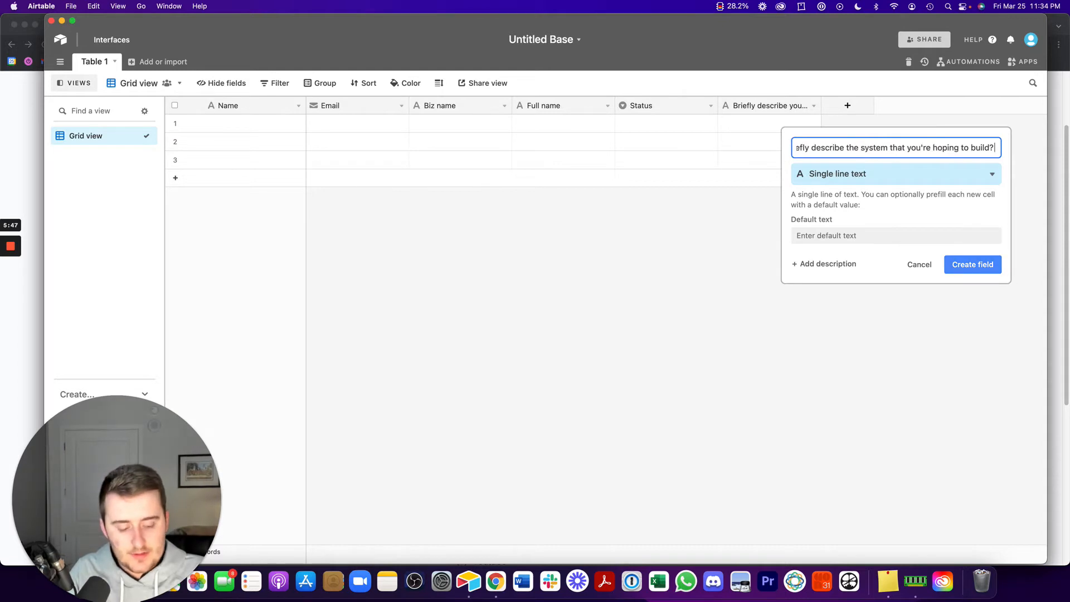
pyautogui.click(972, 265)
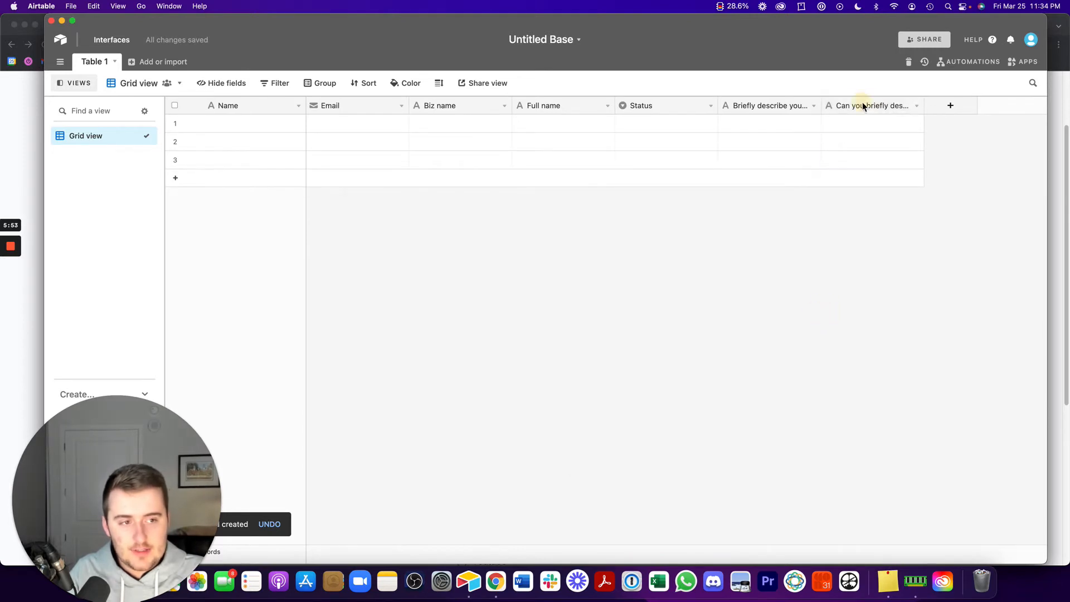
pyautogui.click(872, 105)
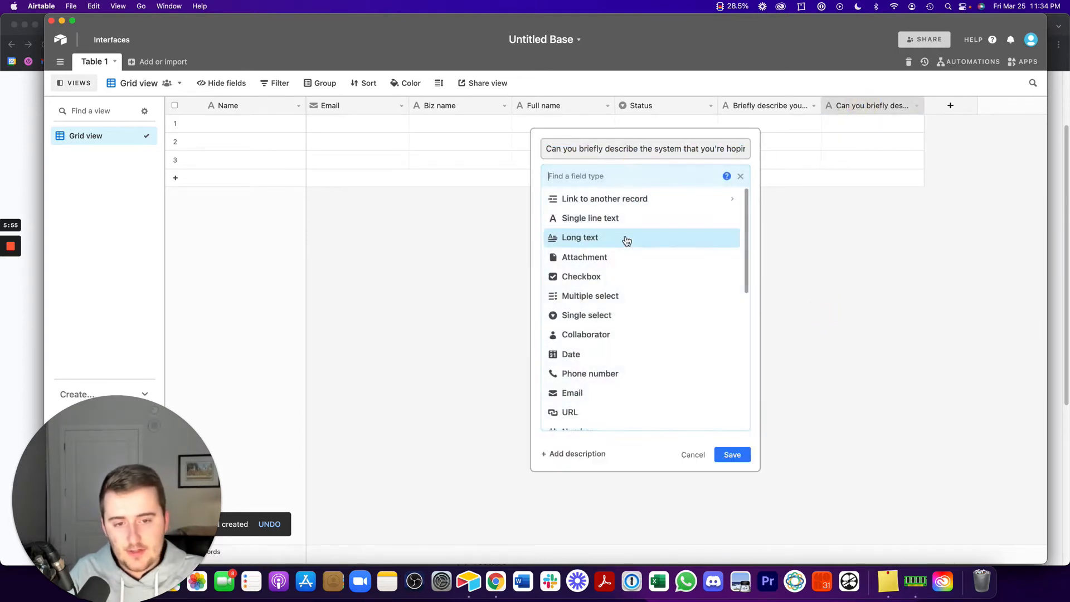
pyautogui.click(732, 455)
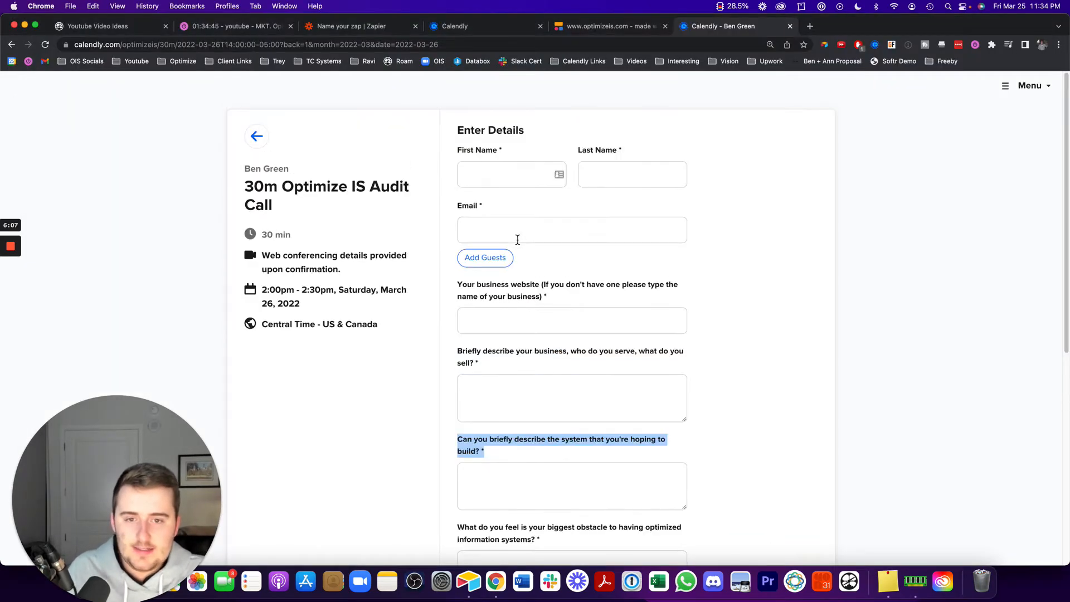
# Step: Return to the zap and add an action step below the Only continue if... filter
pyautogui.click(362, 26)
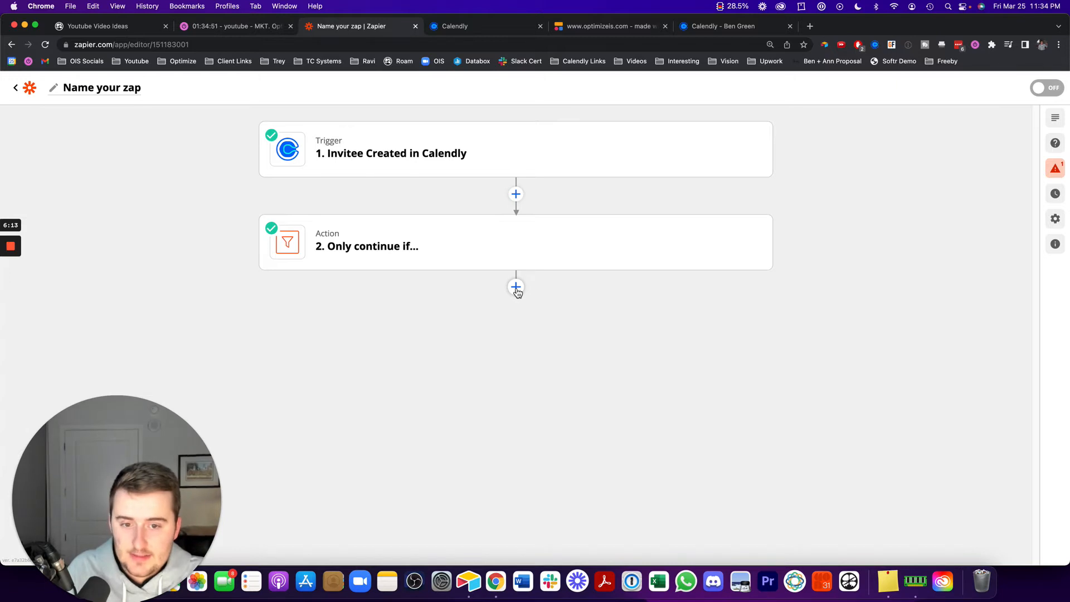
pyautogui.click(516, 286)
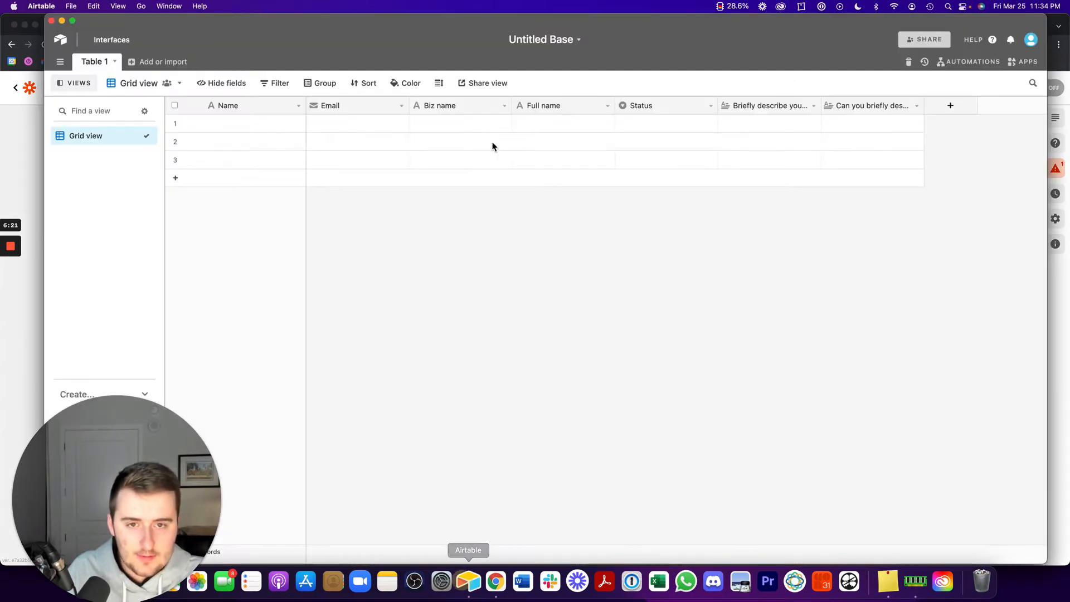
# Step: Rename the Untitled Base to 'AAAAAA'
pyautogui.click(544, 39)
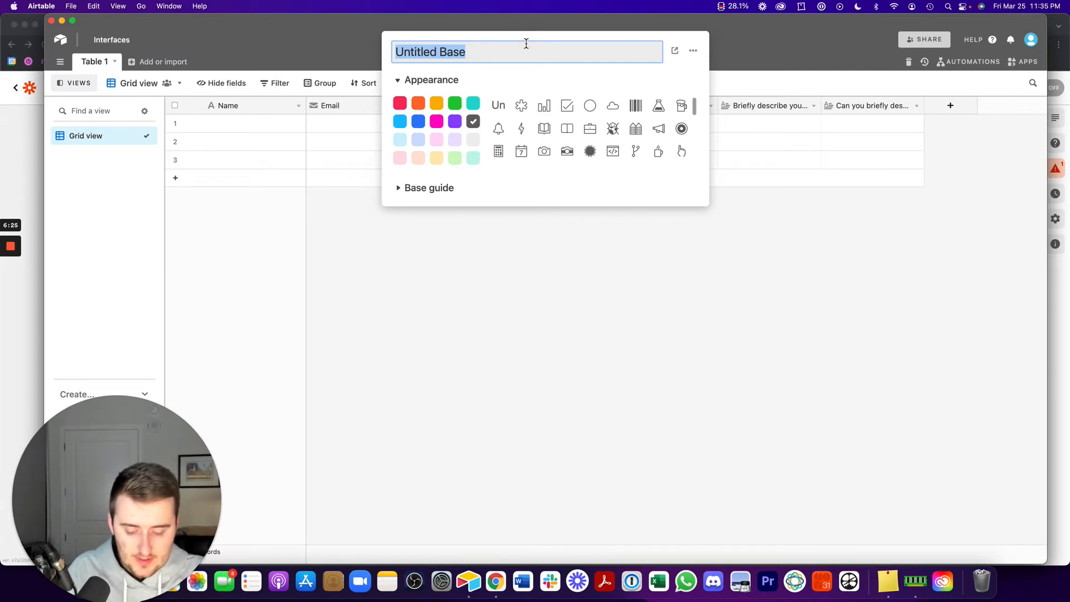
pyautogui.write('A')
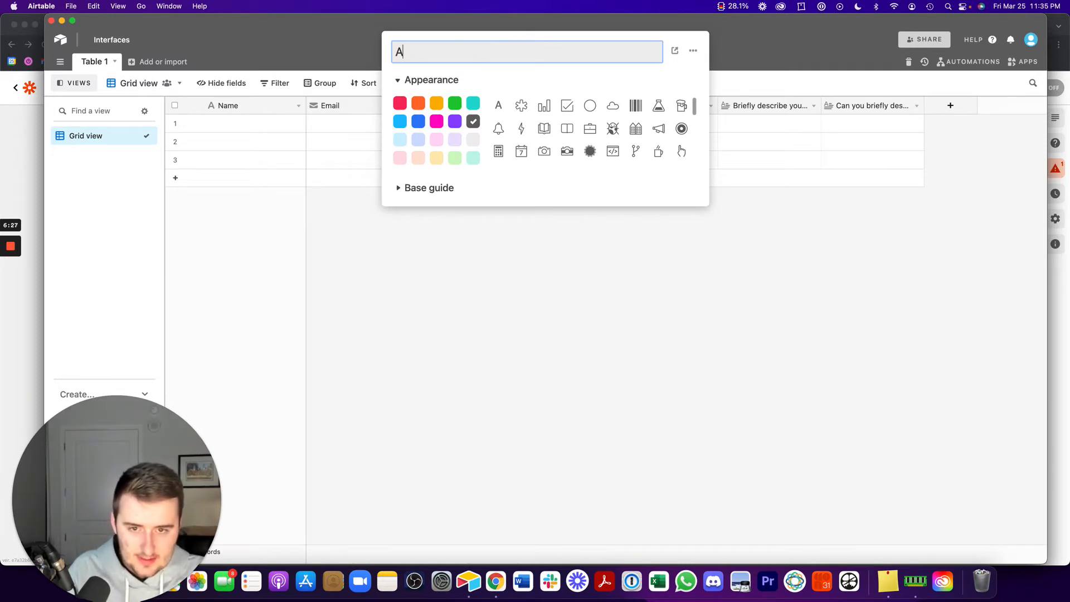
pyautogui.write('AAAAA')
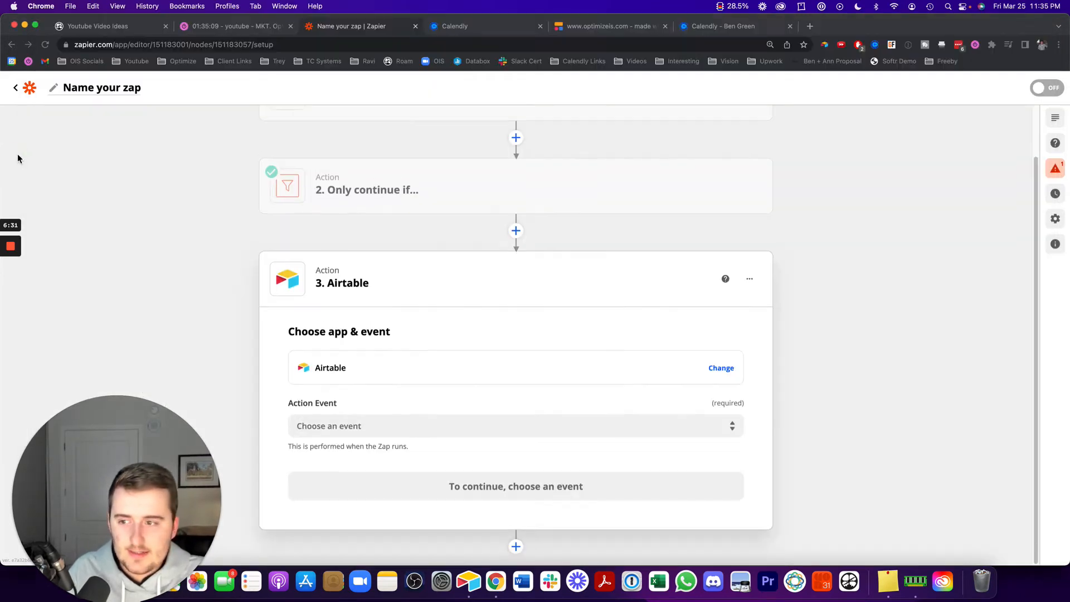
# Step: Make the third step Airtable's Find Record action using the connected Airtable account
pyautogui.click(515, 425)
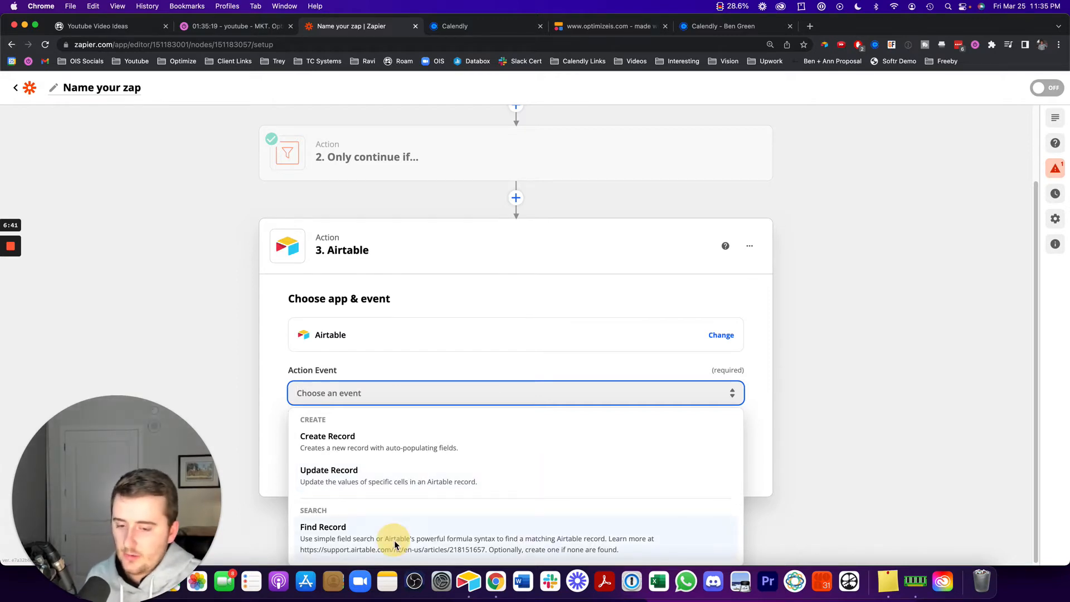
pyautogui.click(323, 526)
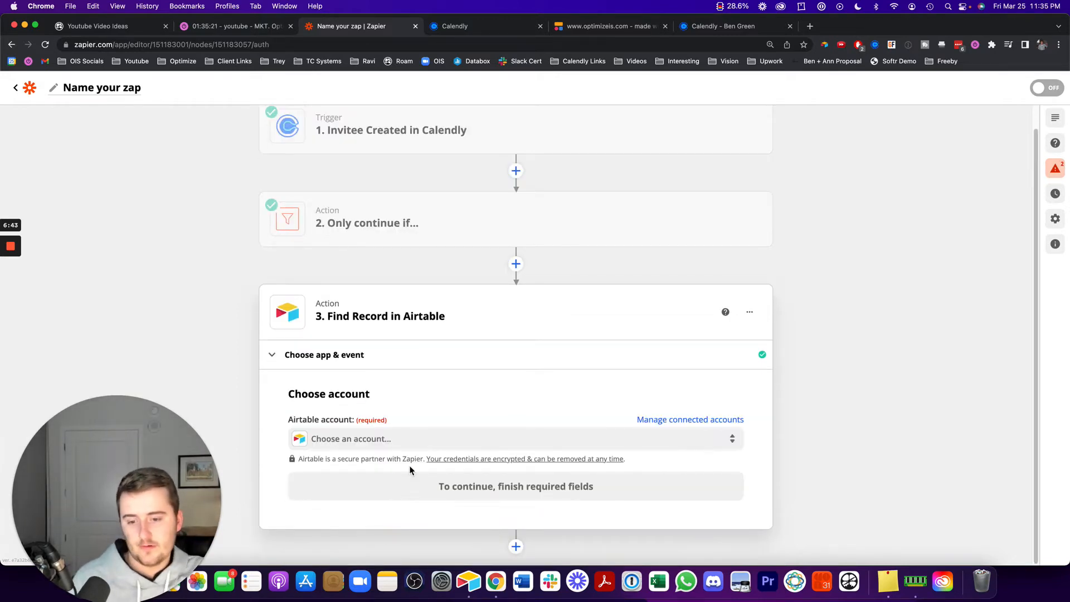
pyautogui.click(515, 438)
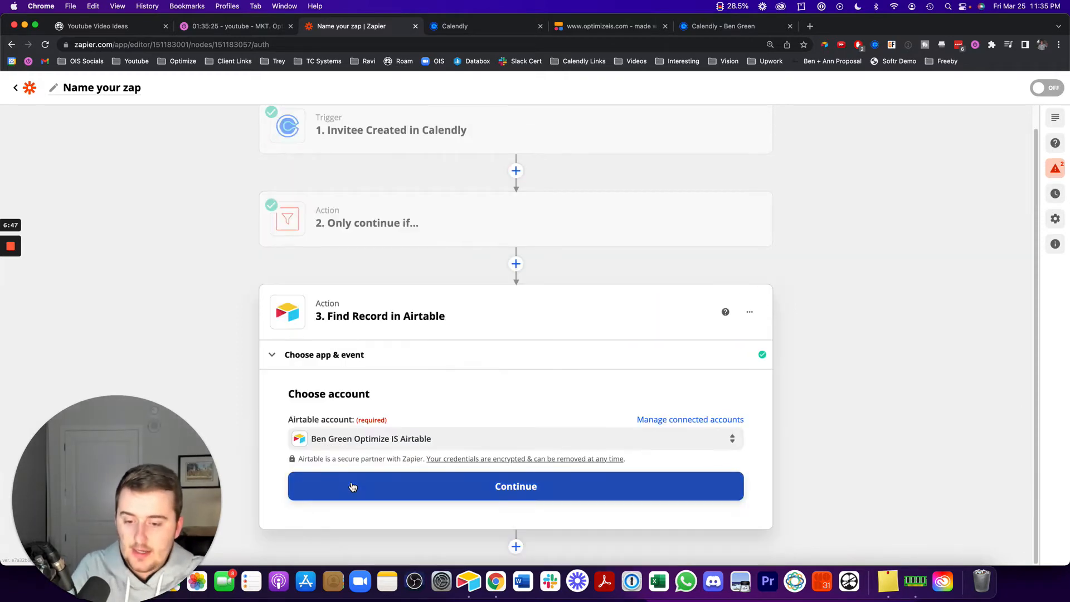
pyautogui.click(515, 486)
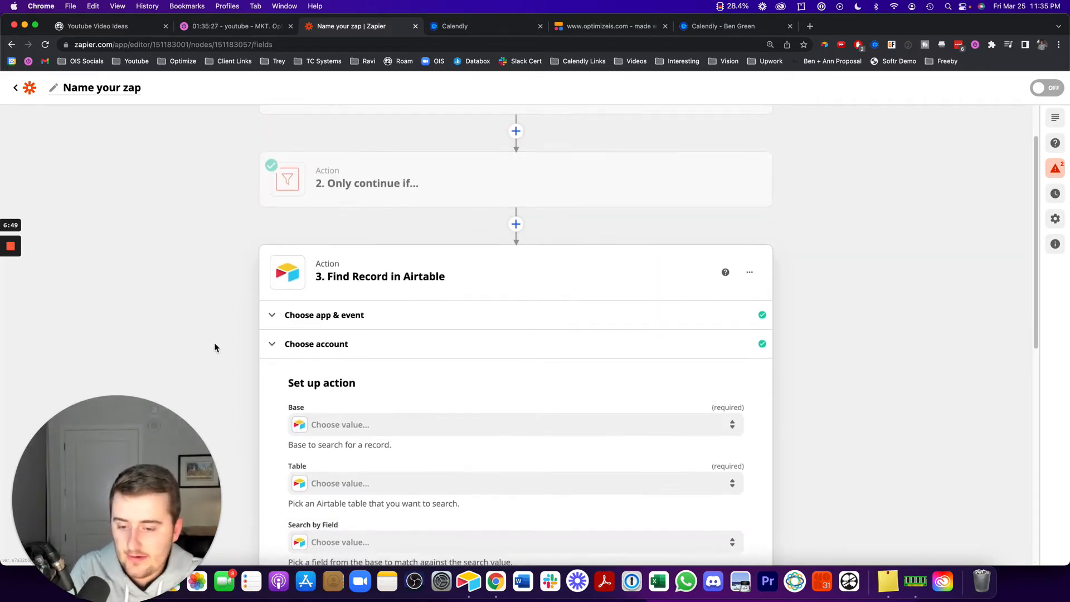
# Step: Search base AAAAAA by the Email field, with the table set to Contacts
pyautogui.scroll(-3)
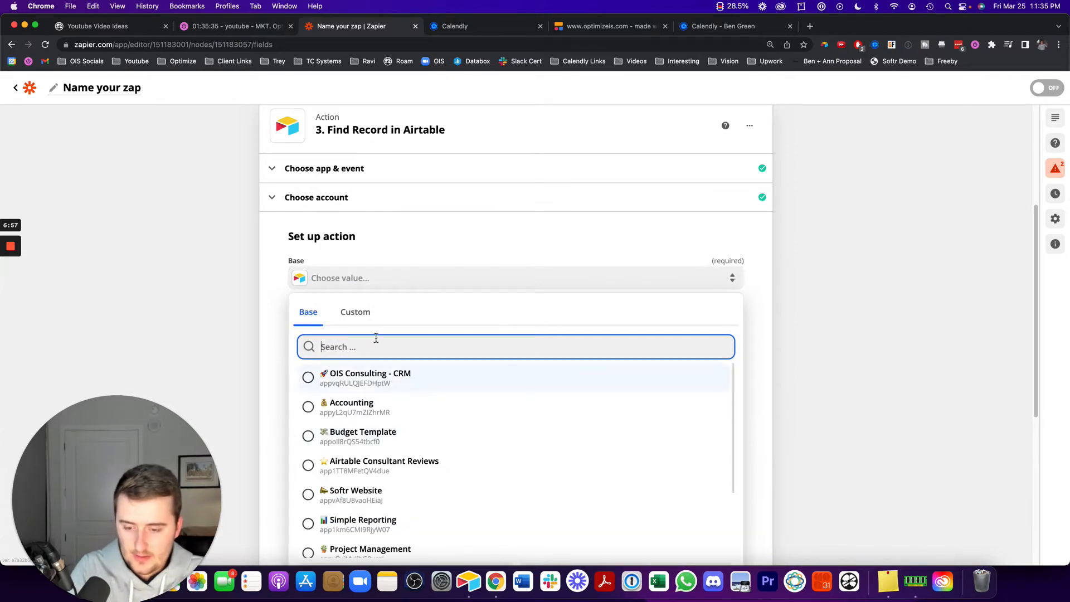
pyautogui.write('AAAAA')
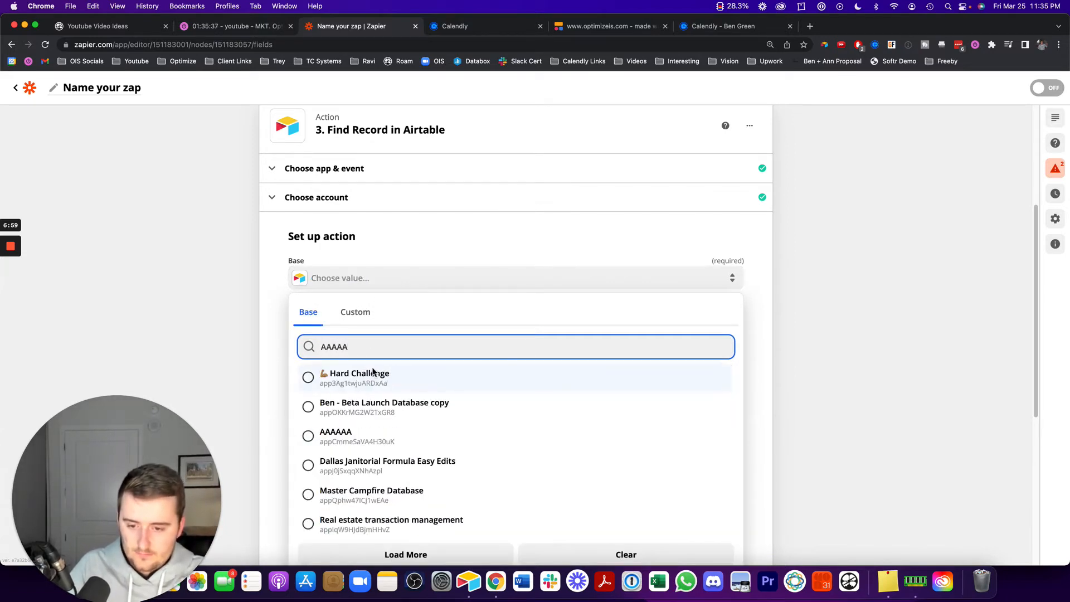
pyautogui.click(335, 435)
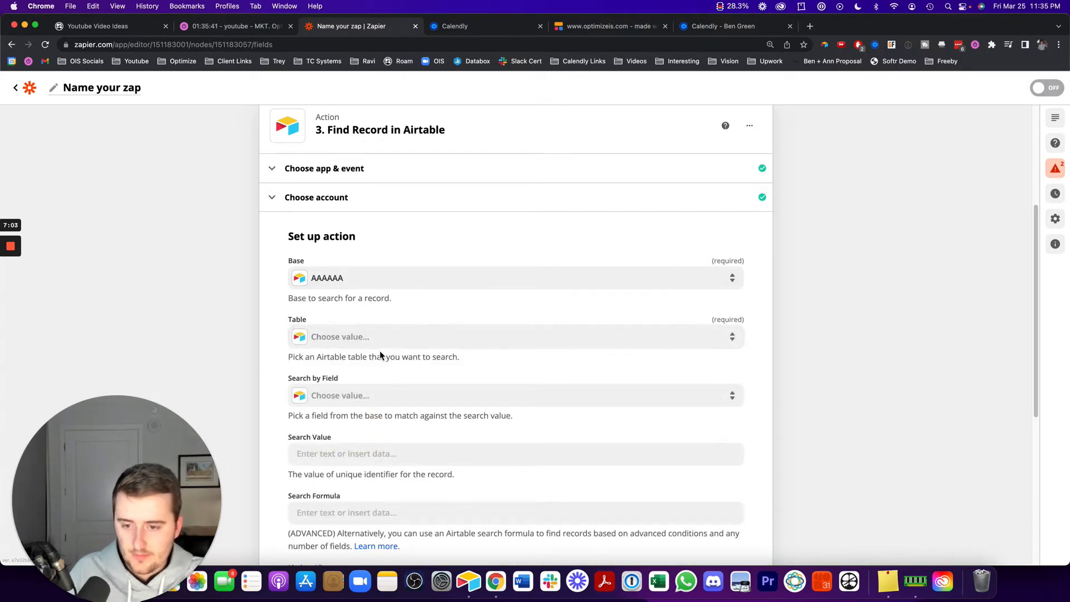
pyautogui.click(355, 337)
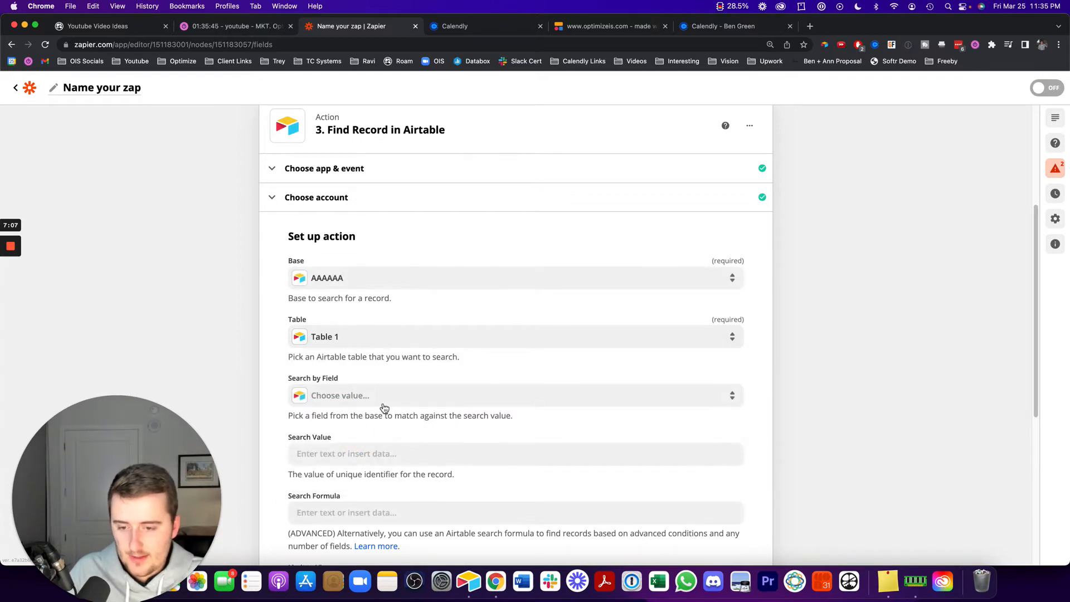
pyautogui.click(515, 395)
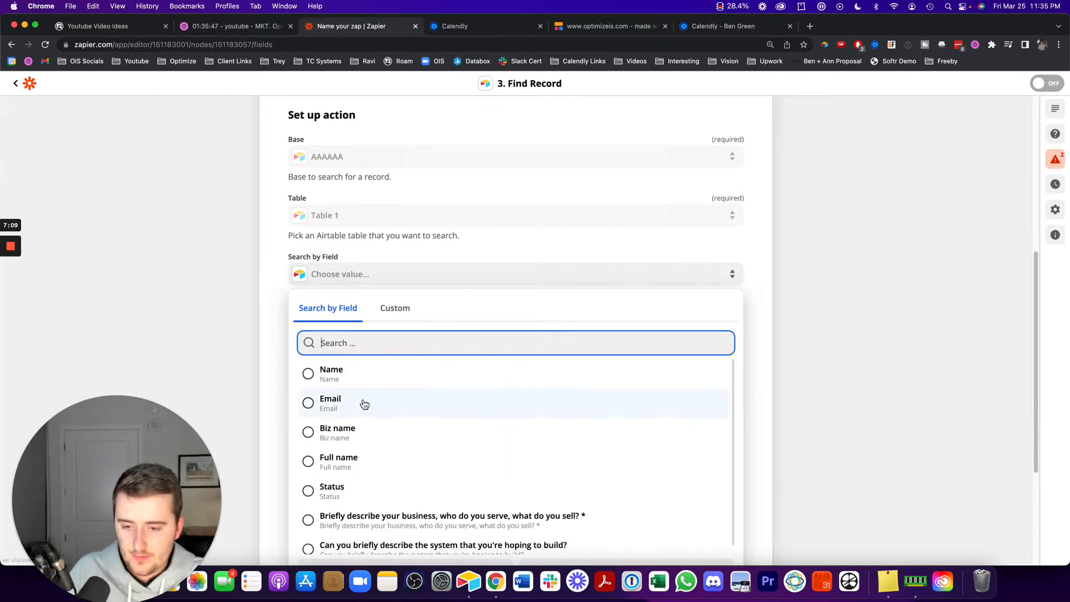
pyautogui.click(330, 403)
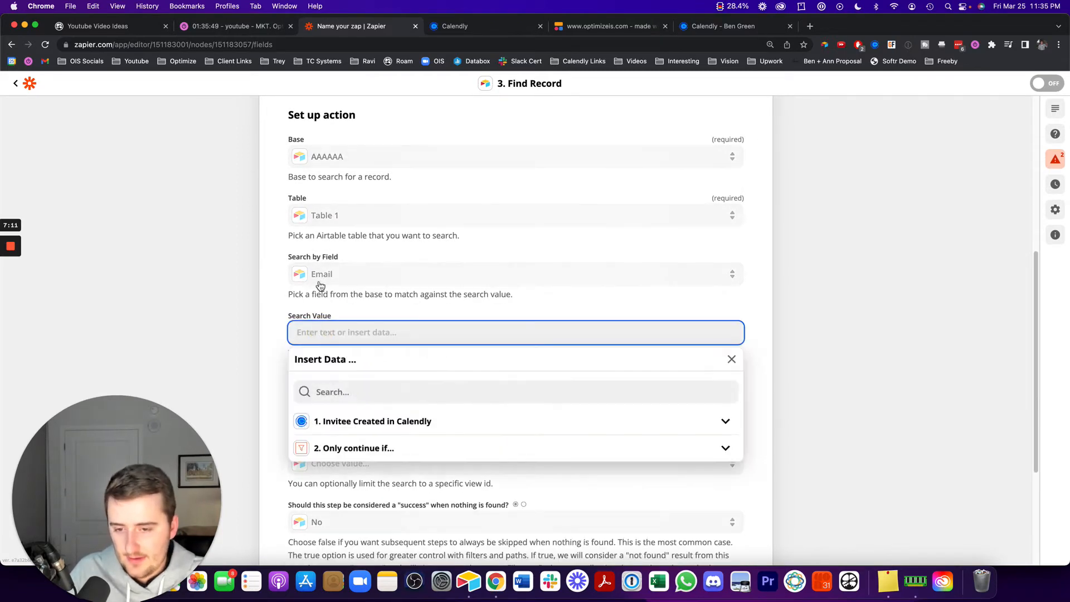
pyautogui.moveTo(495, 581)
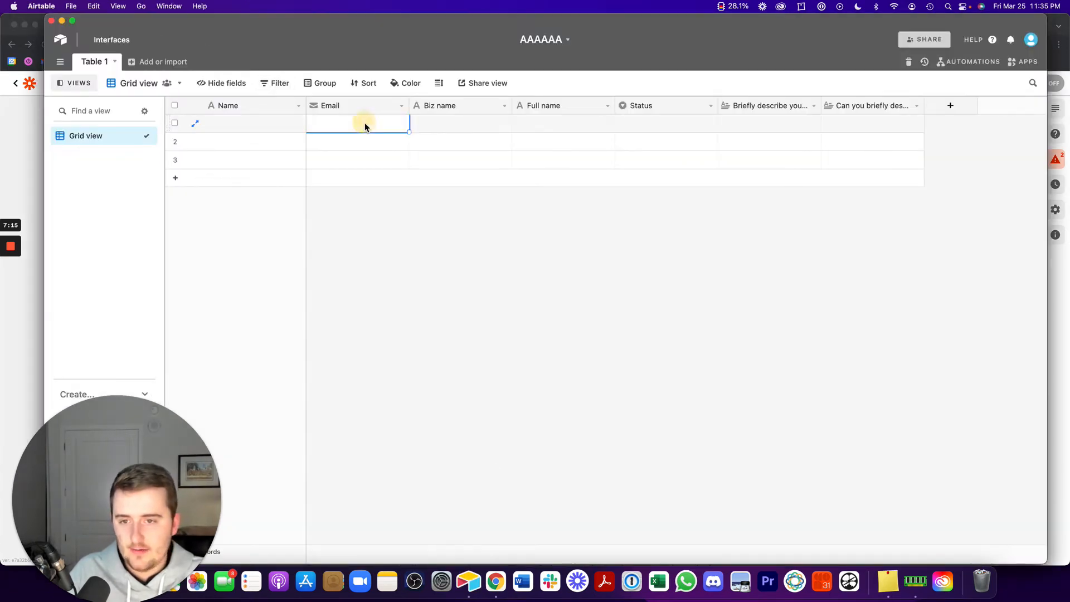
pyautogui.moveTo(358, 123); pyautogui.dragTo(358, 160)
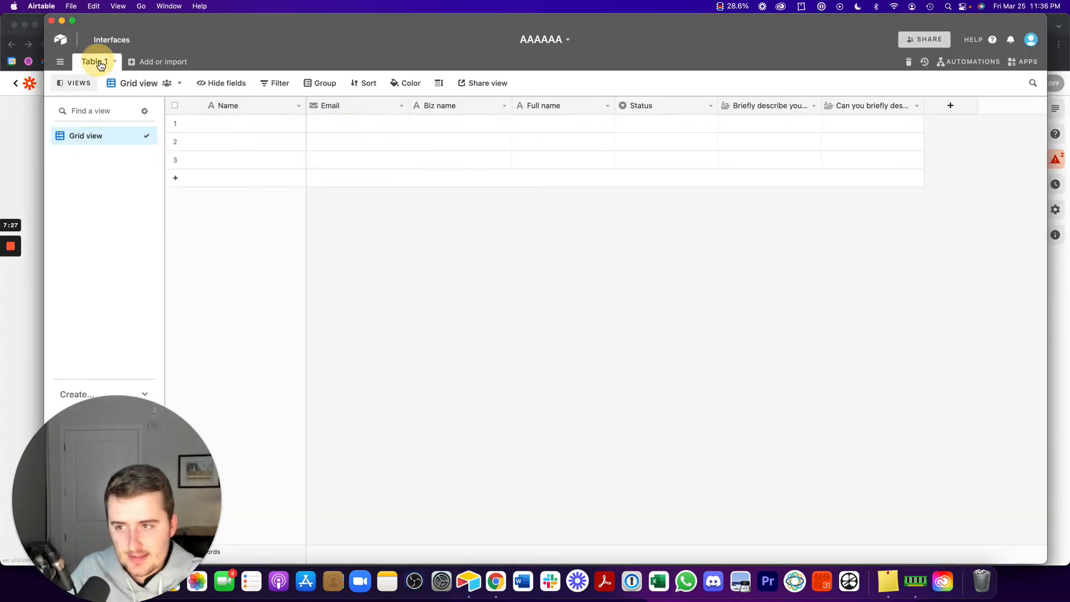
pyautogui.write('Contacts')
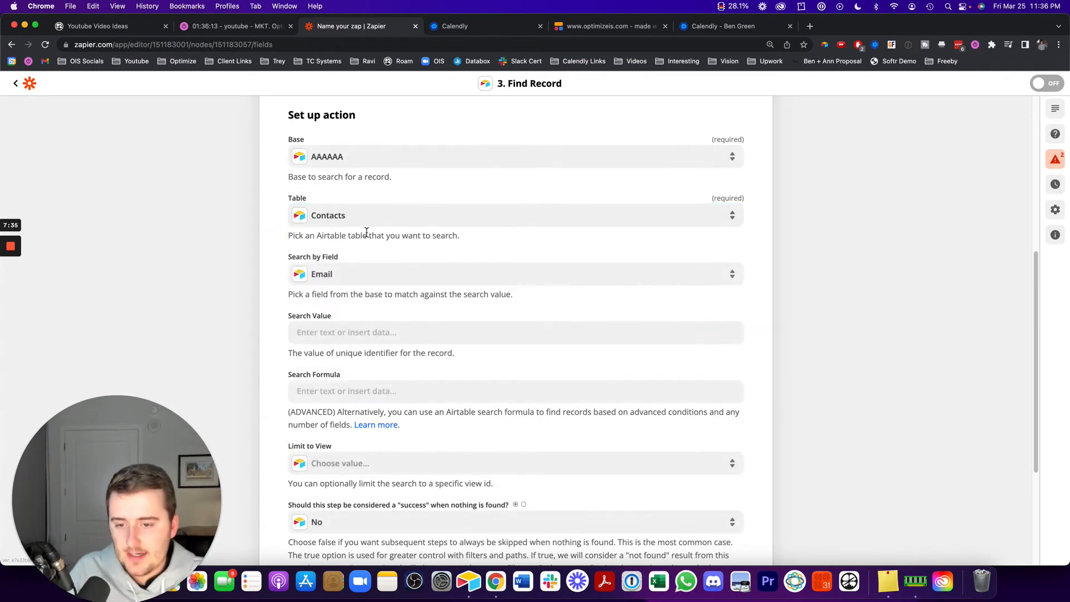
# Step: Insert 1. Invitee Email from Calendly as the Find Record search value
pyautogui.scroll(-3)
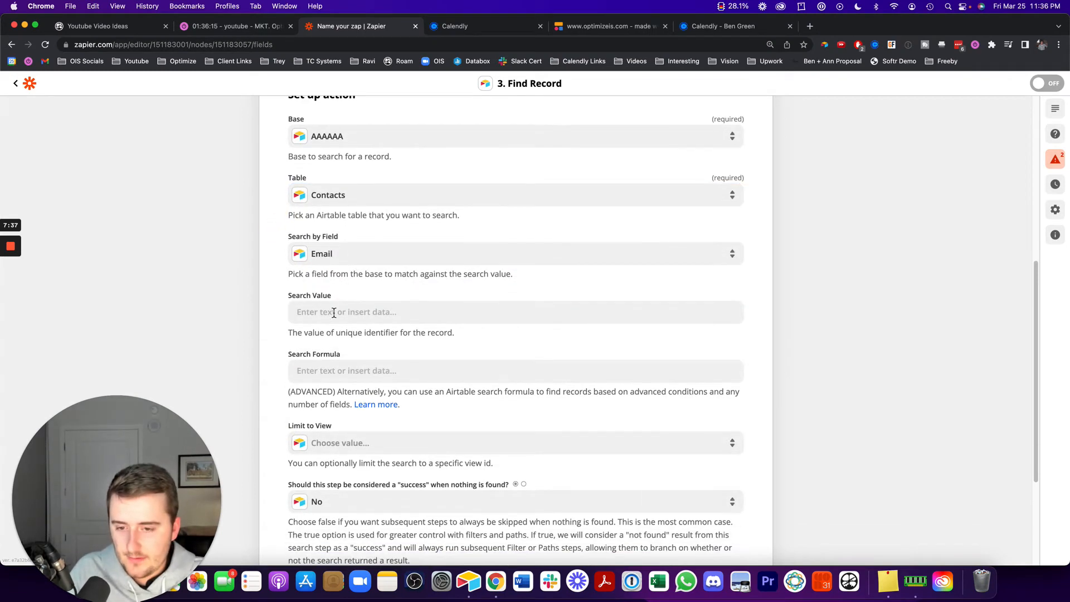
pyautogui.click(515, 313)
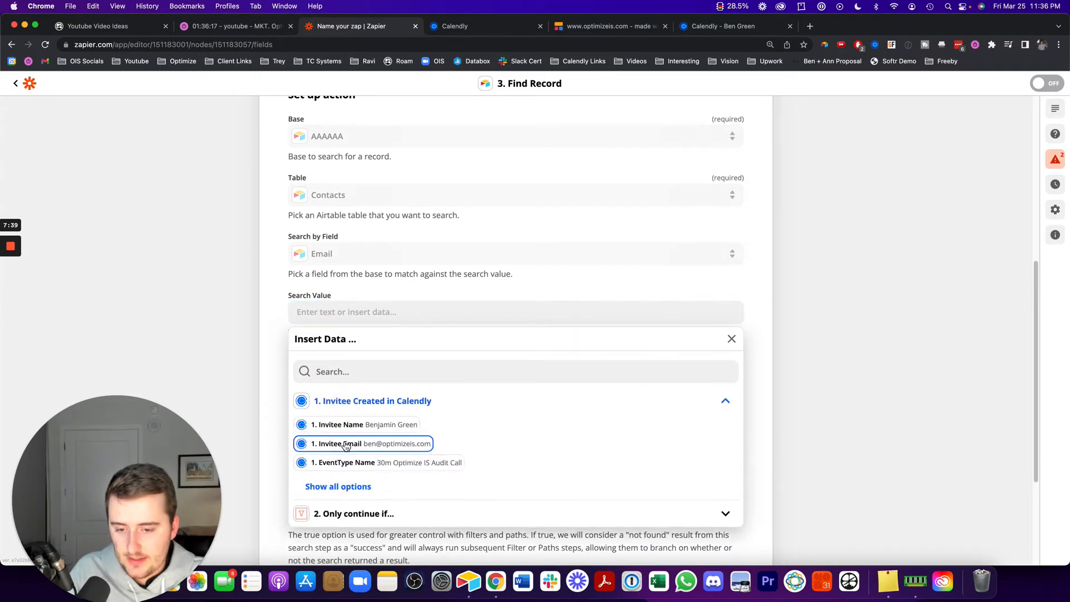
pyautogui.click(350, 443)
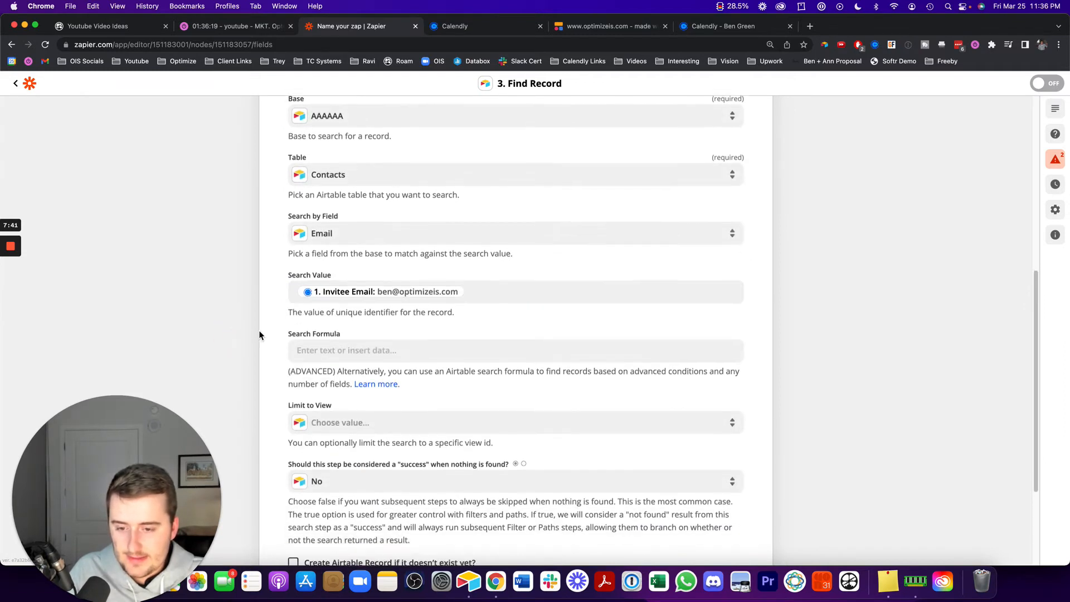
pyautogui.scroll(-3)
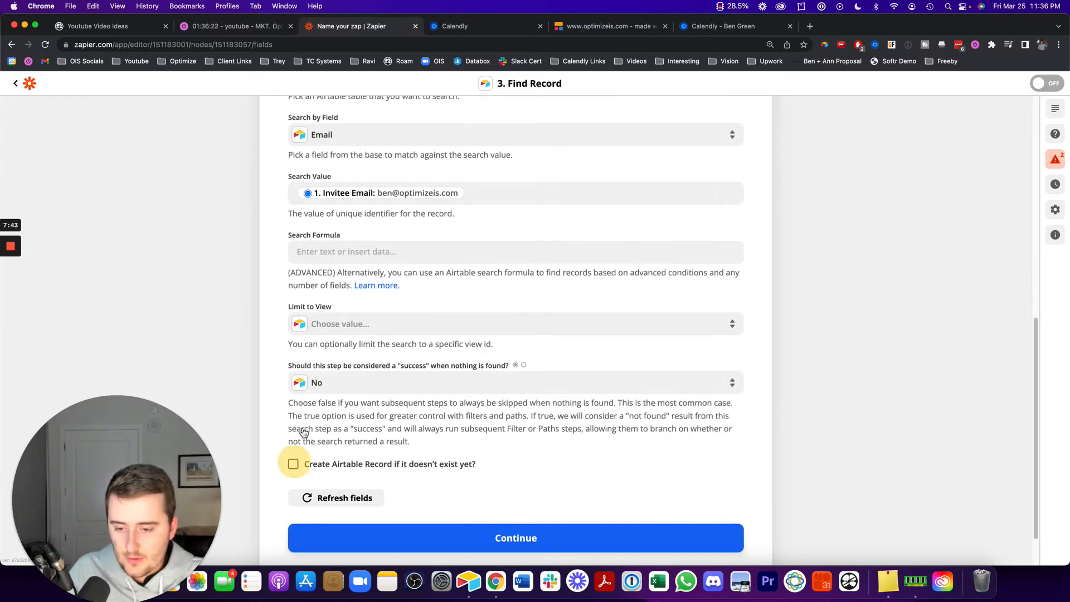
# Step: Enable create-if-missing, mapping invitee email, first response and name to Email, Biz name, Full name
pyautogui.click(294, 463)
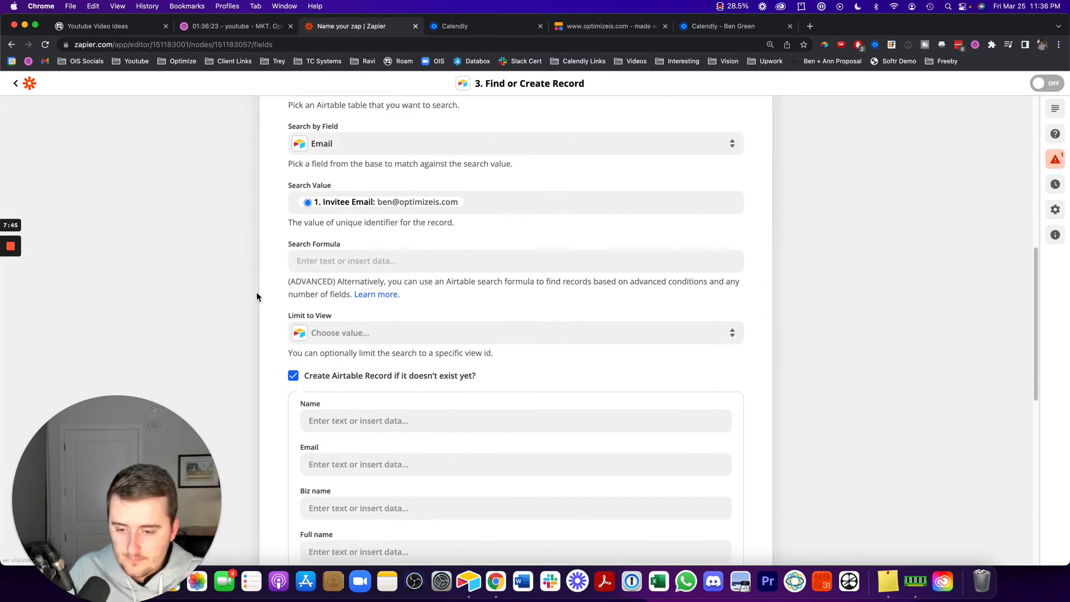
pyautogui.scroll(-3)
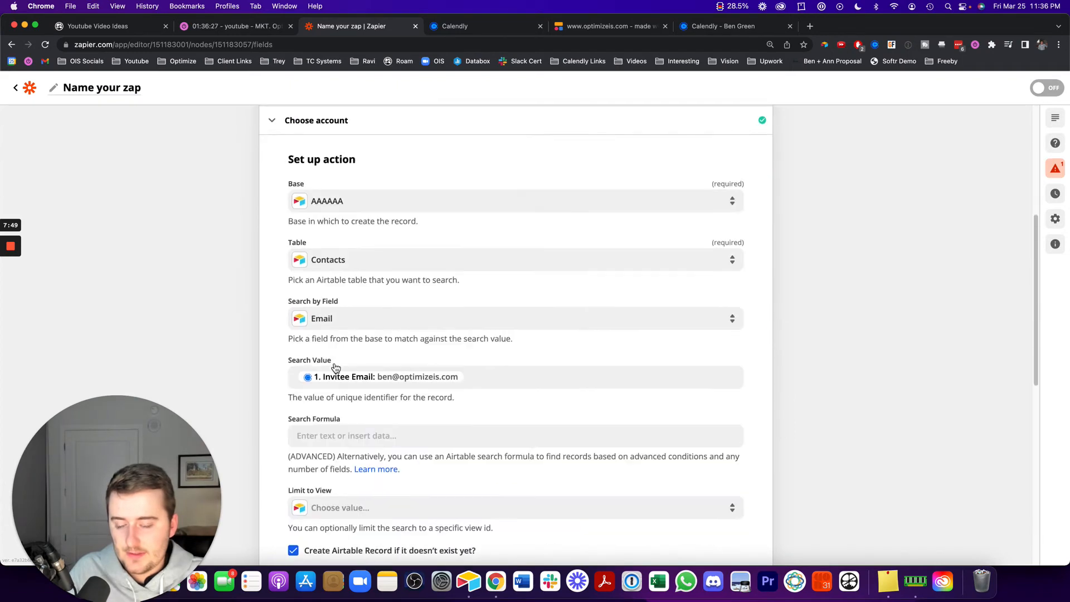
pyautogui.scroll(-3)
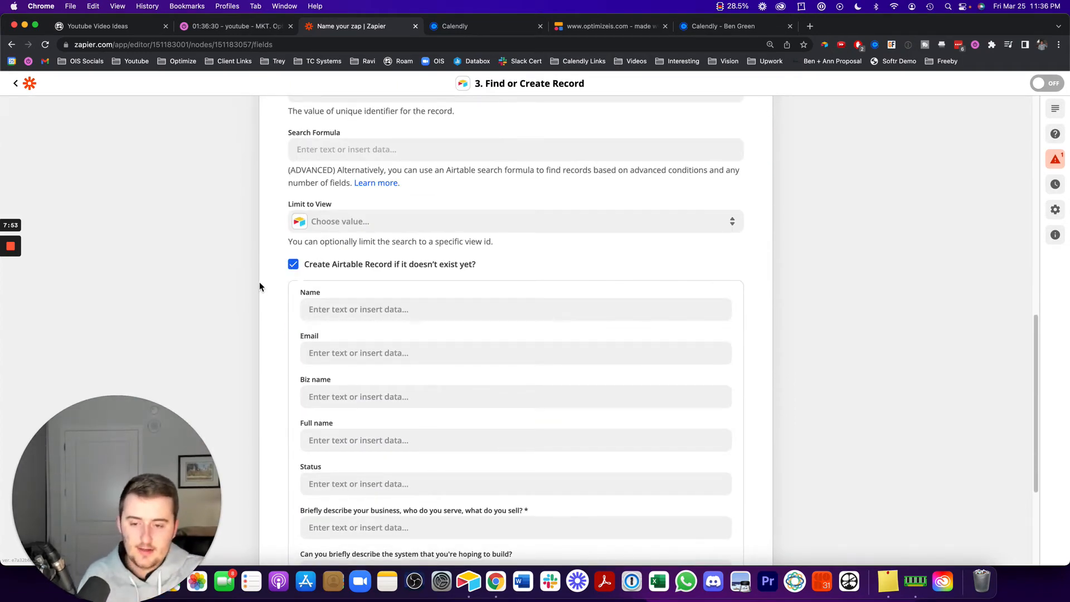
pyautogui.scroll(-3)
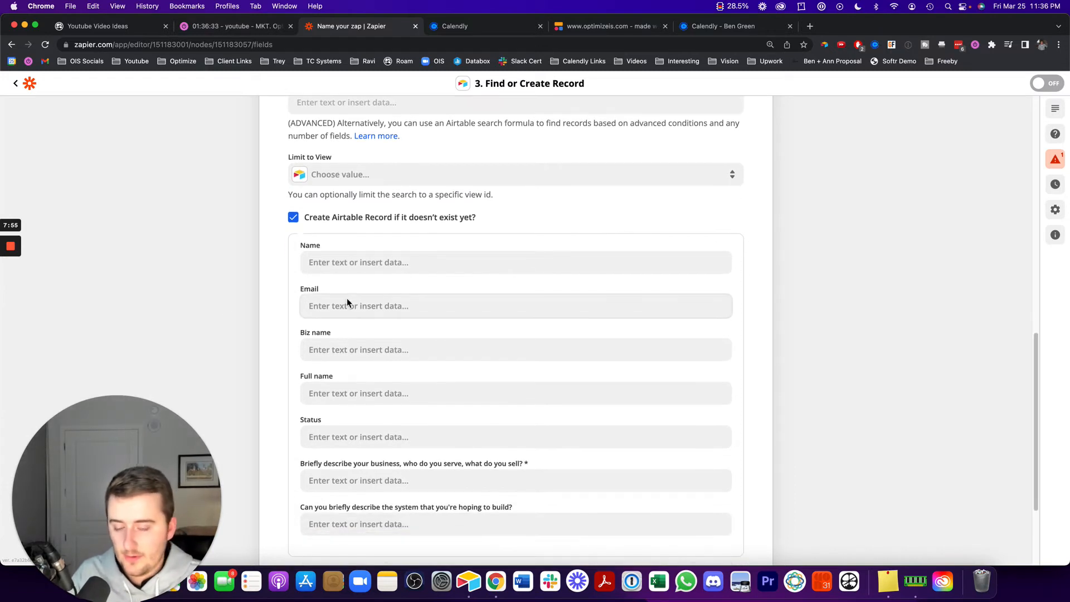
pyautogui.click(514, 306)
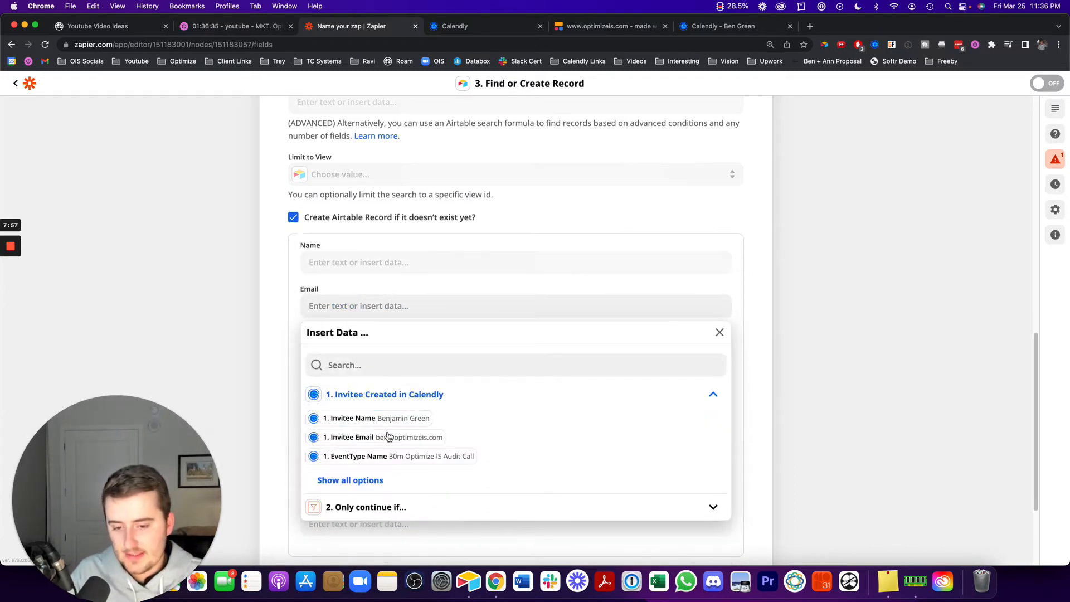
pyautogui.click(349, 437)
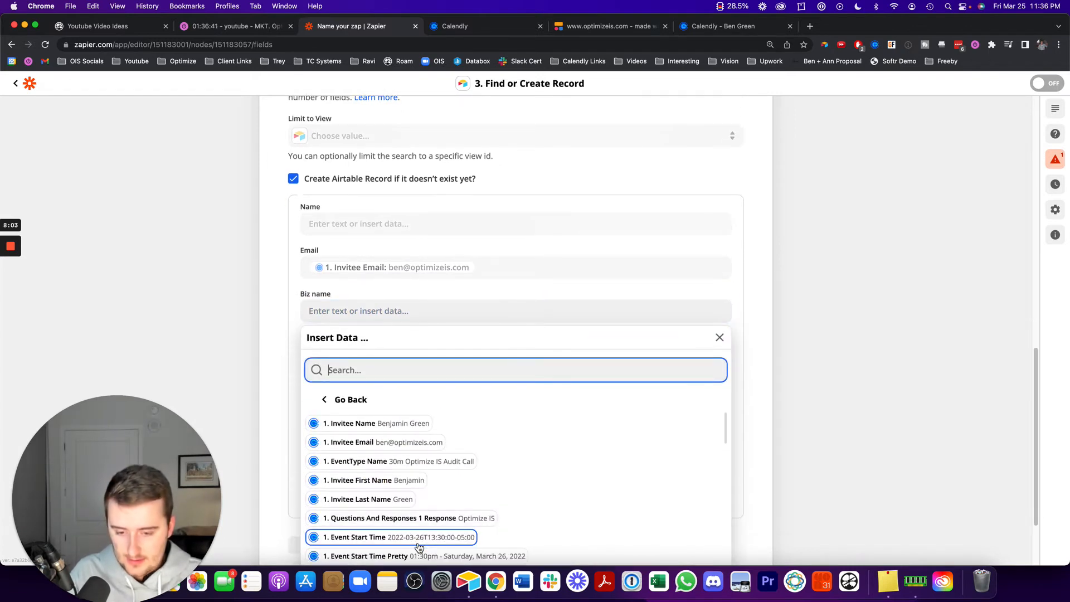
pyautogui.click(410, 517)
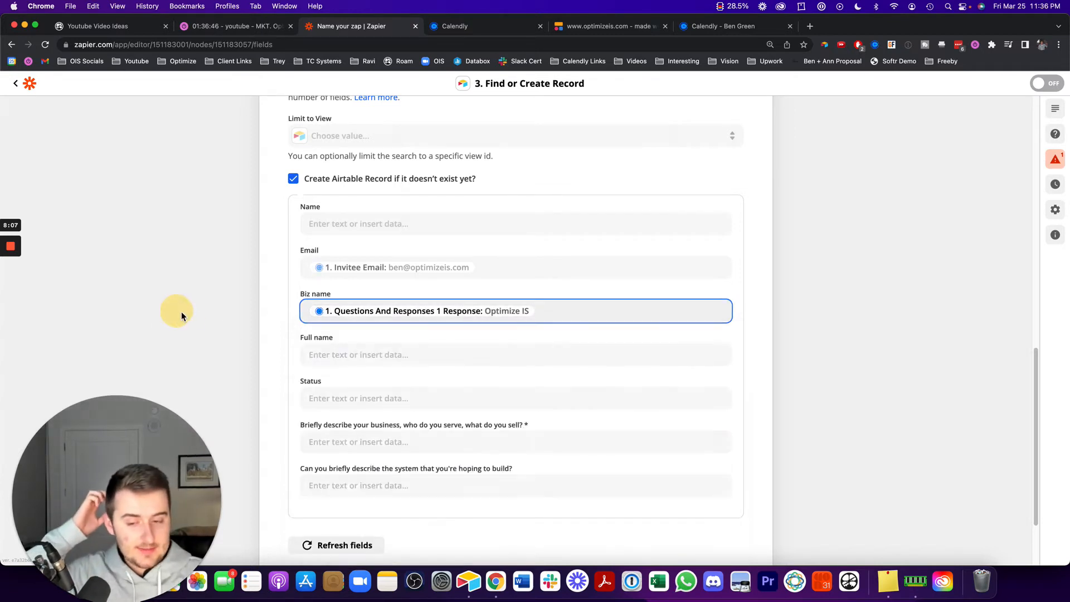
pyautogui.click(515, 354)
pyautogui.write('P')
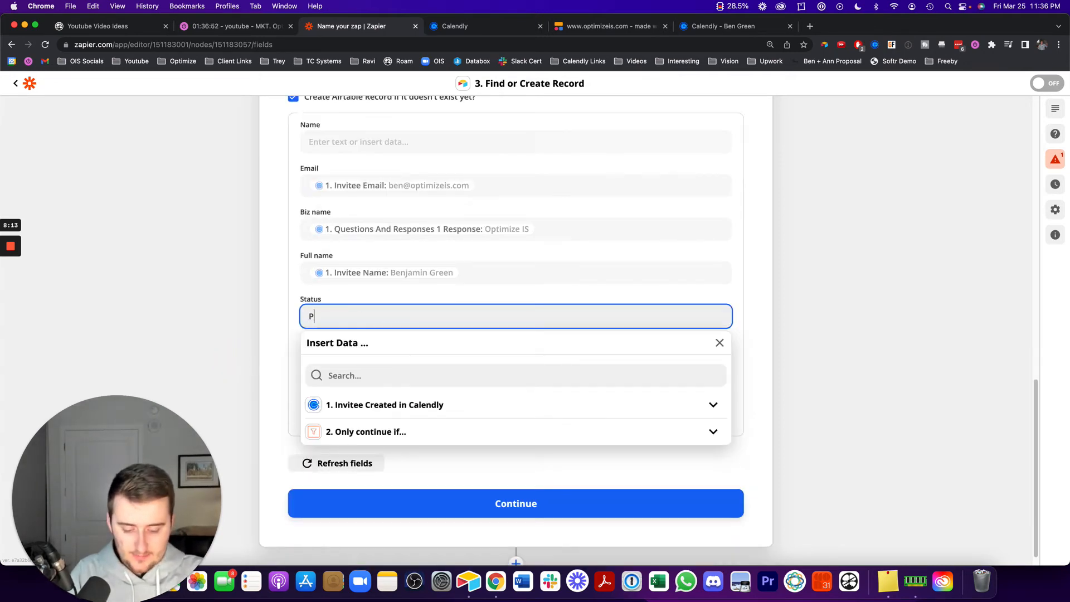
pyautogui.moveTo(468, 581)
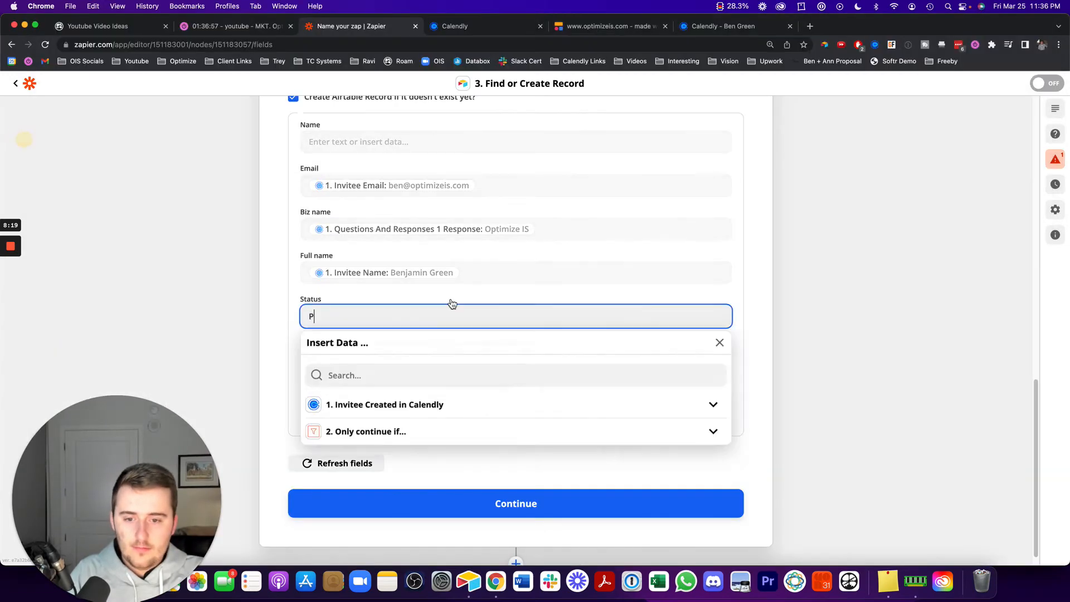
# Step: Set Status to Pre-consultation and map the second question response into the business-description field
pyautogui.write('re-consultation')
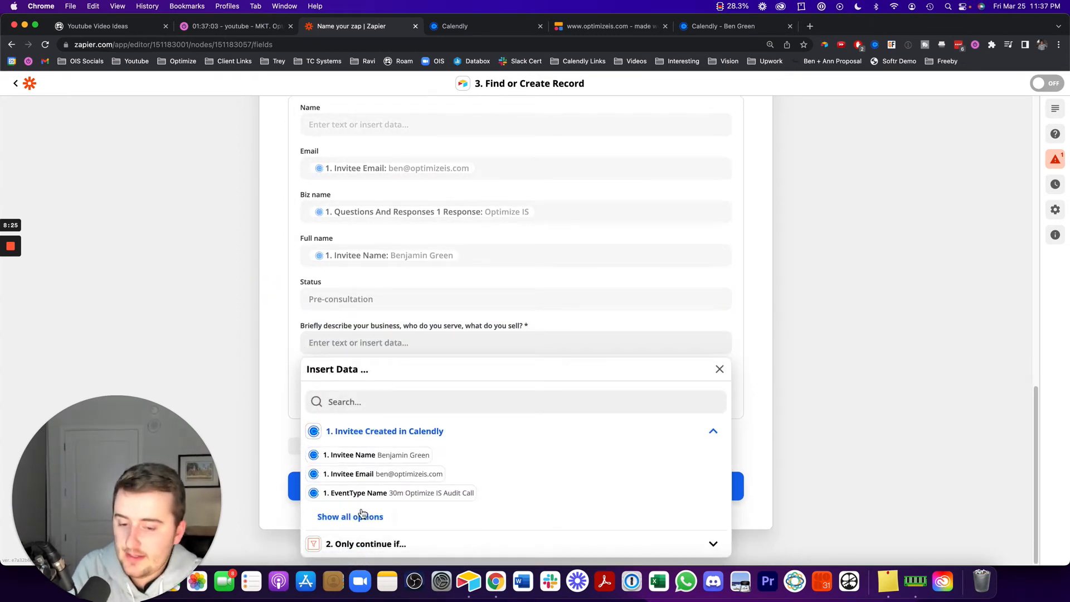
pyautogui.click(349, 517)
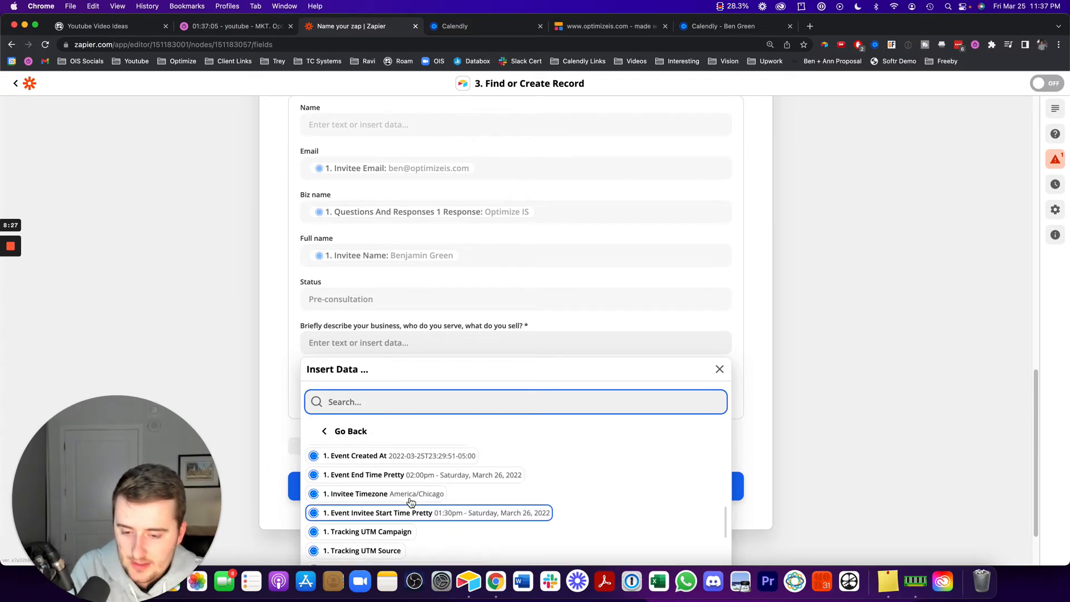
pyautogui.scroll(-3)
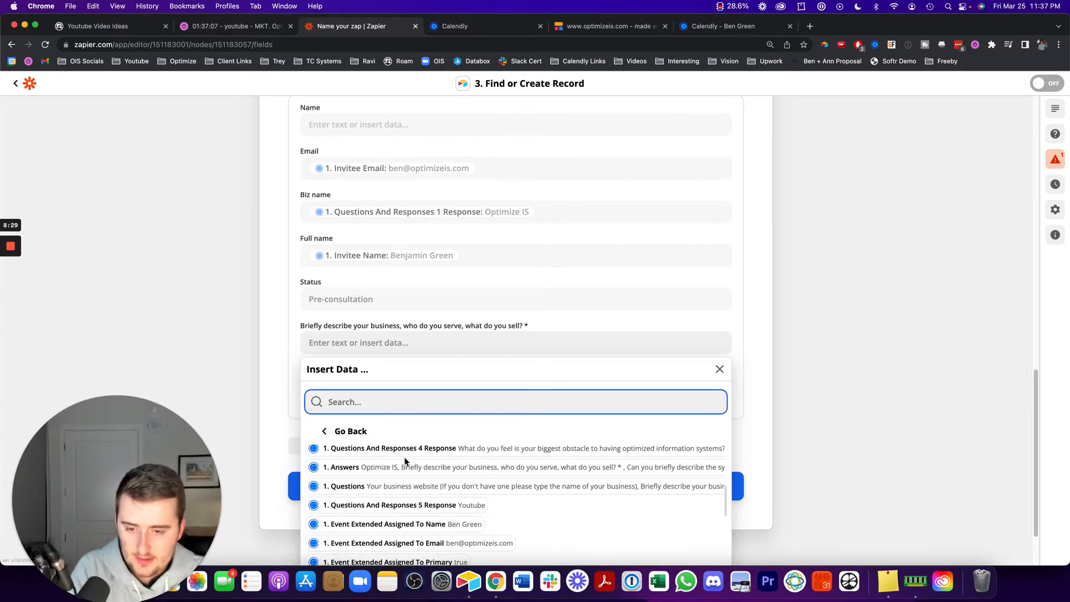
pyautogui.write('describ')
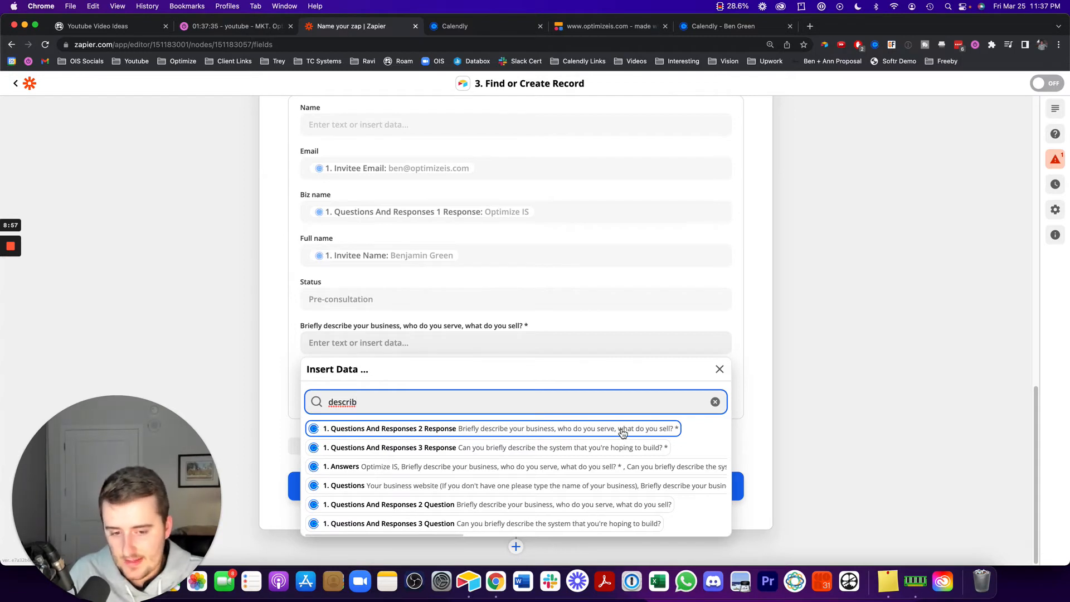
pyautogui.click(502, 428)
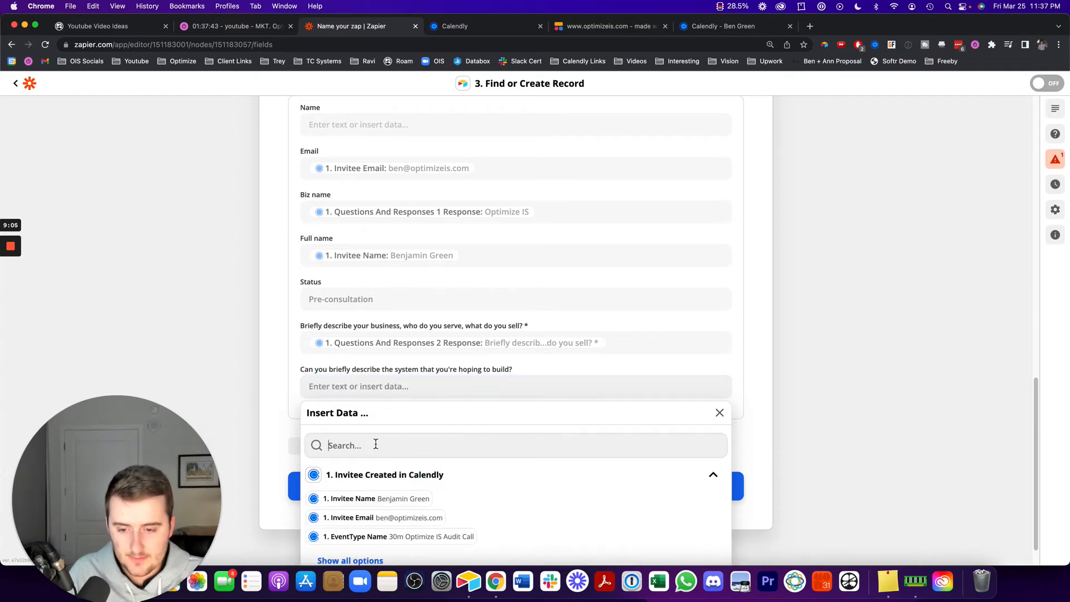
pyautogui.write('d')
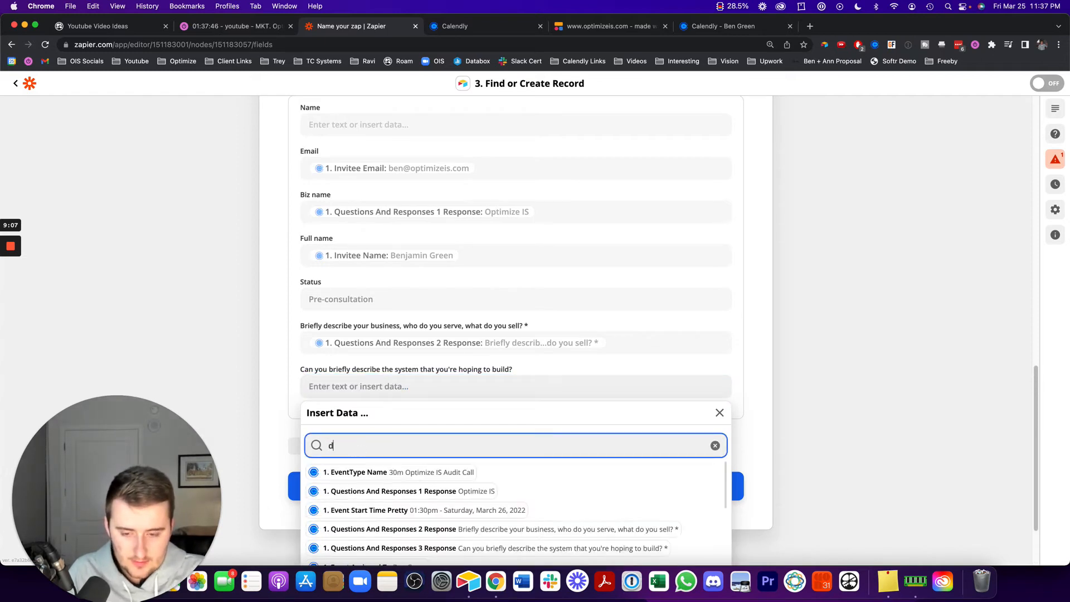
pyautogui.write('es ribe')
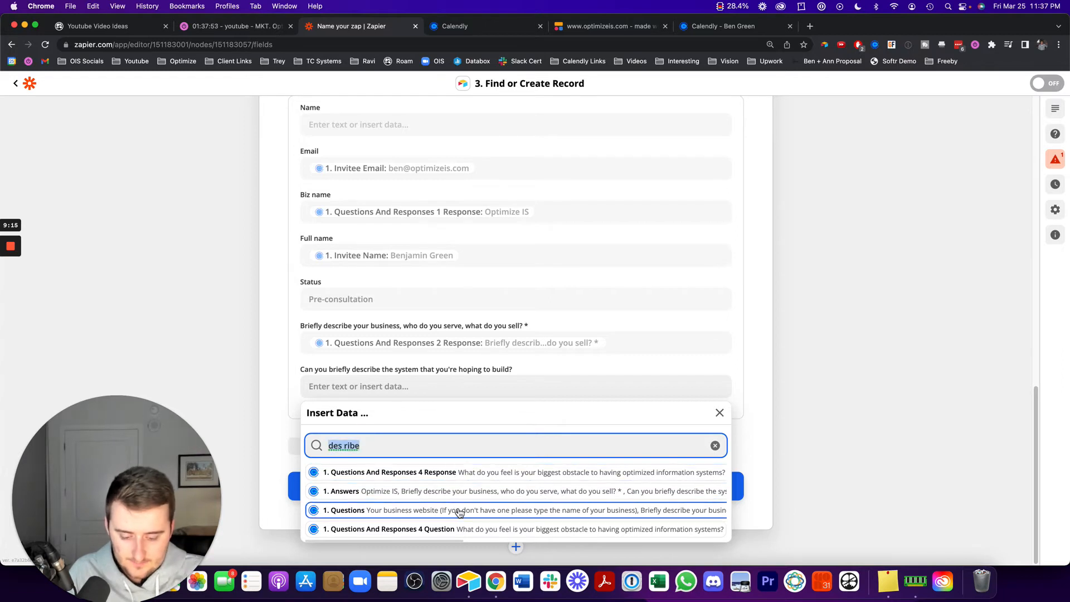
pyautogui.write('system')
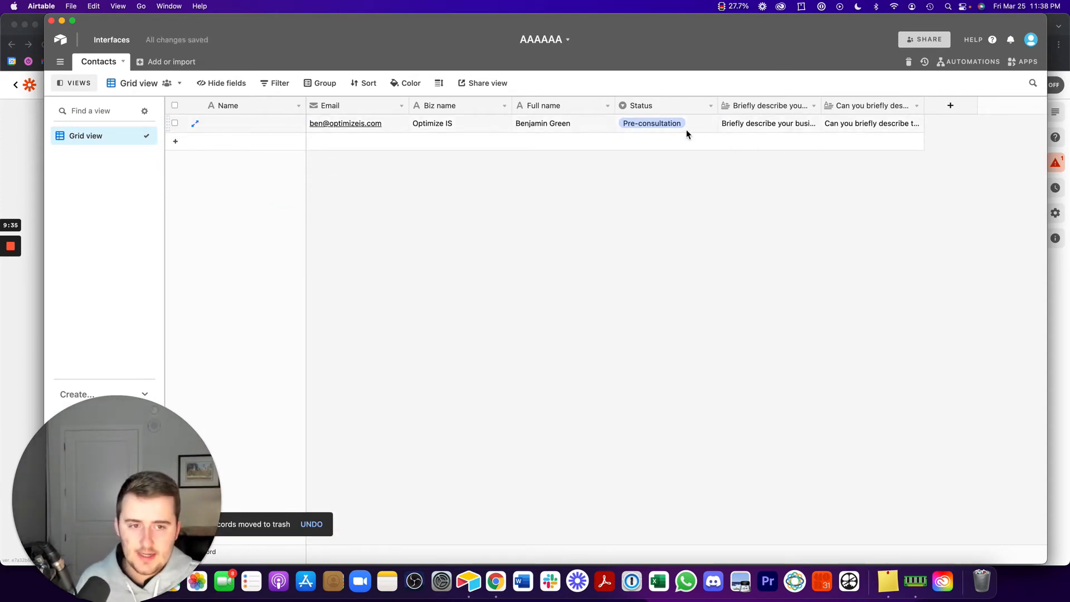
# Step: Test the Find or Create Record action, creating the Optimize IS record in Contacts
pyautogui.click(769, 124)
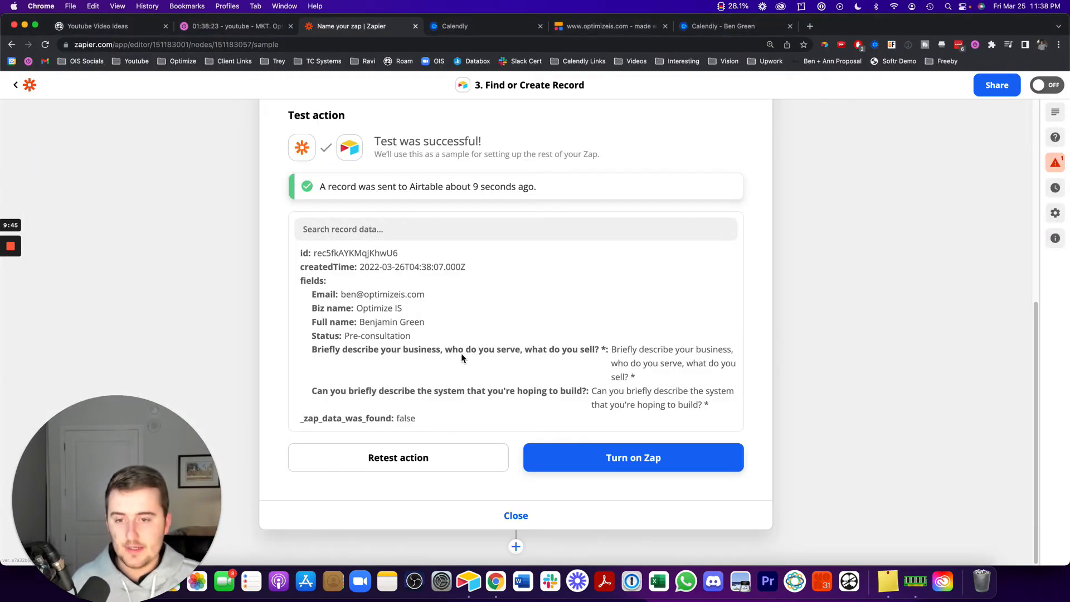
pyautogui.click(515, 515)
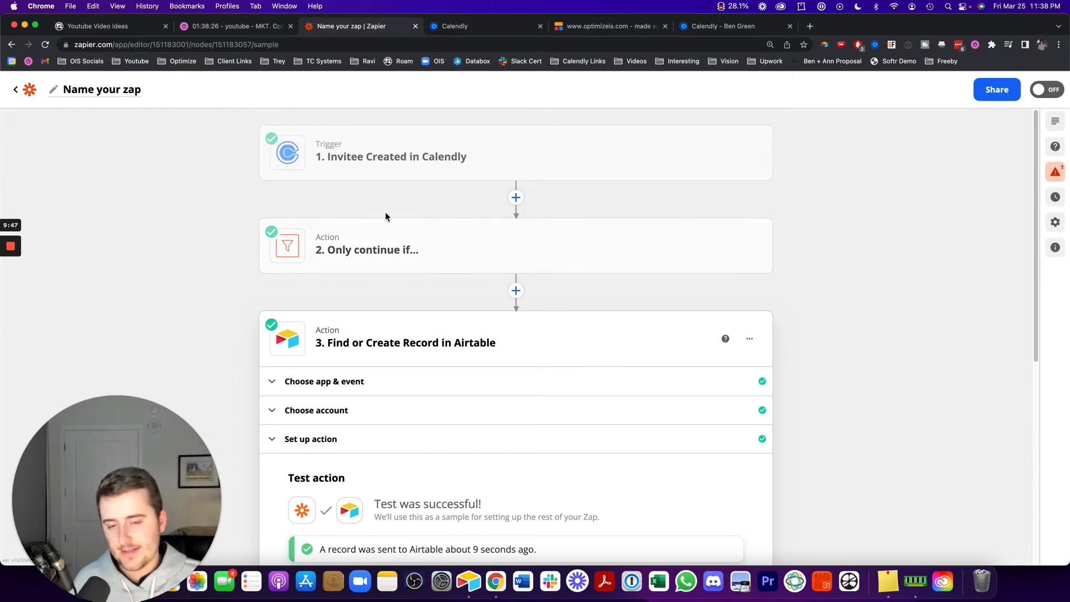
pyautogui.scroll(-3)
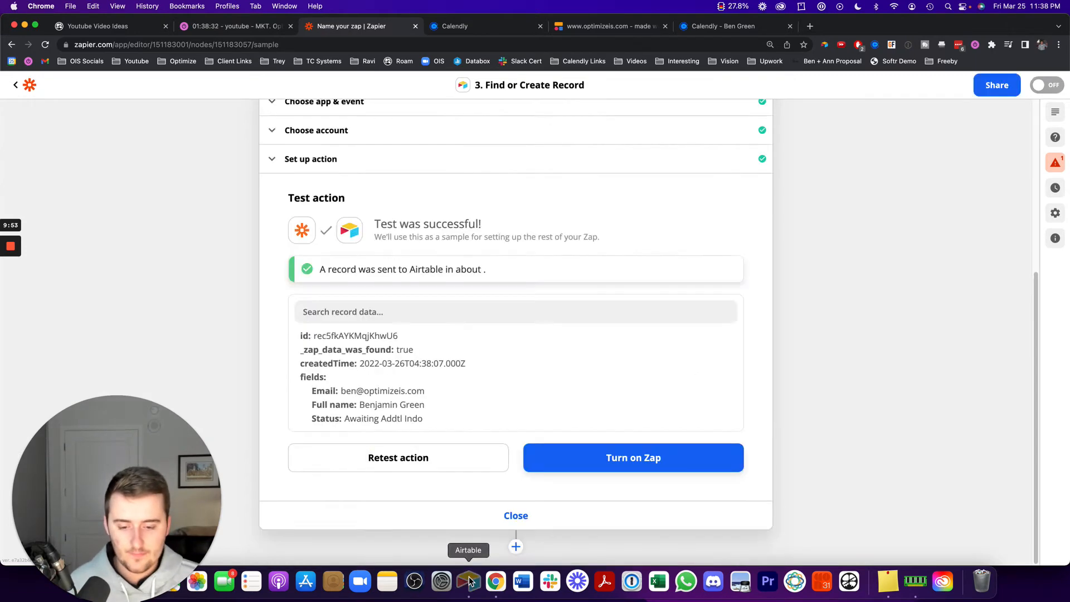
pyautogui.click(468, 582)
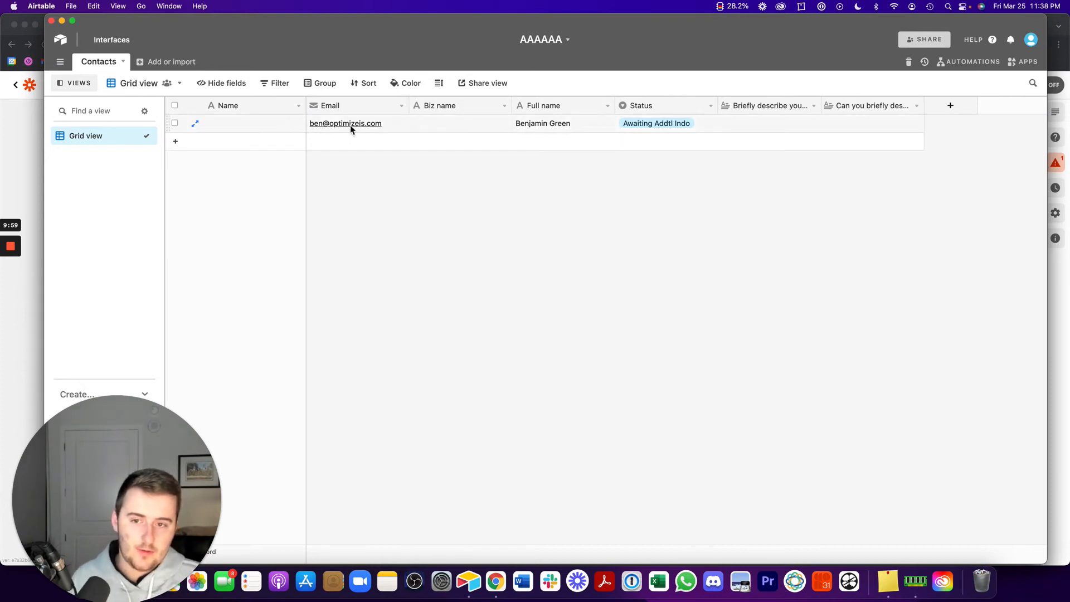
pyautogui.moveTo(380, 124)
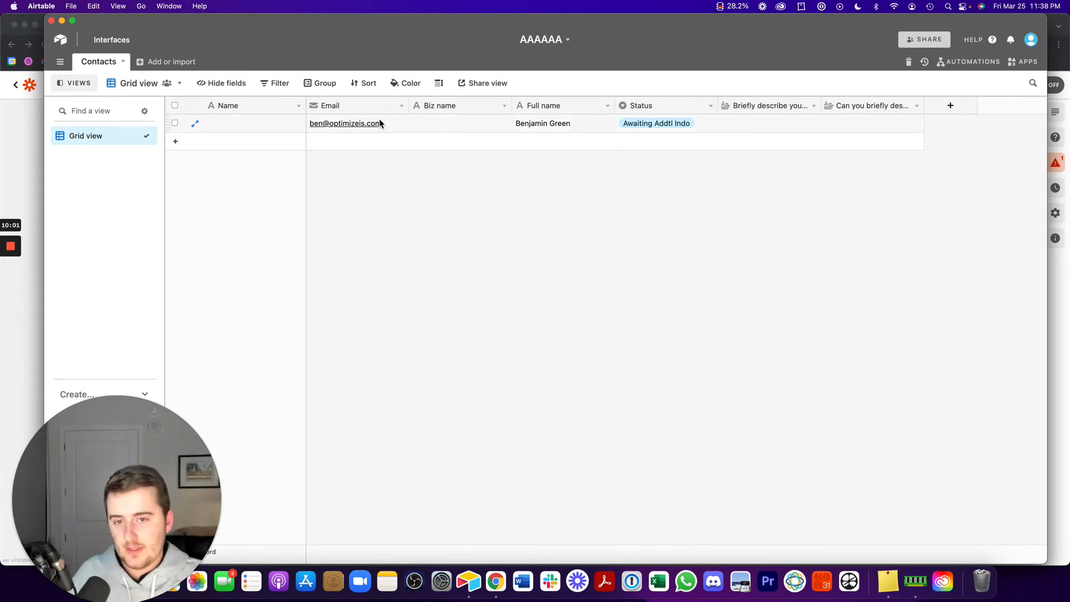
pyautogui.click(460, 124)
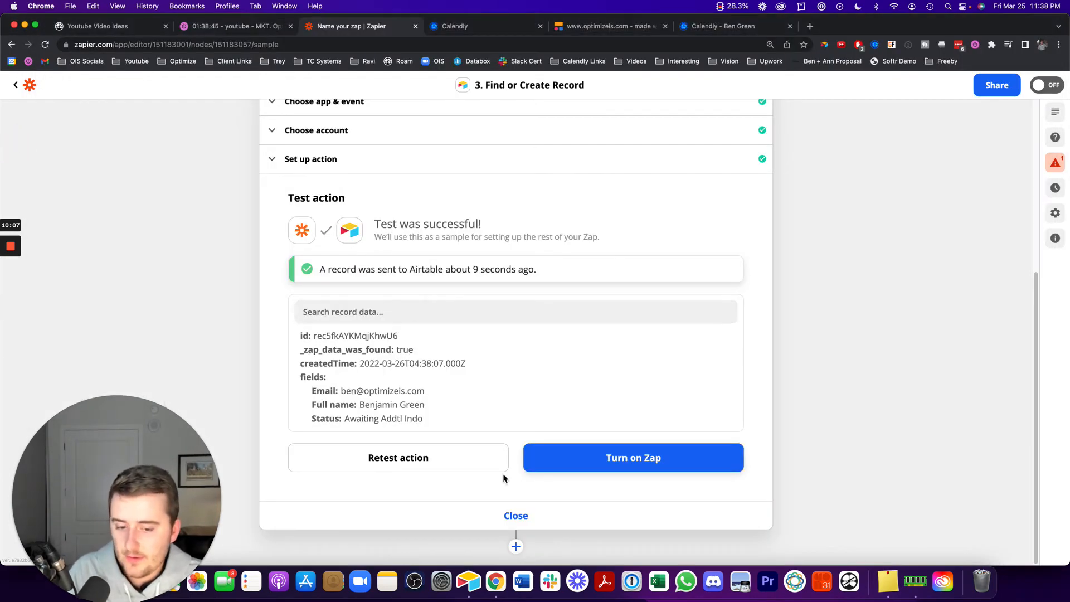
# Step: Close step 3 and add a new Airtable action step below it
pyautogui.click(515, 515)
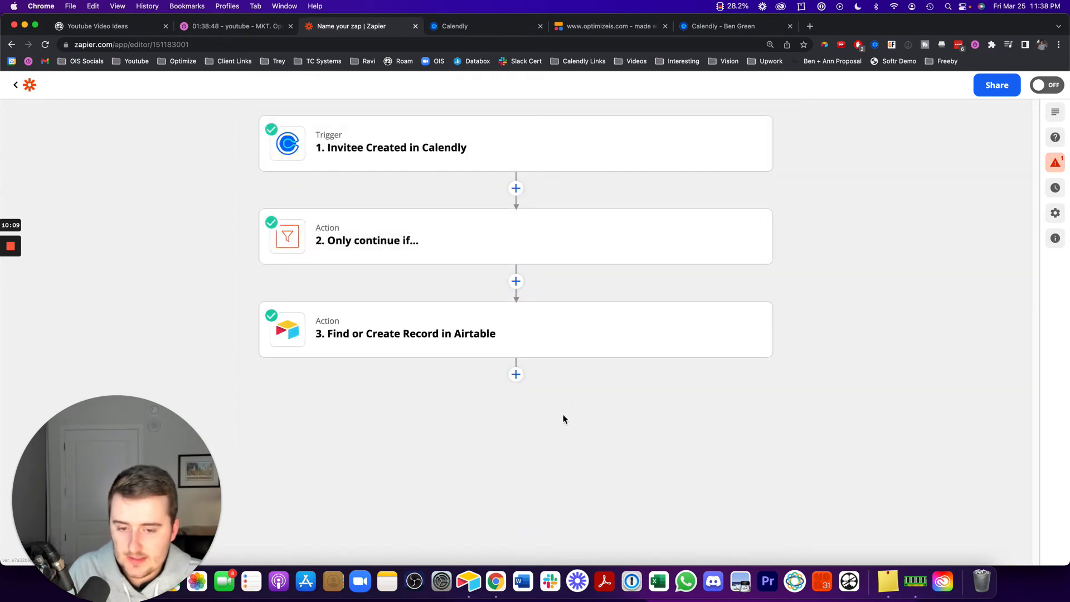
pyautogui.click(516, 374)
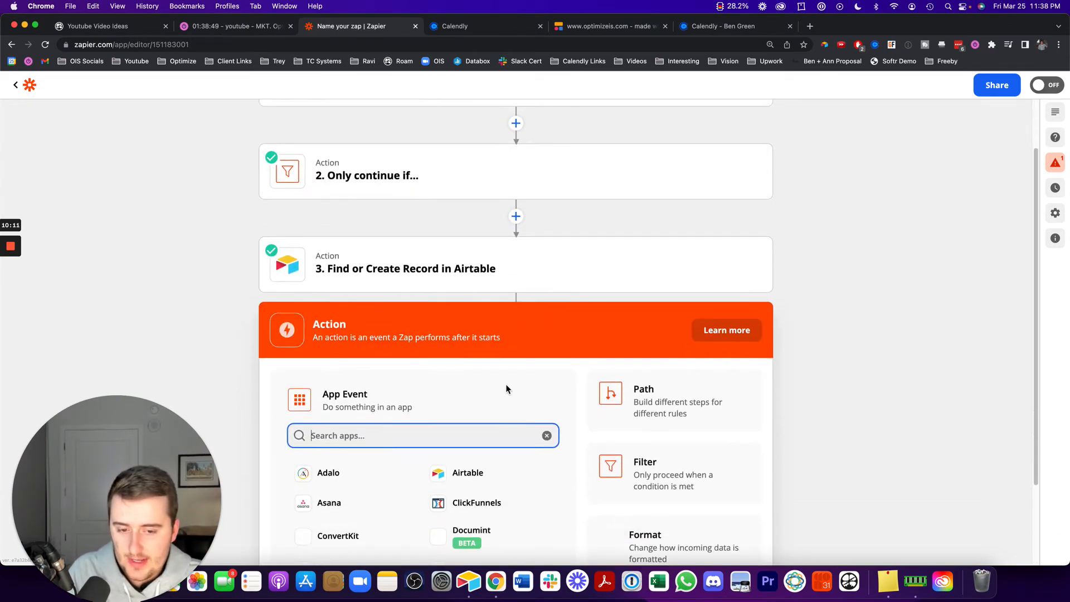
pyautogui.scroll(-3)
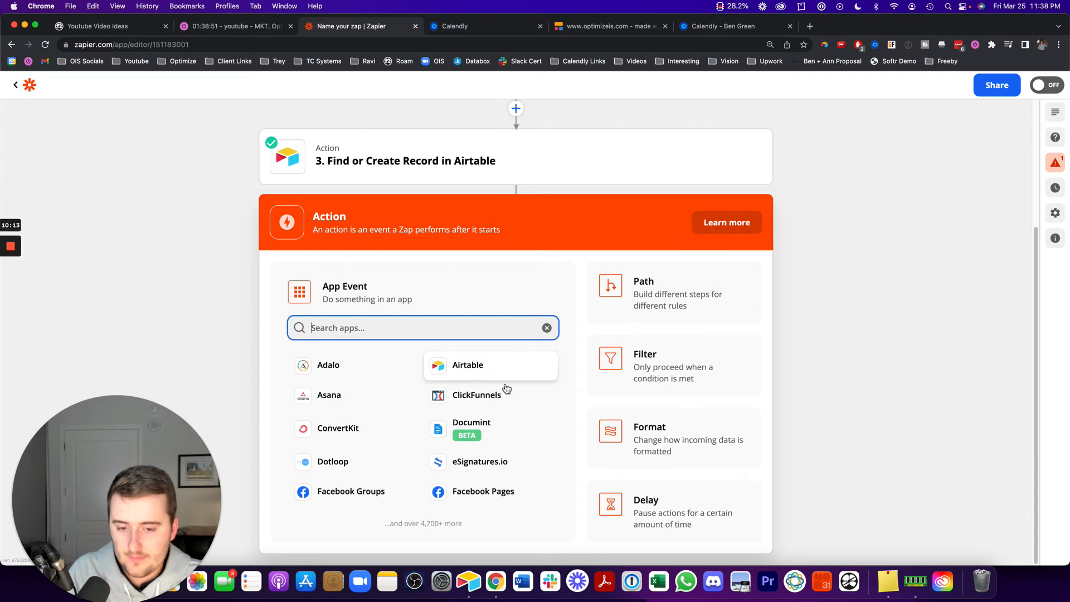
pyautogui.click(468, 364)
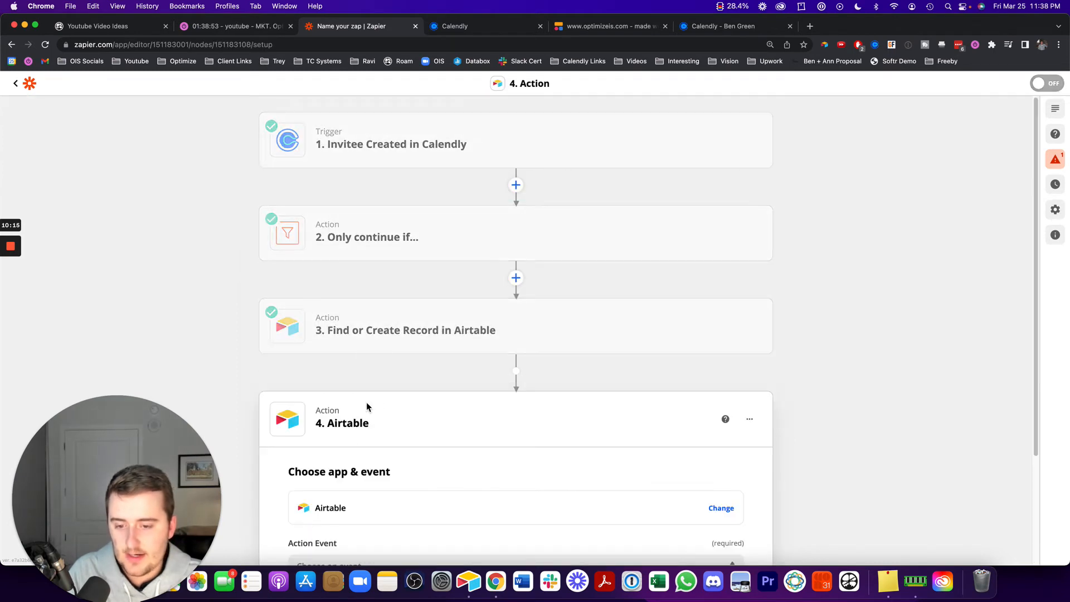
pyautogui.scroll(-3)
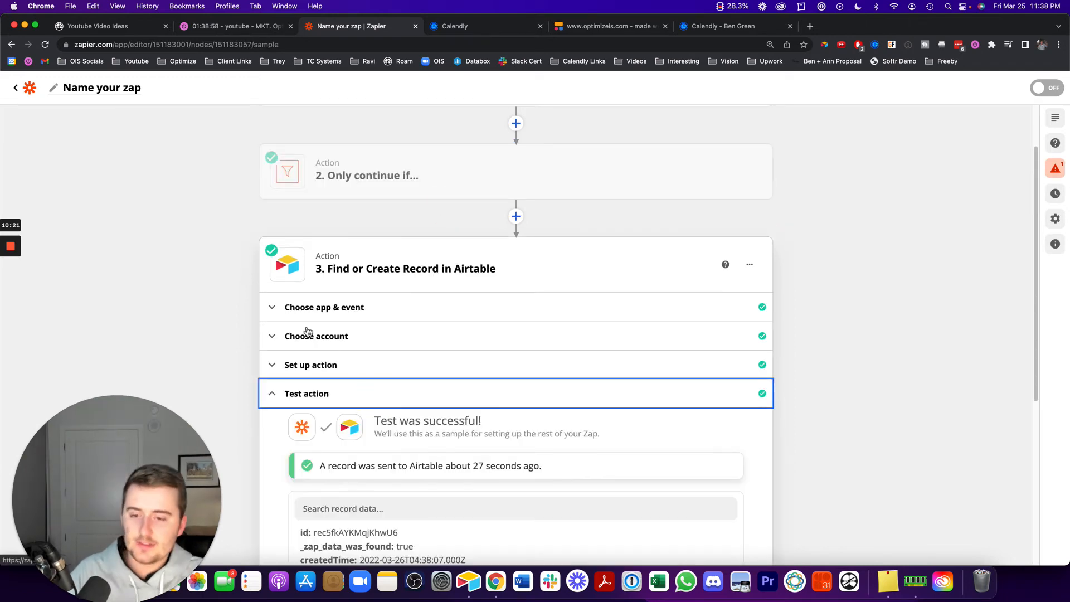
# Step: Retest the Find or Create Record step and confirm _zap_data_was_found is true
pyautogui.scroll(-3)
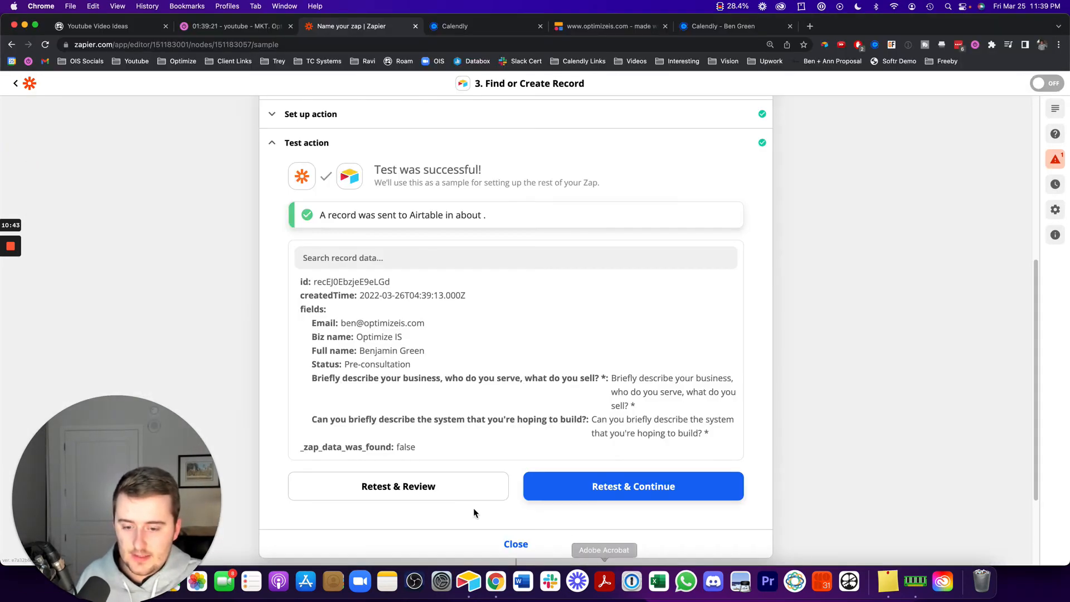
pyautogui.click(632, 486)
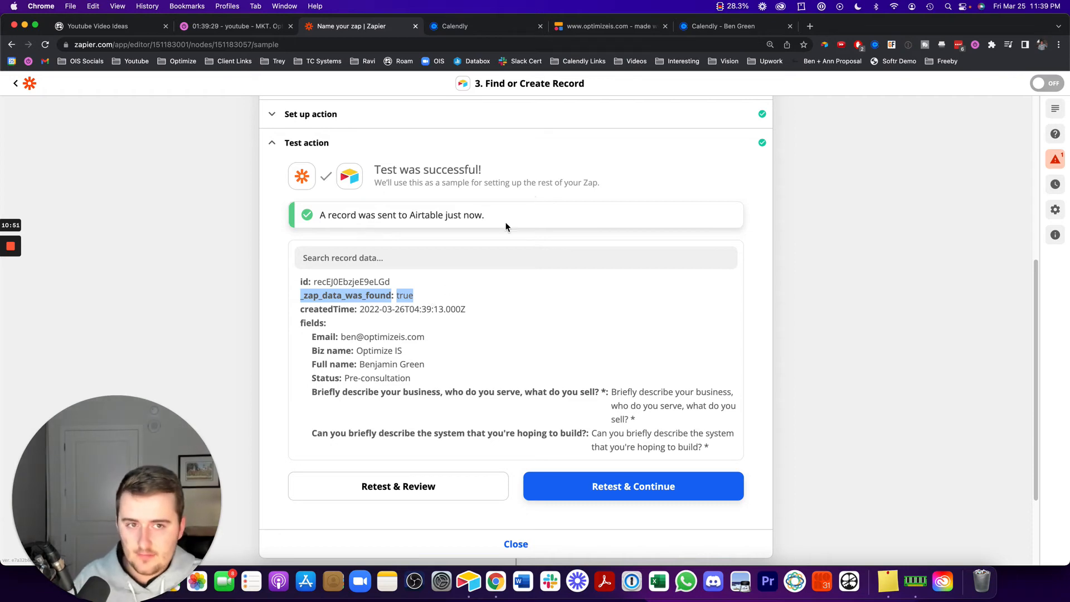
pyautogui.scroll(-3)
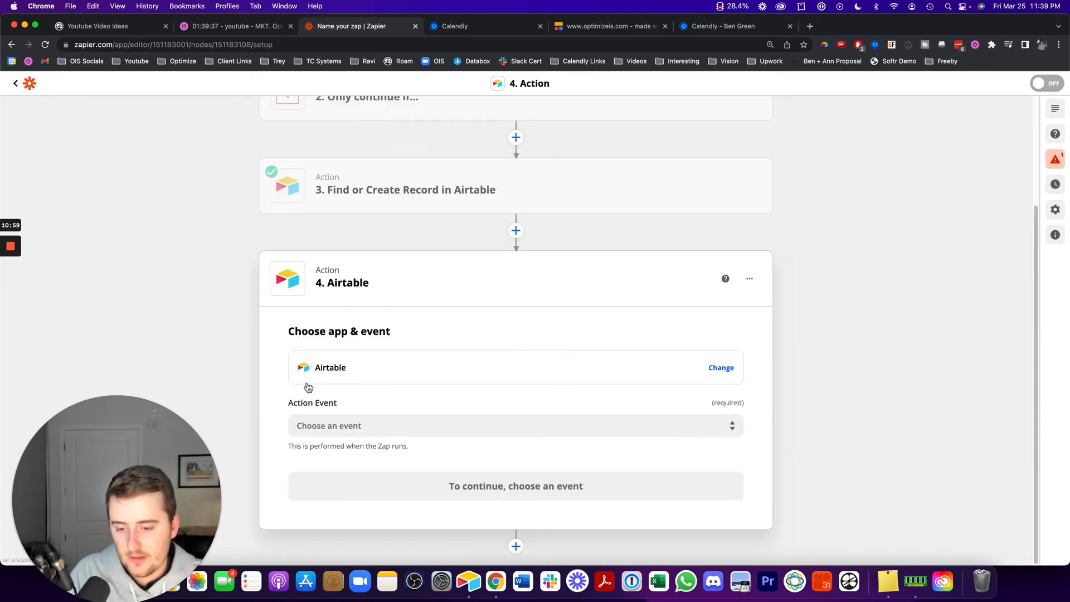
# Step: Set step 4's action event to Update Record and connect the Airtable account
pyautogui.click(515, 425)
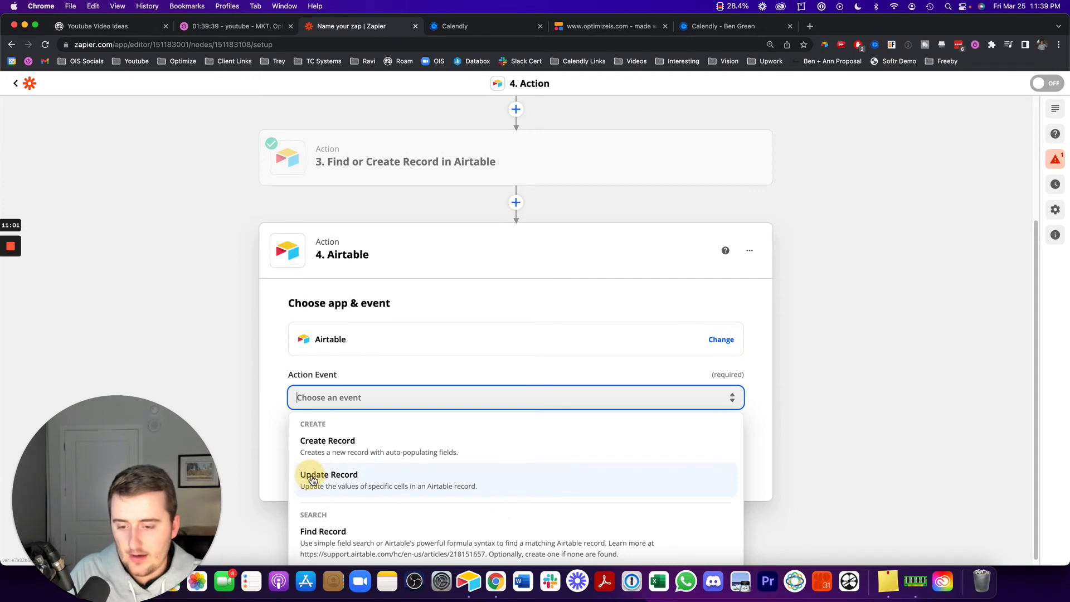
pyautogui.click(328, 475)
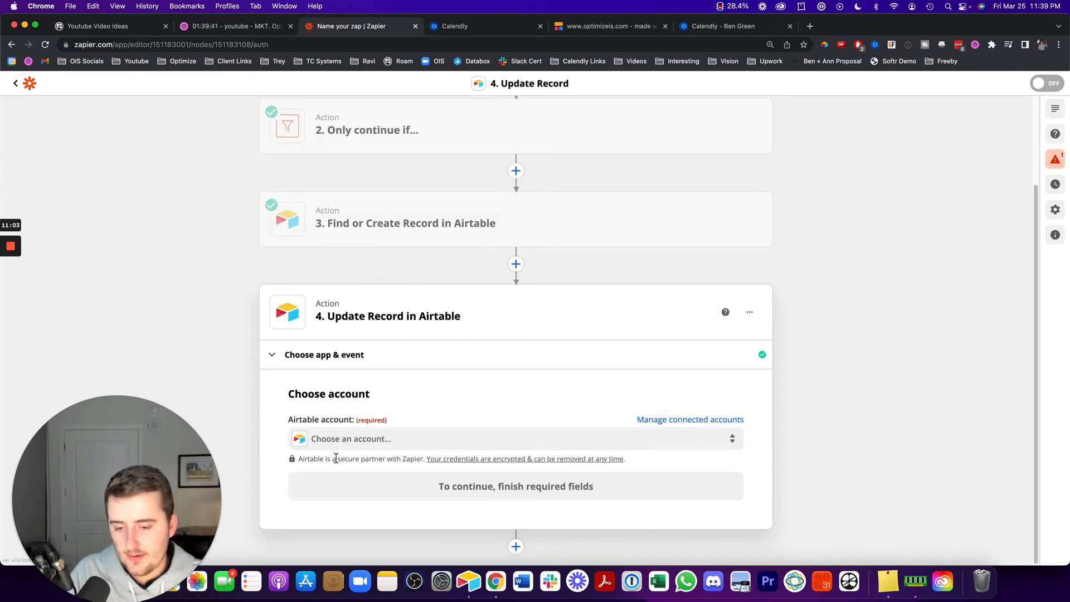
pyautogui.click(515, 438)
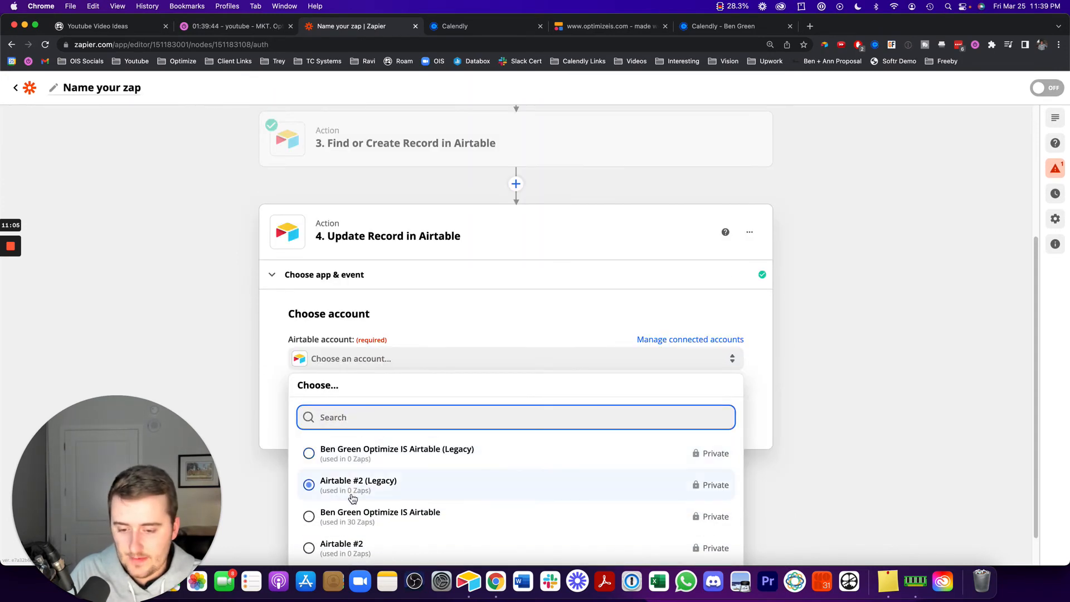
pyautogui.click(309, 478)
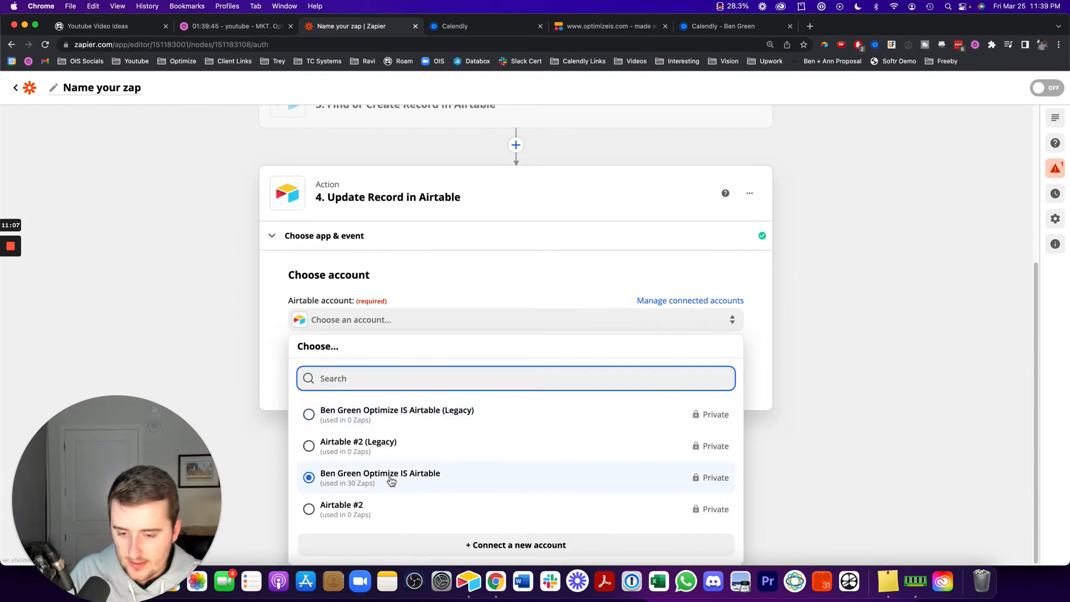
pyautogui.click(380, 477)
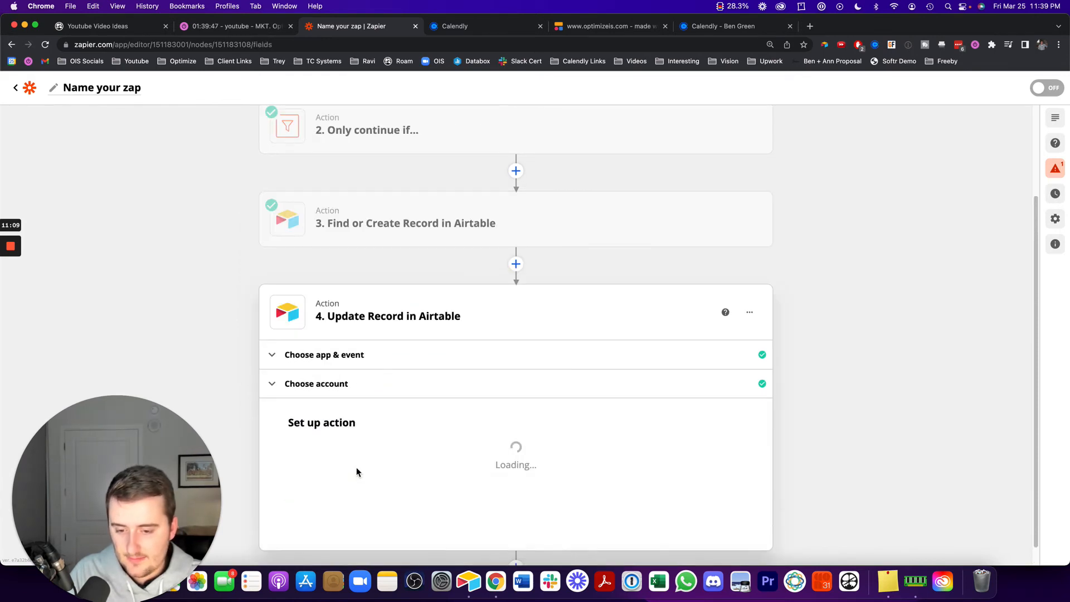
# Step: Target base AAAAAA and its Contacts table, leaving the record unselected
pyautogui.click(515, 346)
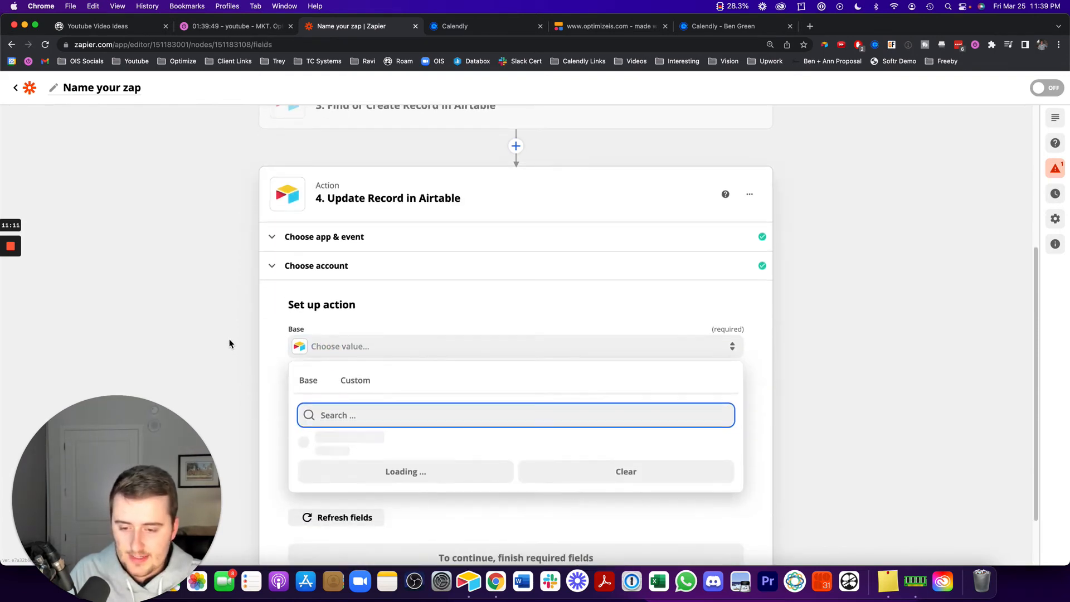
pyautogui.write('aaaaa')
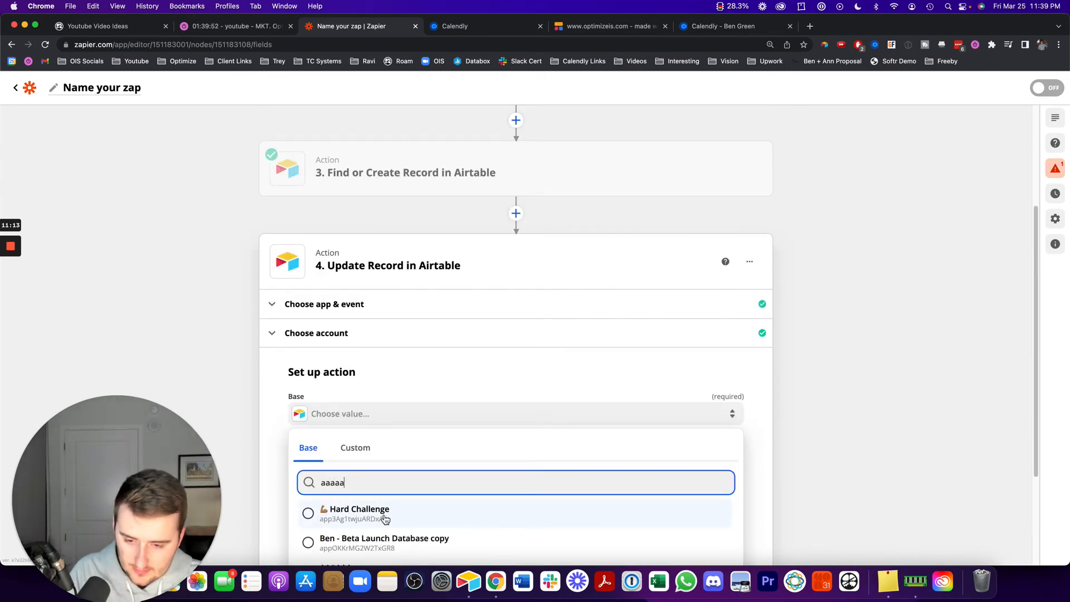
pyautogui.click(359, 514)
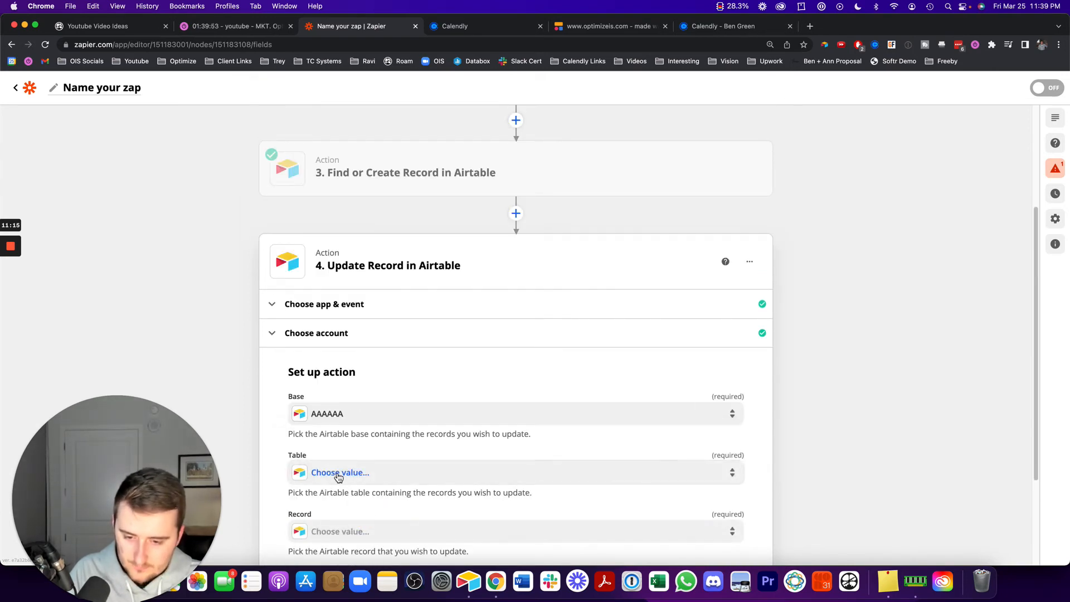
pyautogui.click(340, 472)
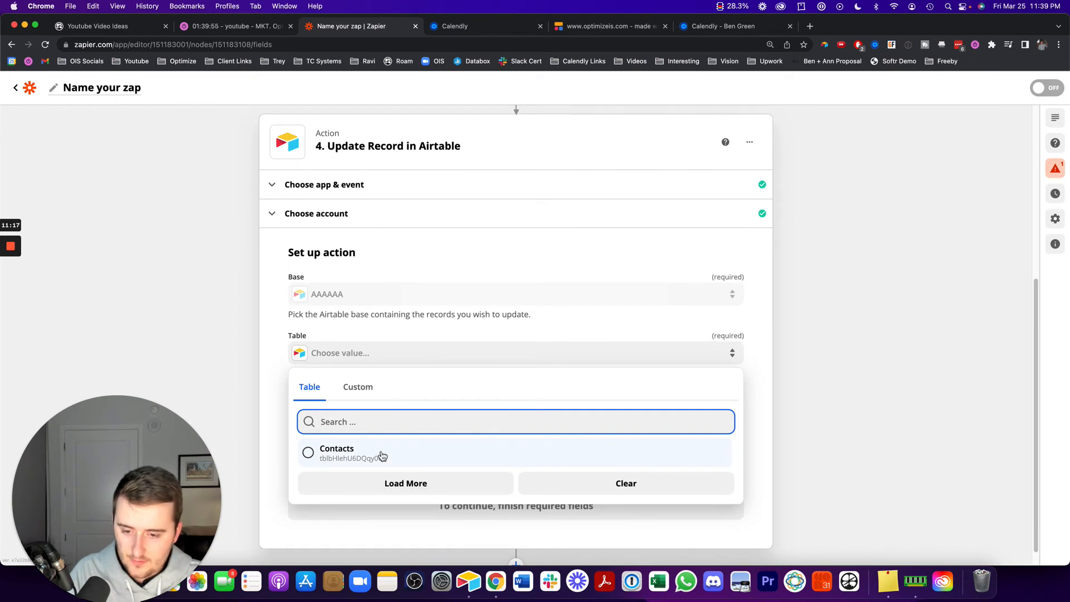
pyautogui.click(337, 453)
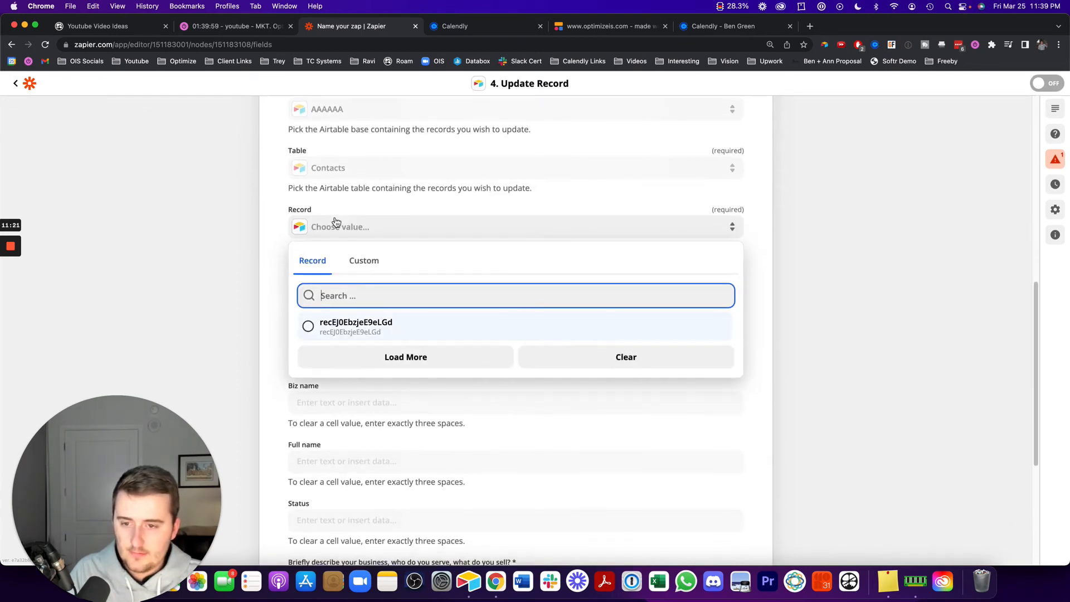
pyautogui.click(364, 261)
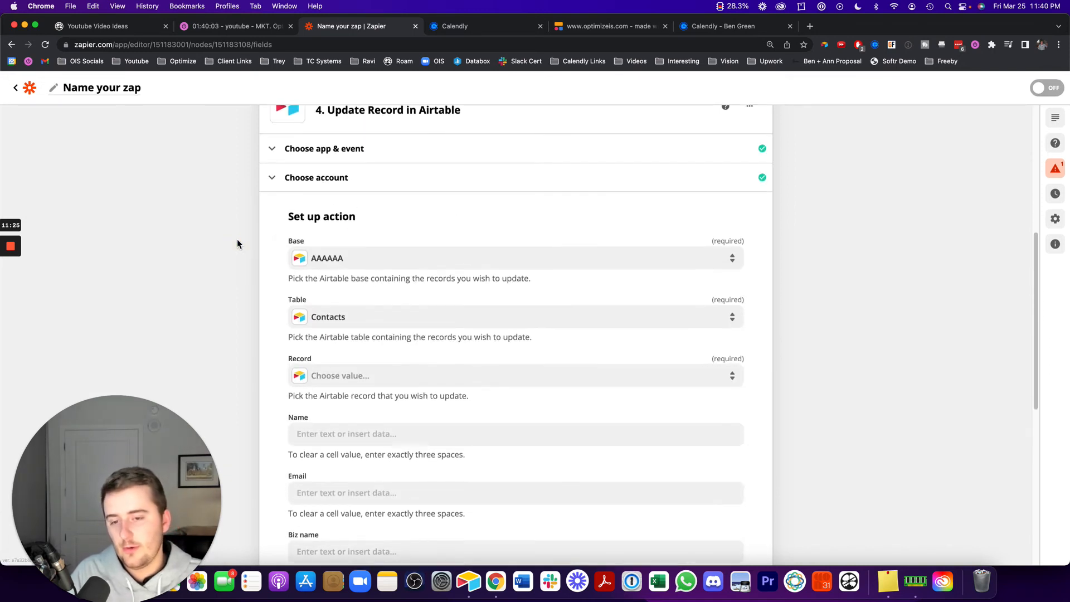
pyautogui.moveTo(316, 314)
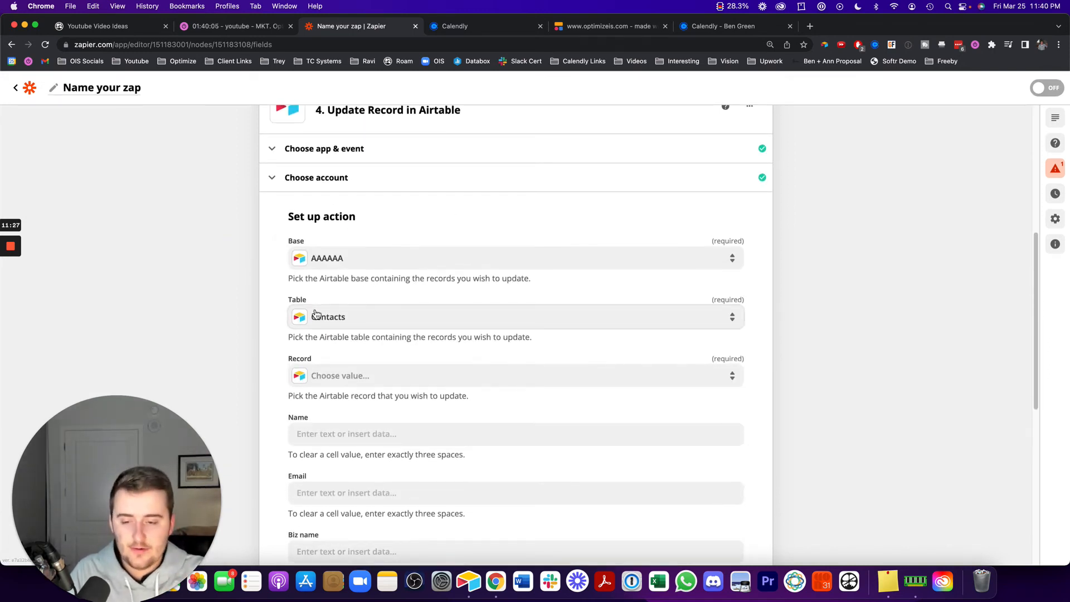
# Step: Update the record ID found in step 3, mapping Invitee Name into Full name
pyautogui.click(515, 375)
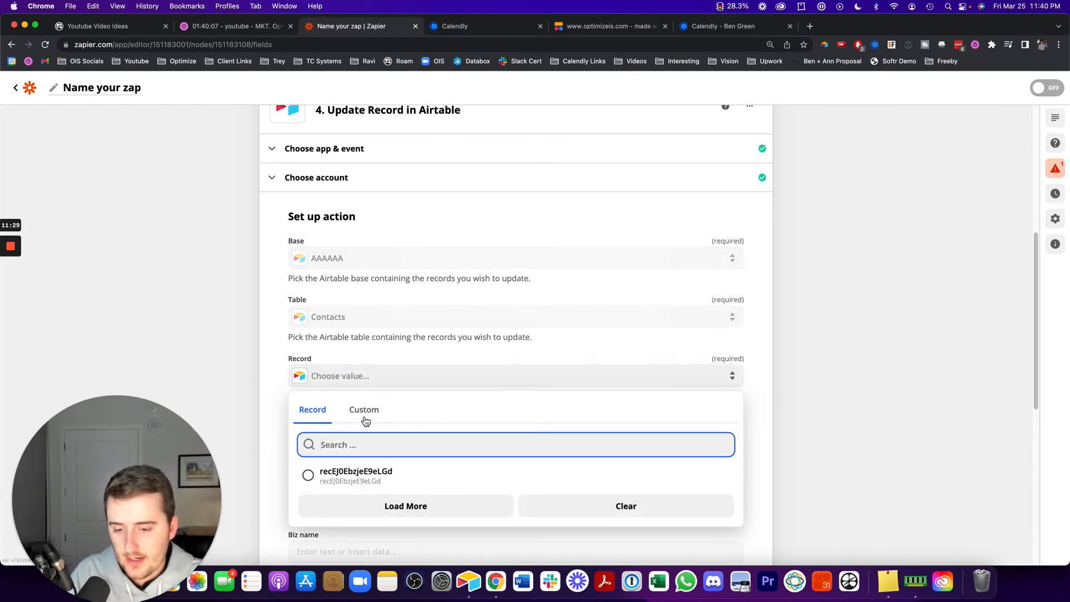
pyautogui.click(364, 409)
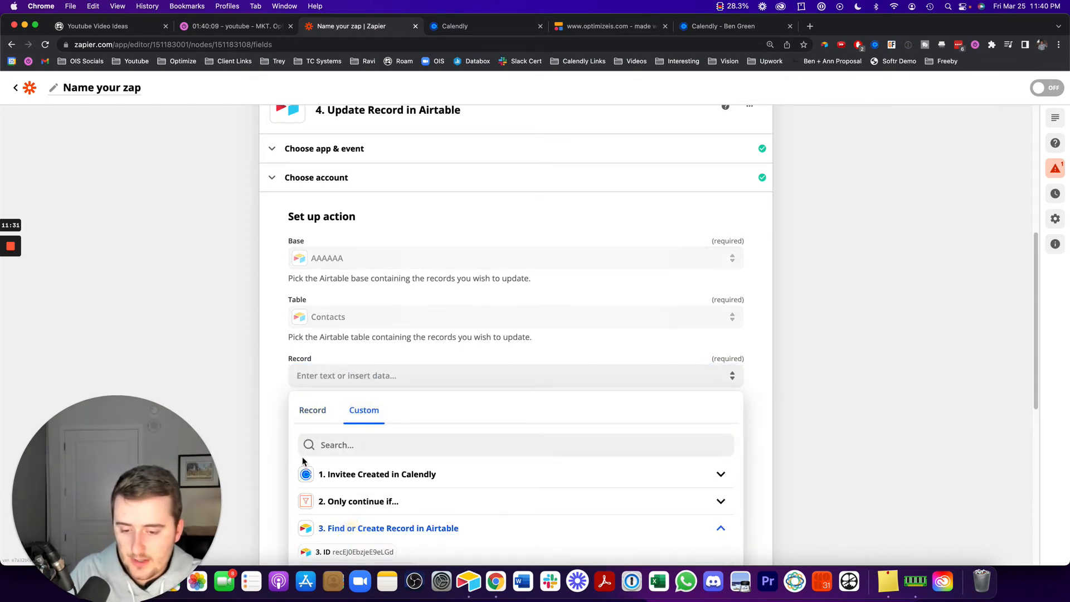
pyautogui.click(363, 551)
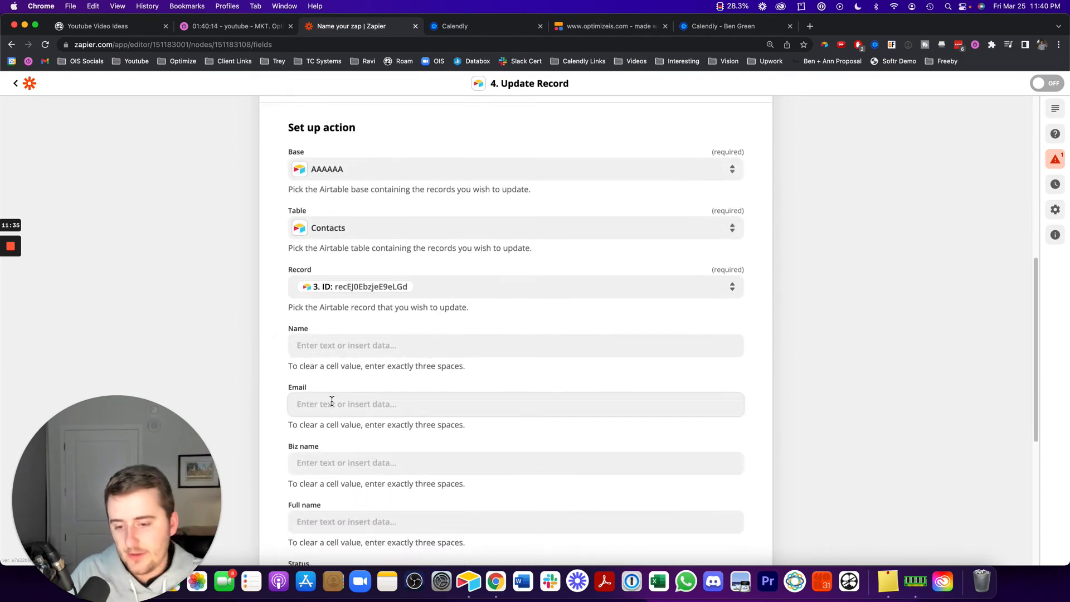
pyautogui.click(515, 404)
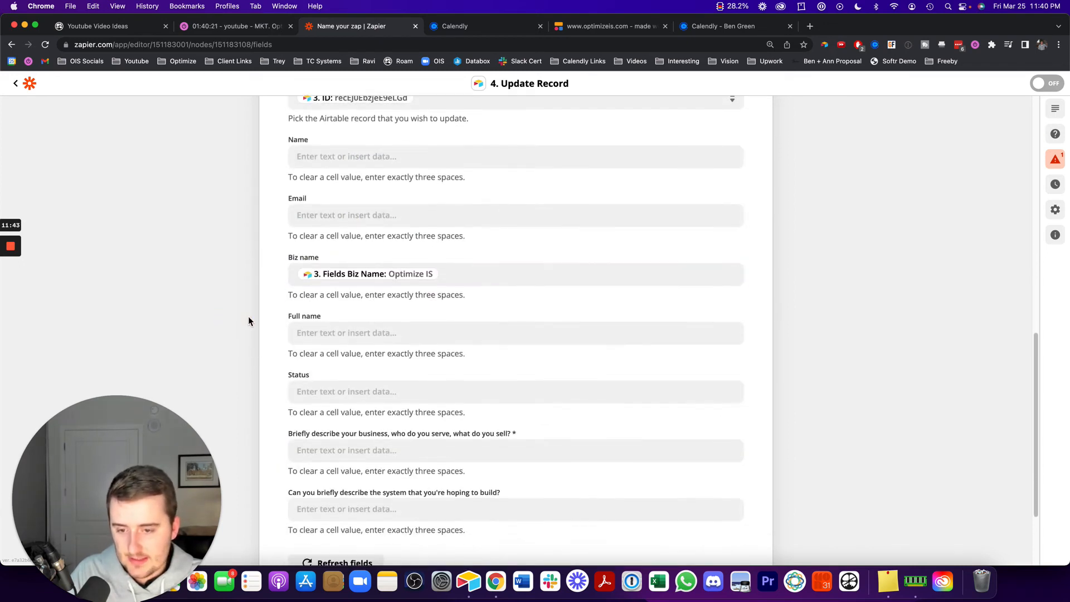
pyautogui.click(515, 332)
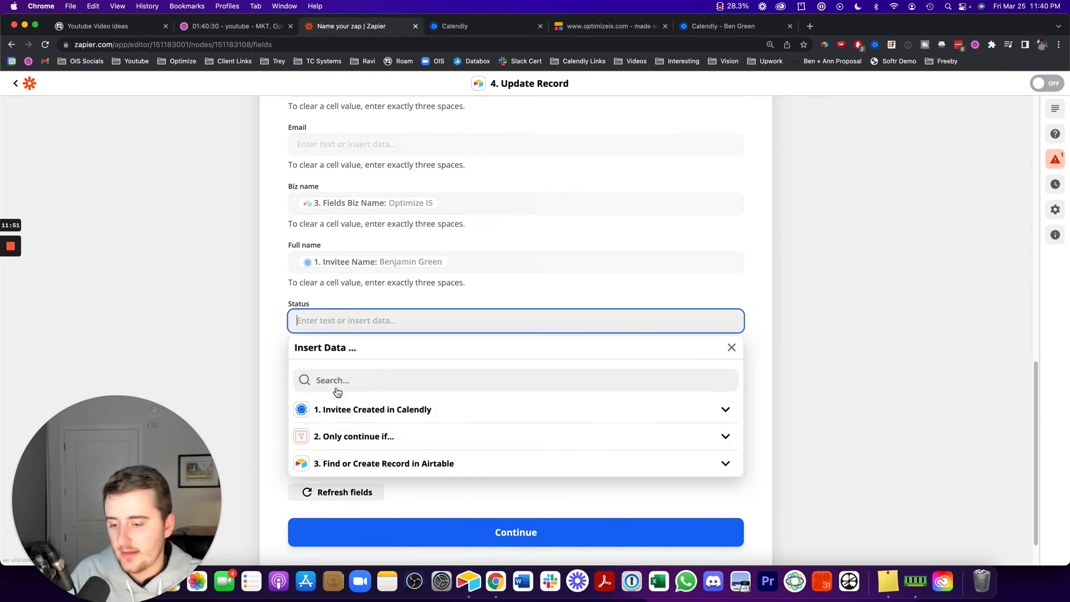
# Step: Search the Calendly trigger data for 'br' in the business description field, then view the booking form
pyautogui.scroll(-3)
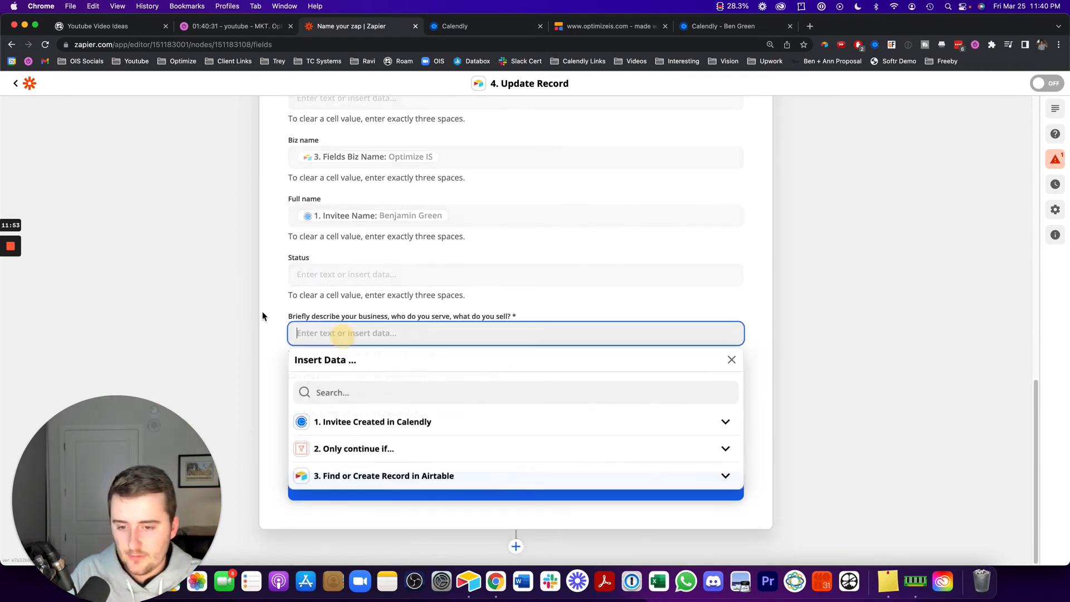
pyautogui.click(373, 422)
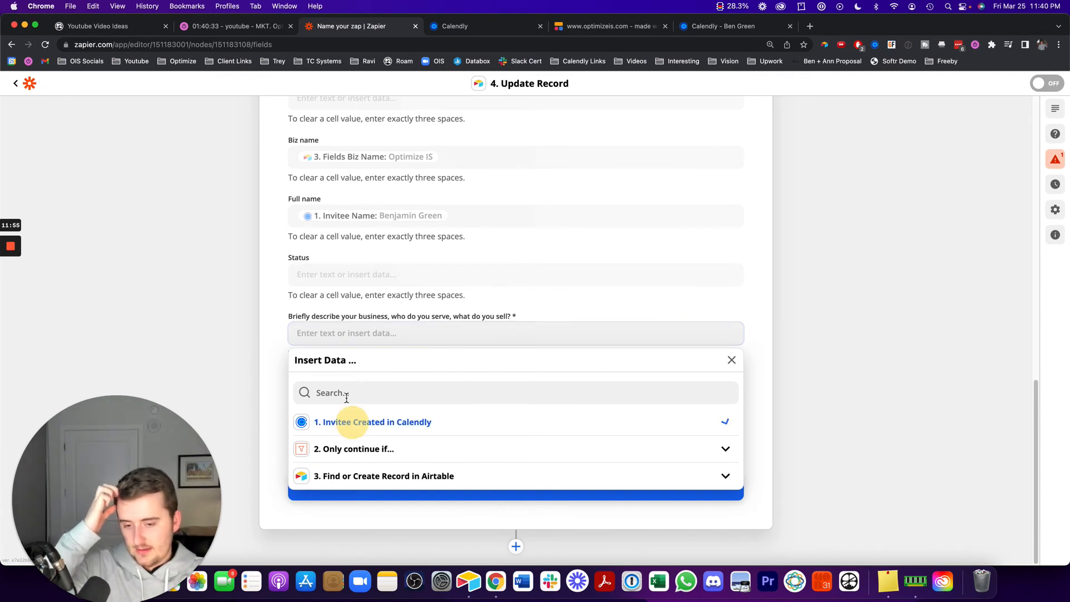
pyautogui.click(373, 422)
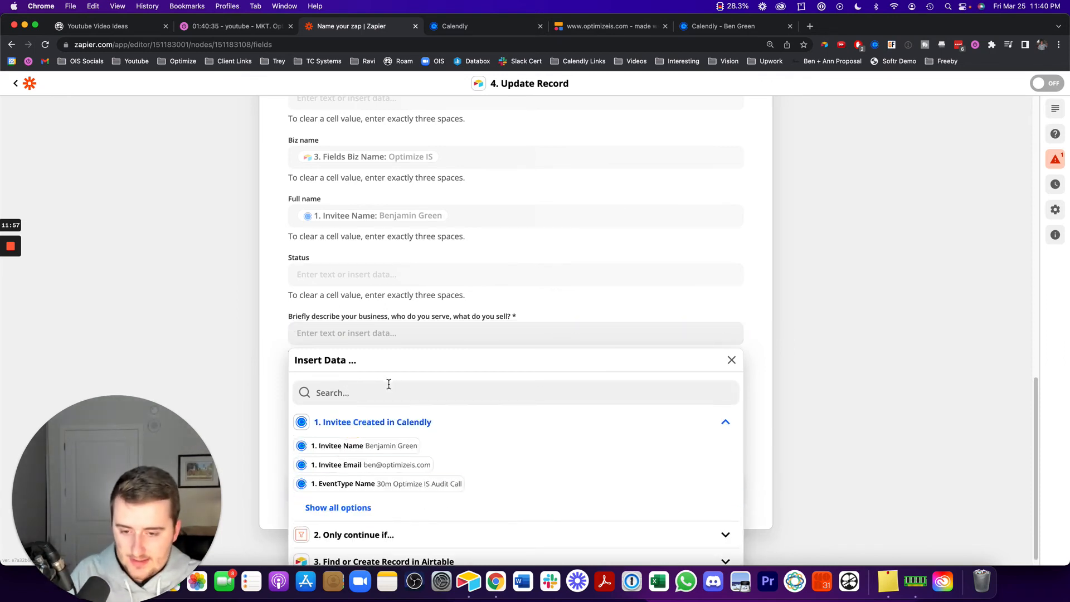
pyautogui.write('briefly')
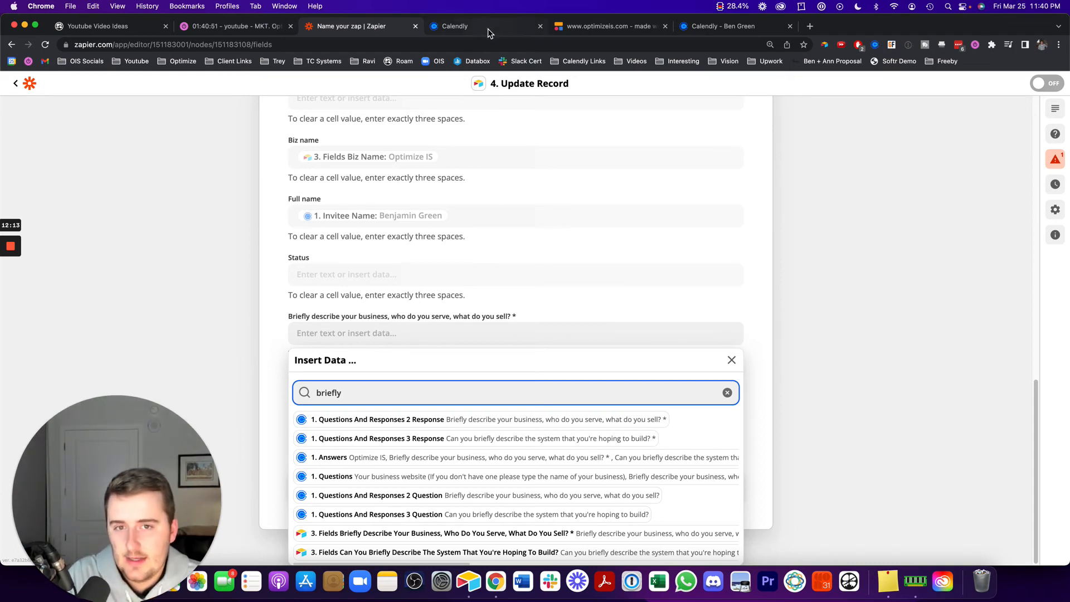
pyautogui.click(731, 26)
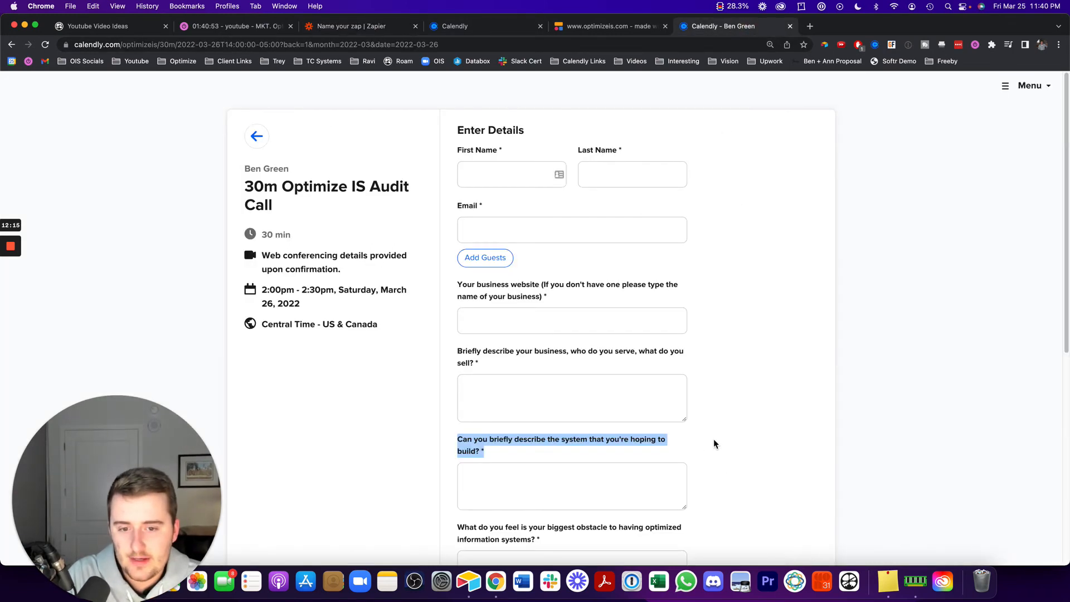
# Step: Check the order of the custom Invitee Questions in the Calendly event type, then return to Zapier
pyautogui.scroll(-3)
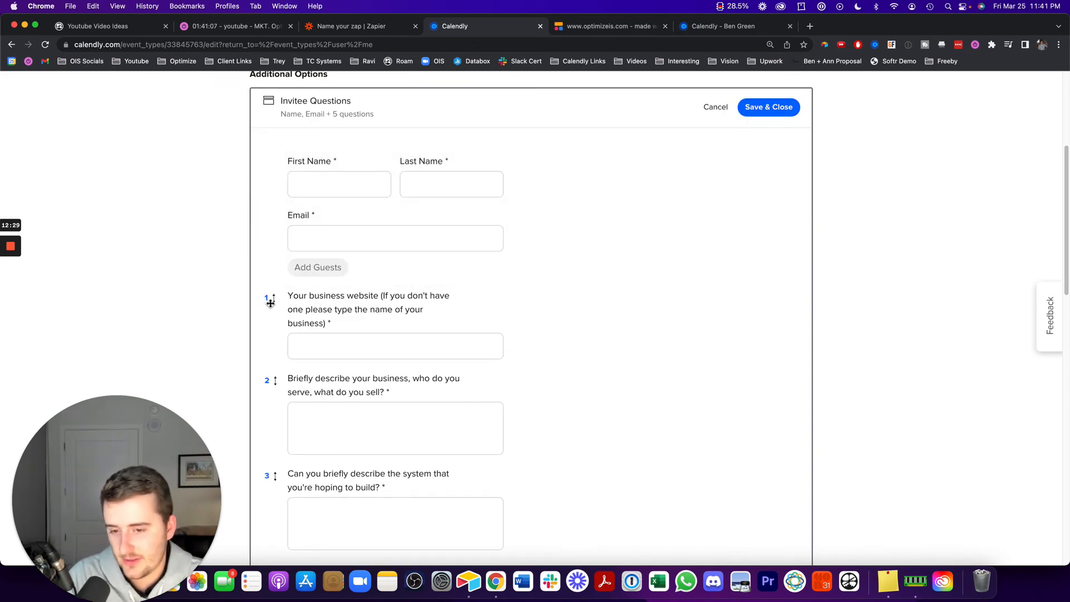
pyautogui.scroll(-3)
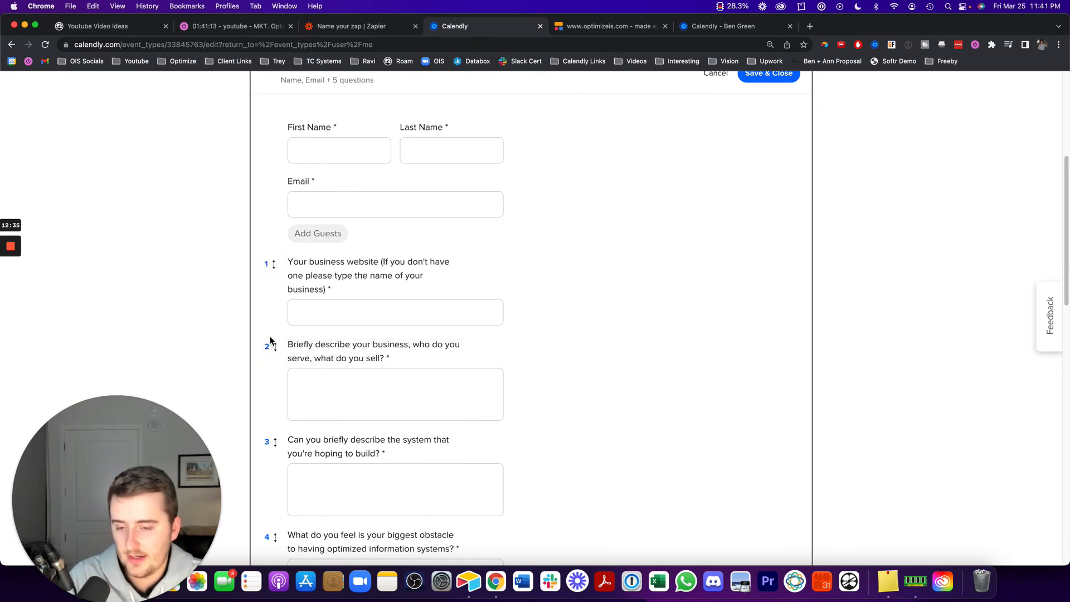
pyautogui.moveTo(494, 300)
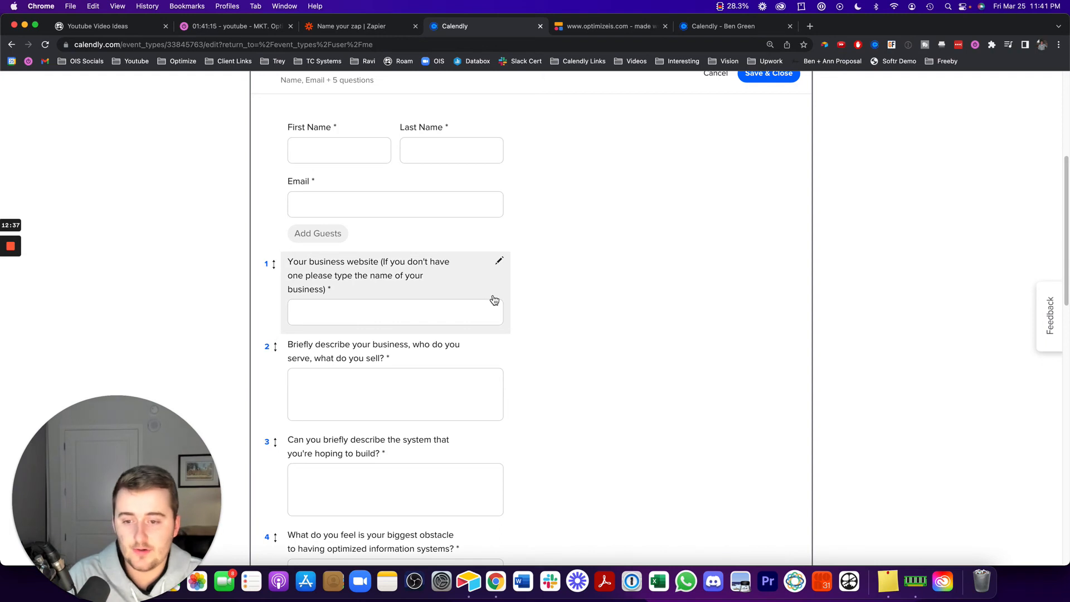
pyautogui.moveTo(319, 275)
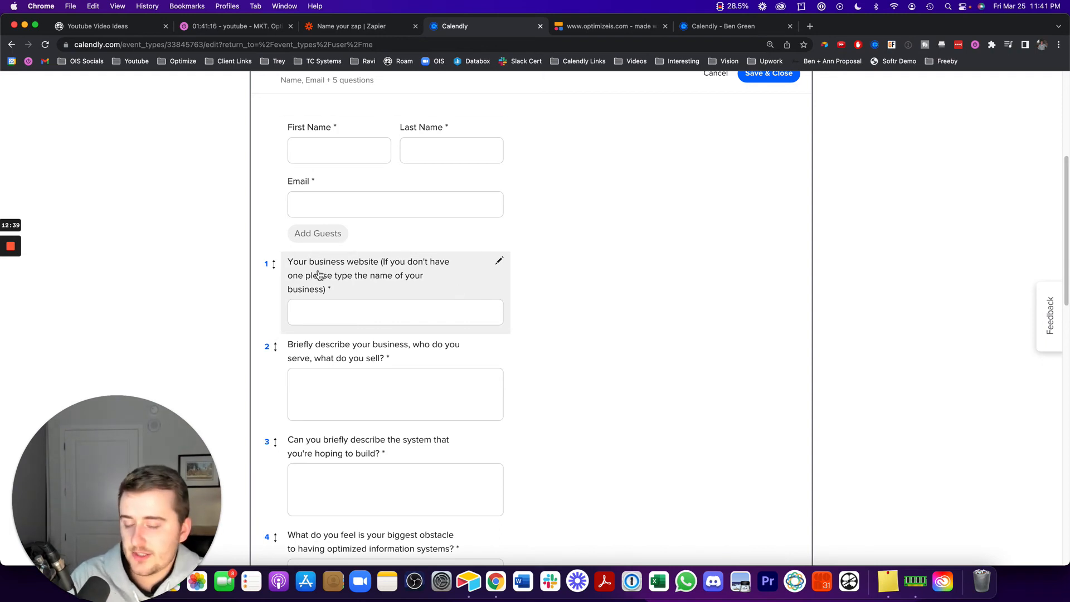
pyautogui.moveTo(325, 276)
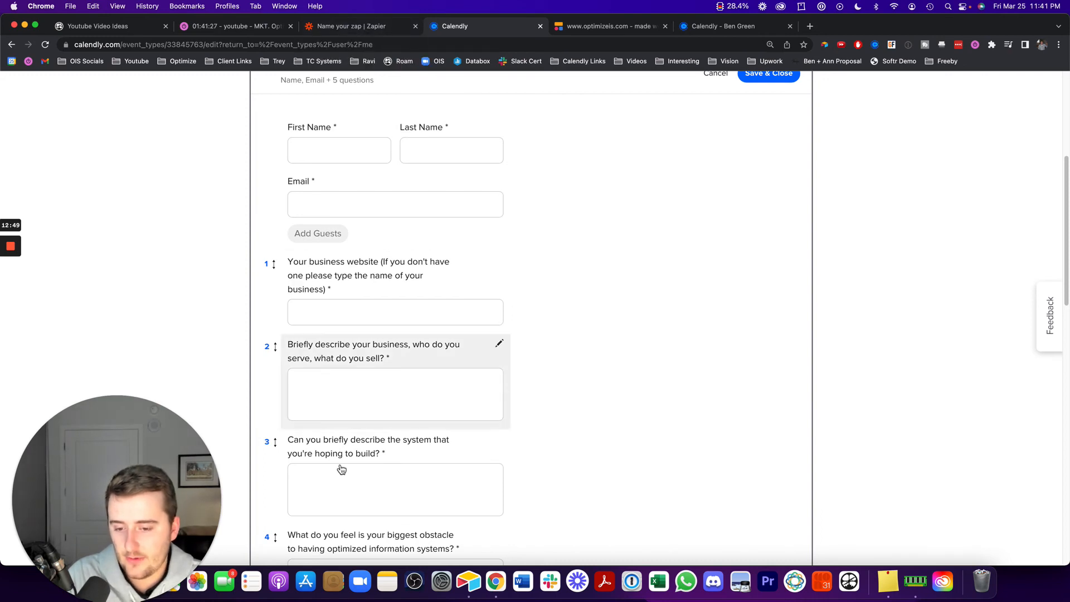
pyautogui.moveTo(313, 459)
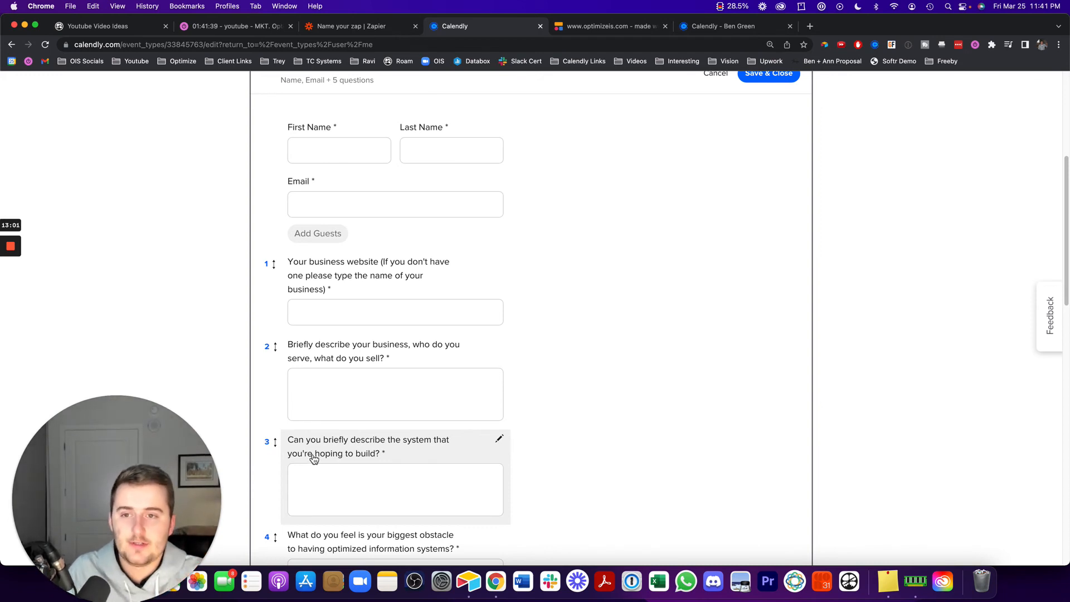
pyautogui.click(352, 26)
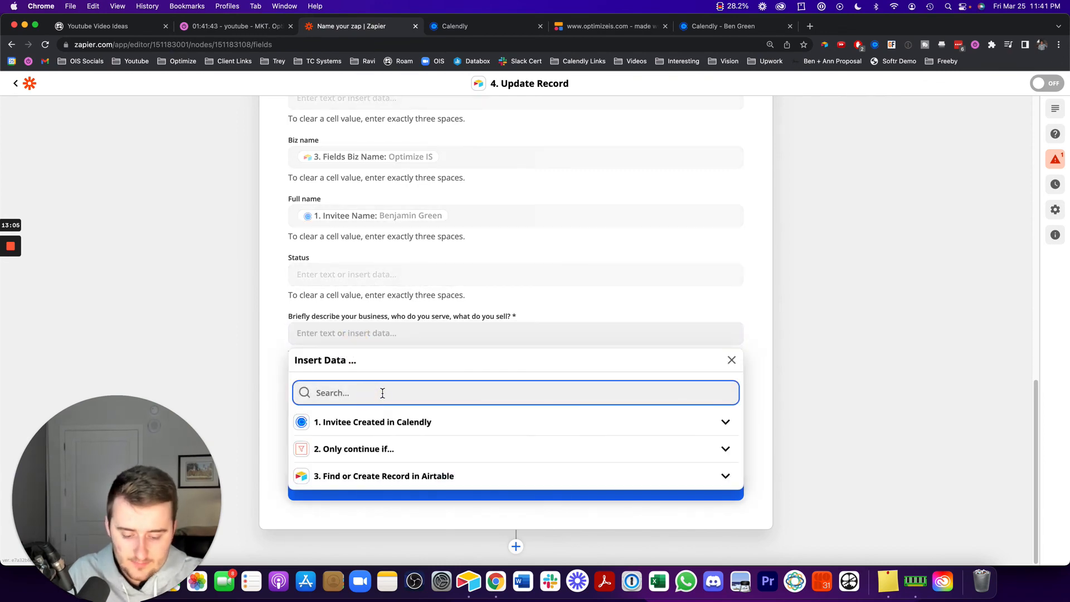
# Step: Map Questions And Responses 2 and 3 Response into the business and system description fields
pyautogui.write('describe')
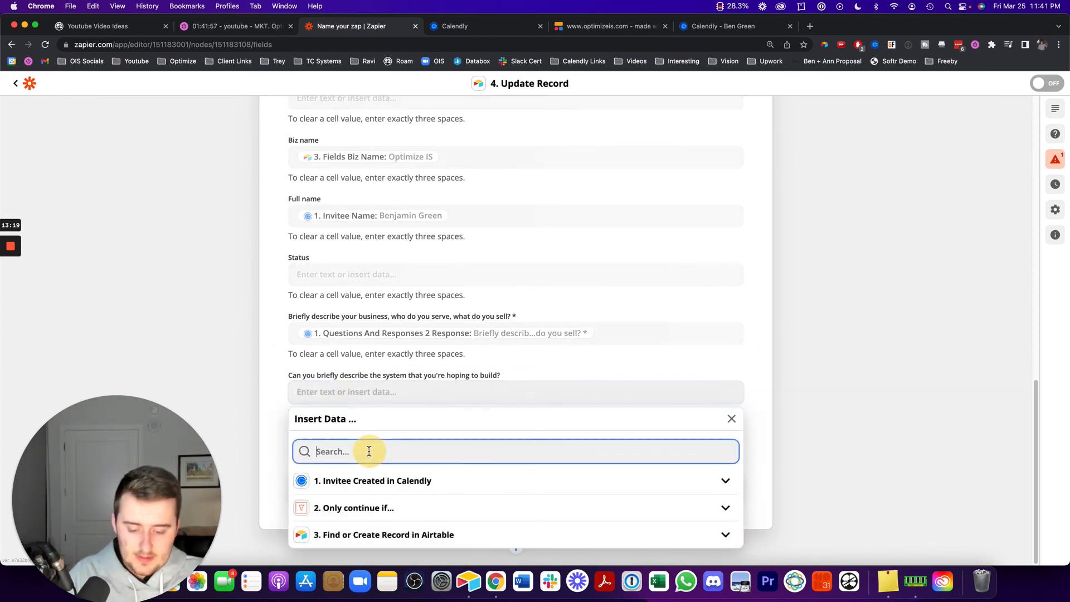
pyautogui.write('system')
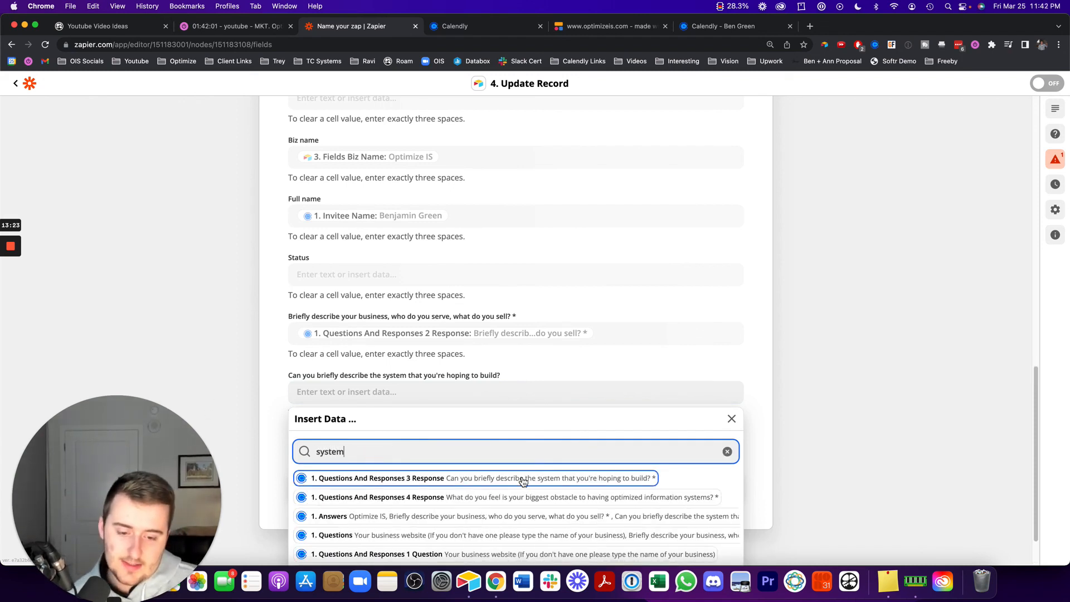
pyautogui.click(483, 477)
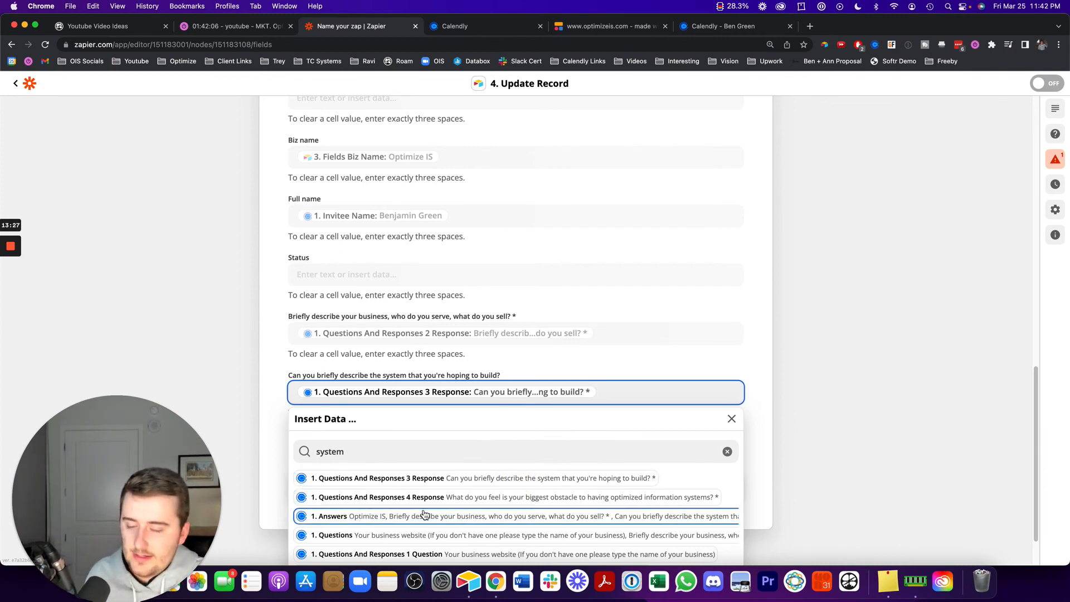
pyautogui.click(731, 419)
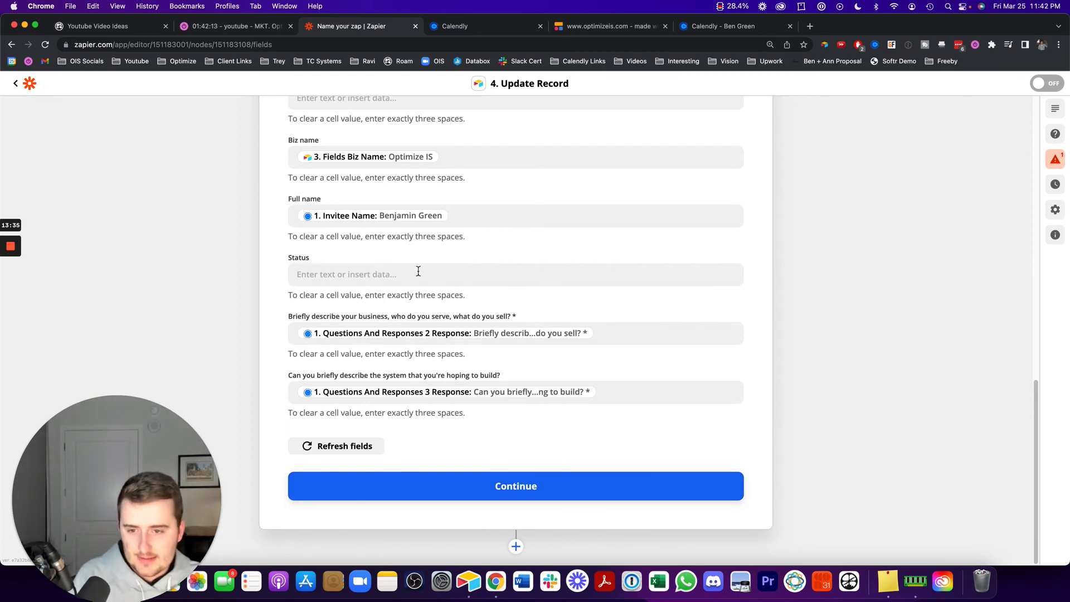
# Step: Replace Biz name's Airtable value with Calendly's Questions And Responses 1 Response (Optimize IS)
pyautogui.click(462, 256)
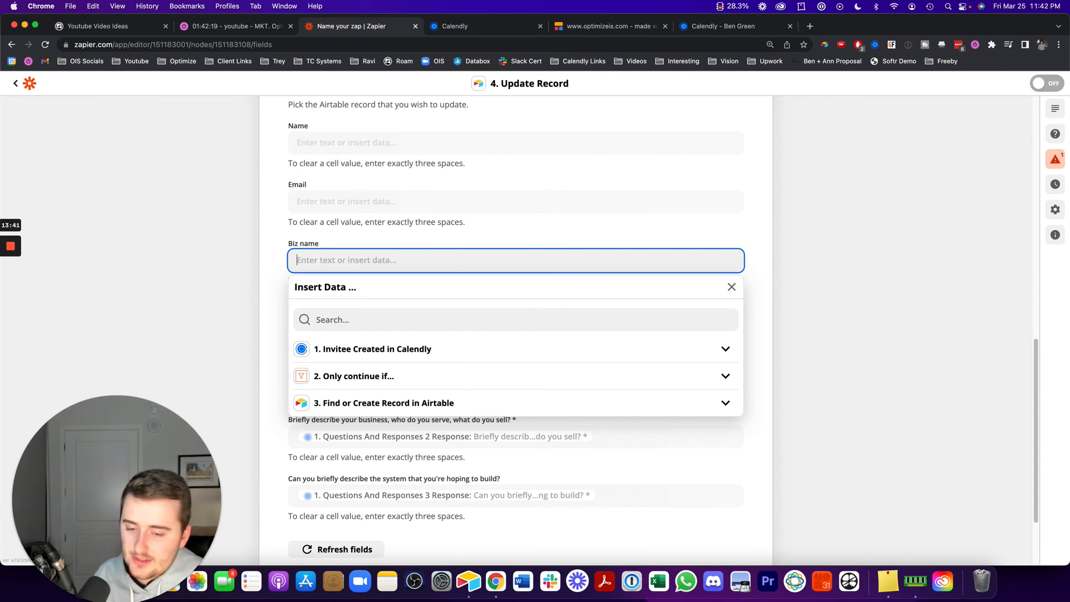
pyautogui.click(373, 349)
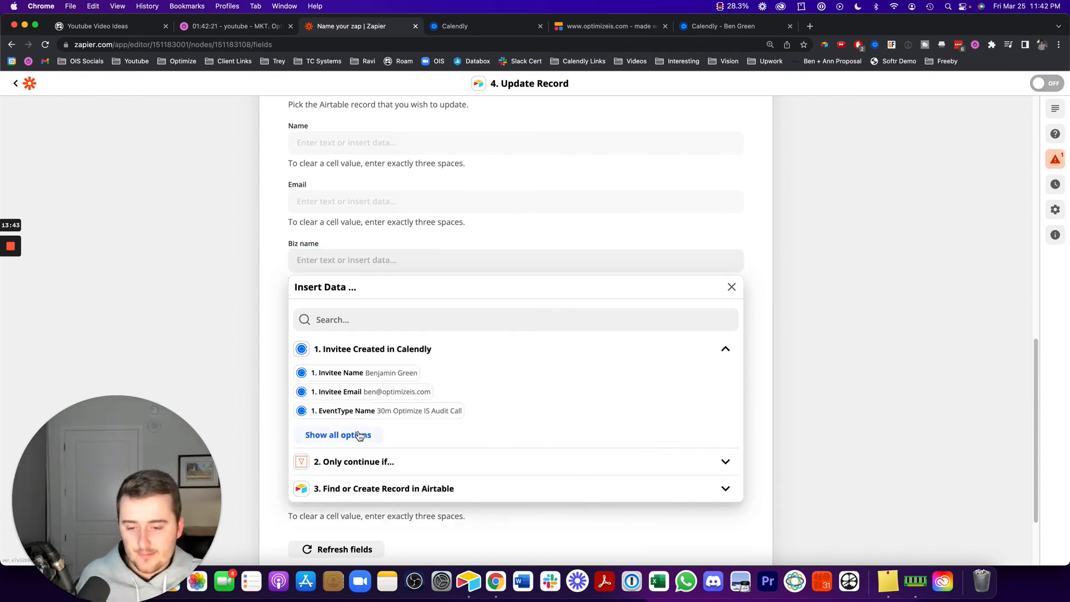
pyautogui.click(337, 434)
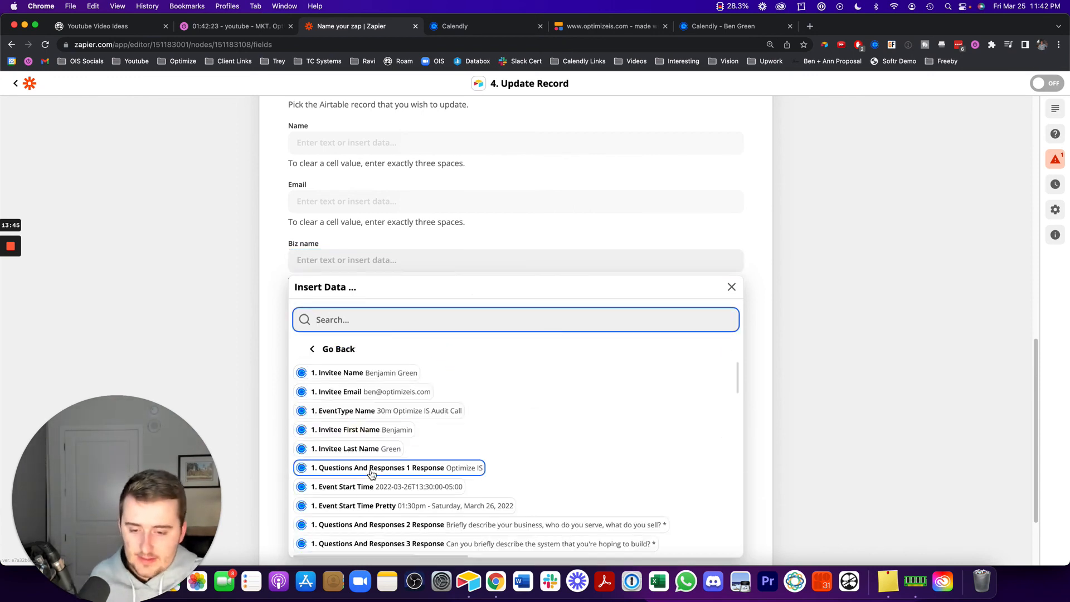
pyautogui.click(379, 468)
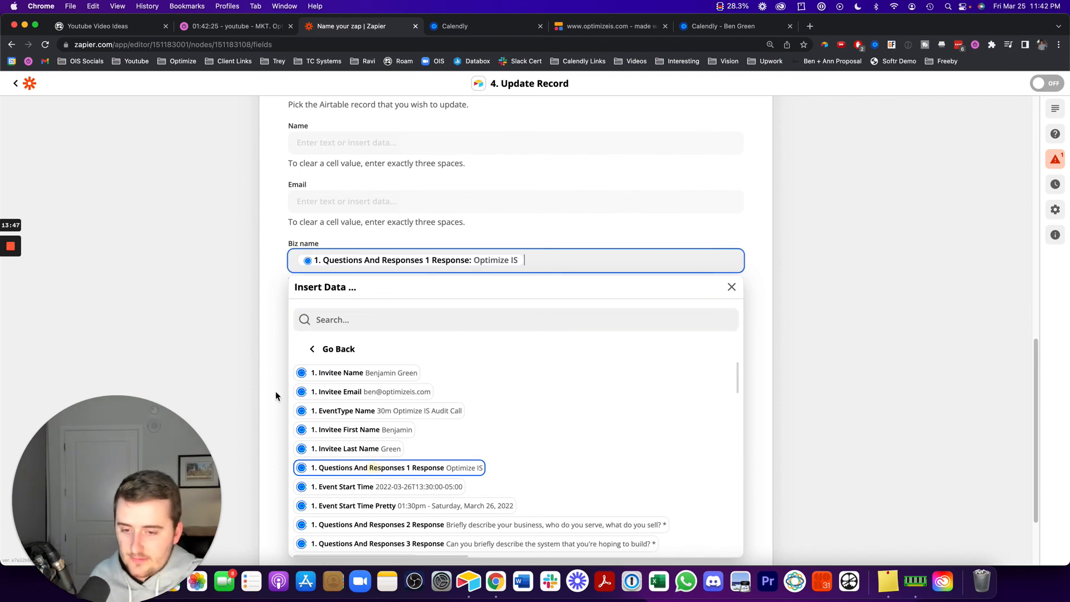
pyautogui.click(364, 373)
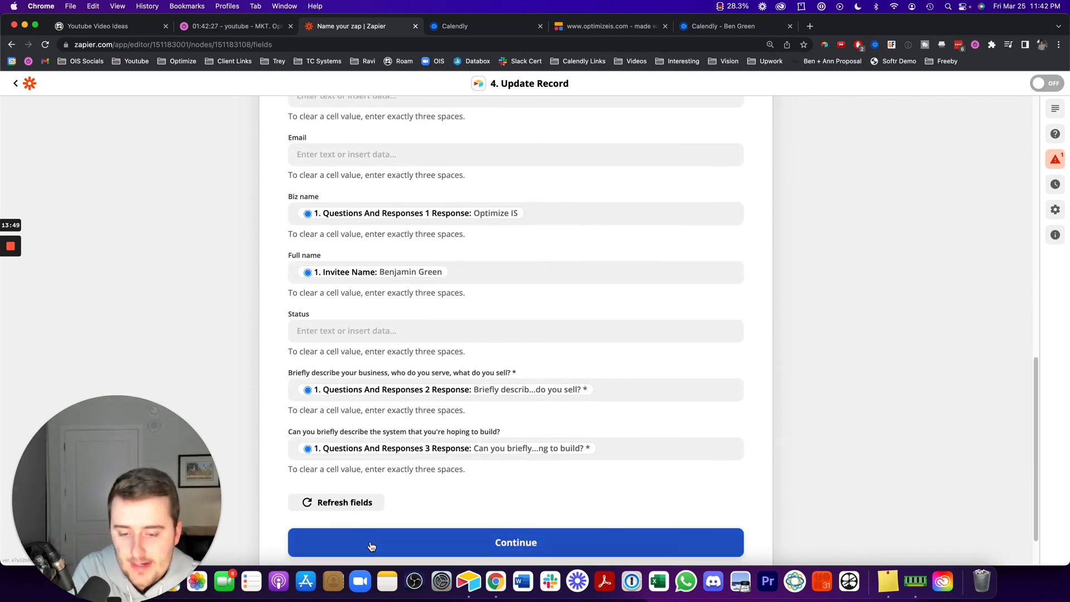
# Step: Finish the Update Record step without testing and bring up Airtable's Contacts table
pyautogui.click(515, 542)
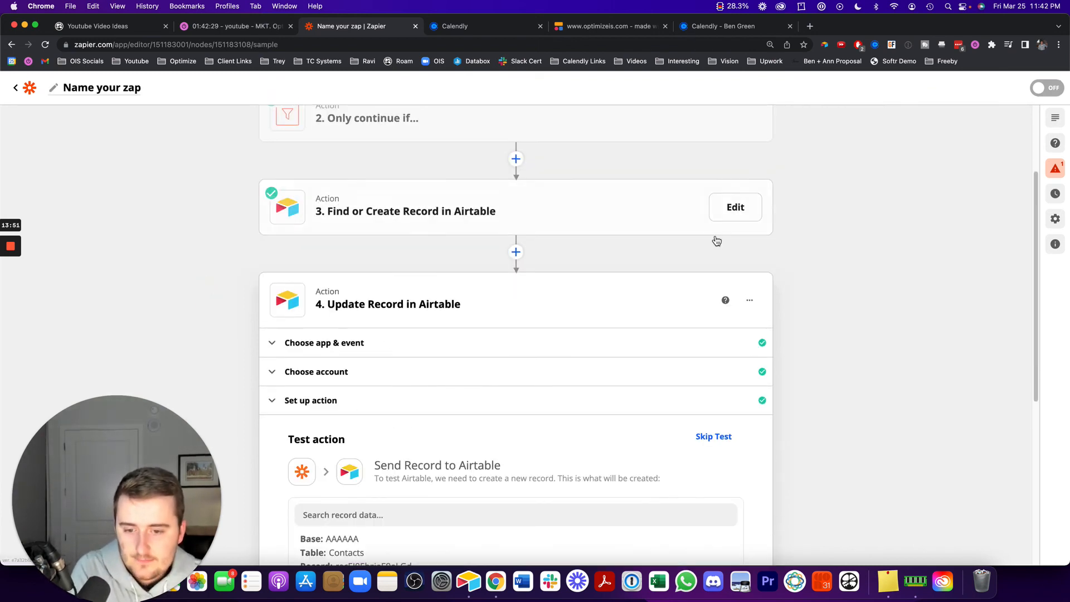
pyautogui.click(714, 435)
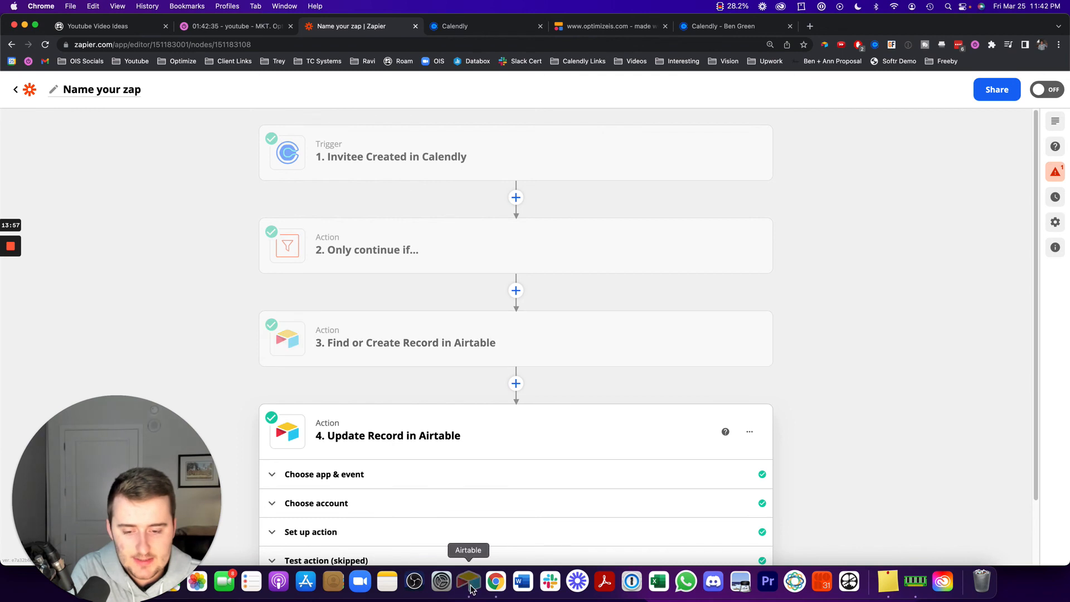
pyautogui.click(468, 581)
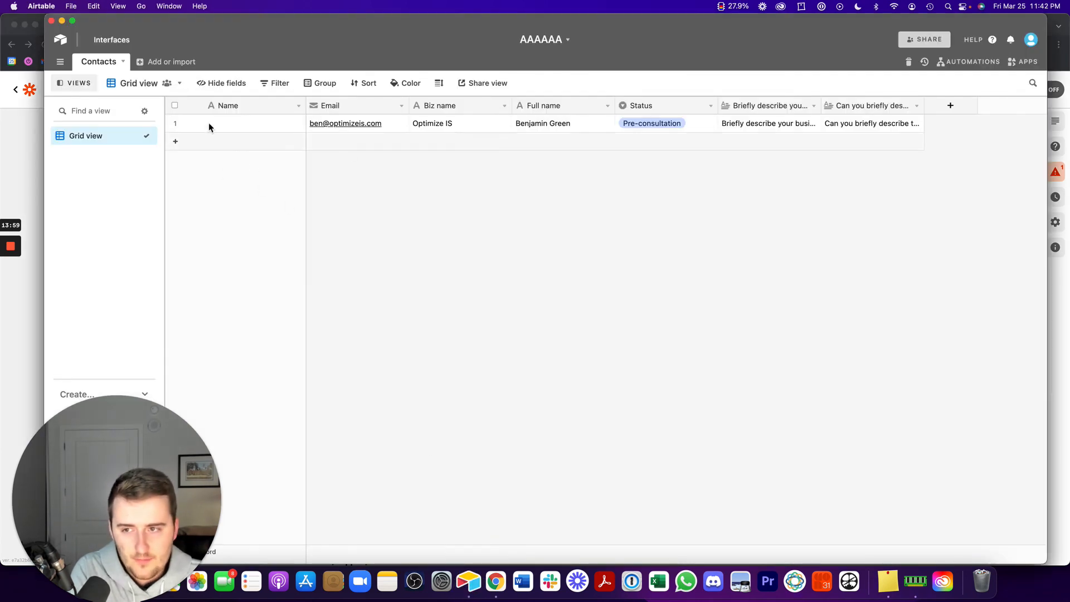